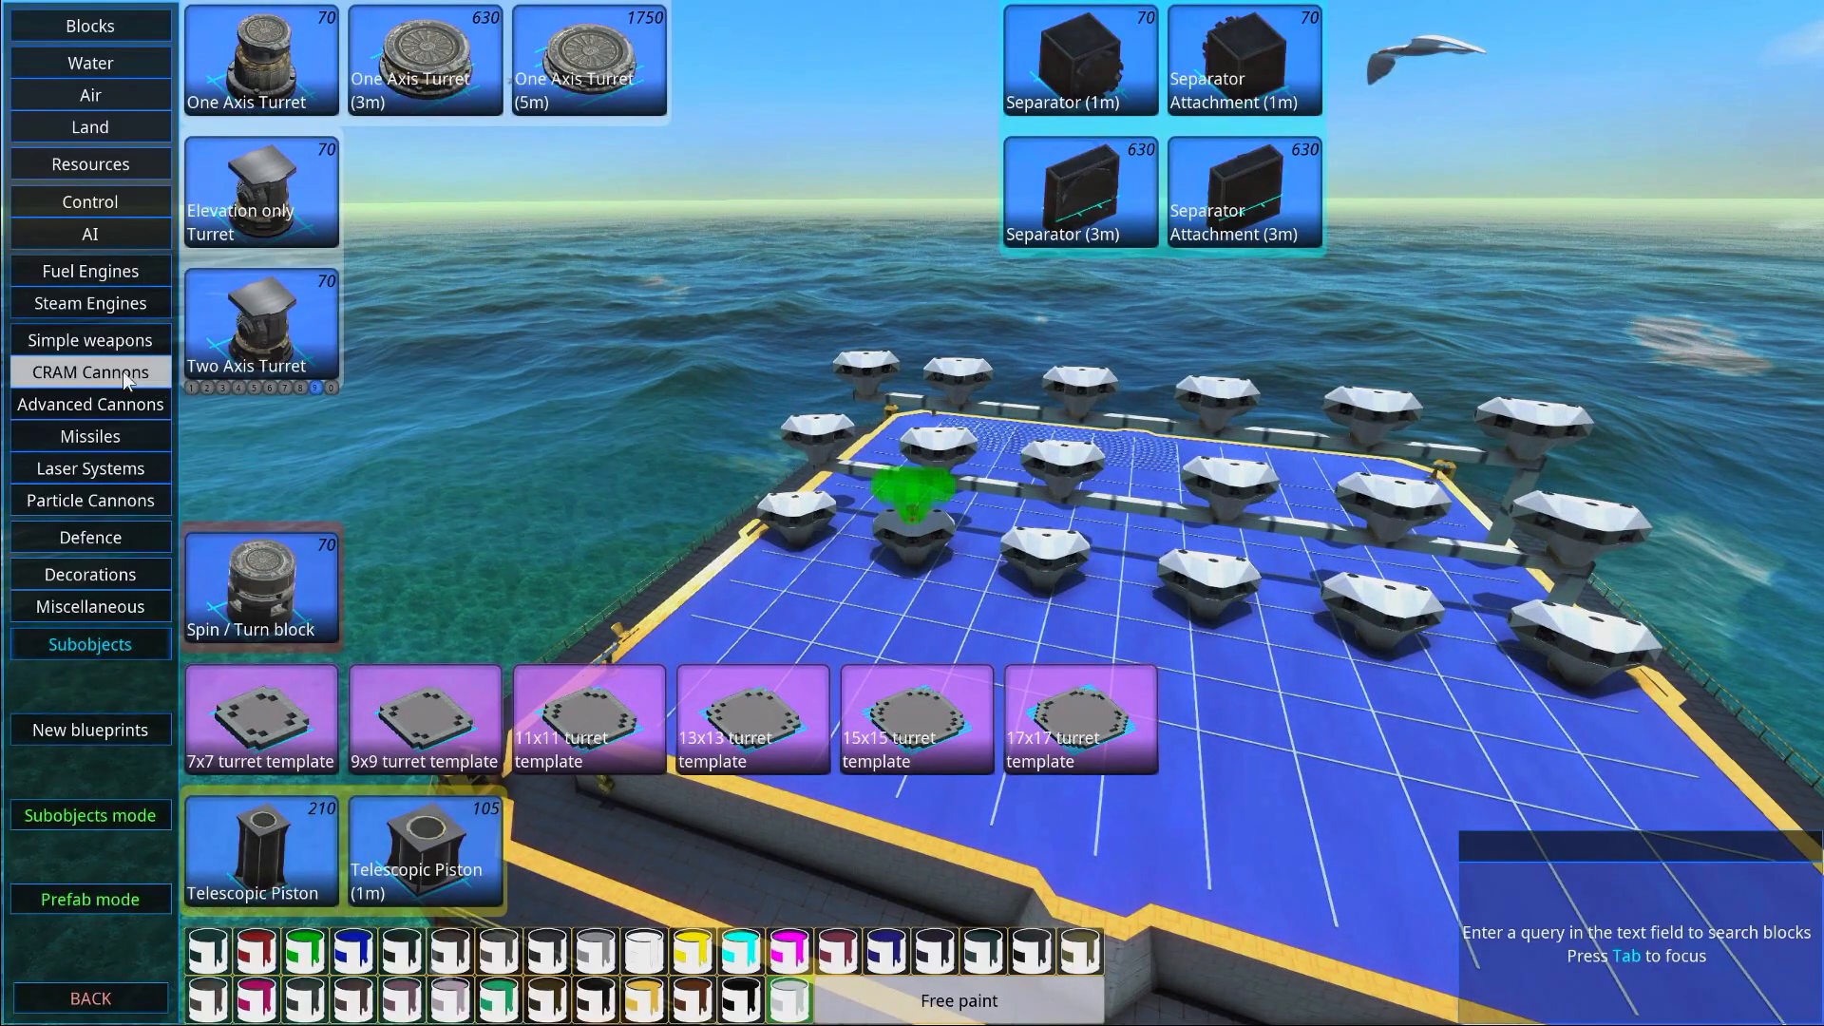
Open the Missile Editor for the missile launchpad from the build palette
click(90, 435)
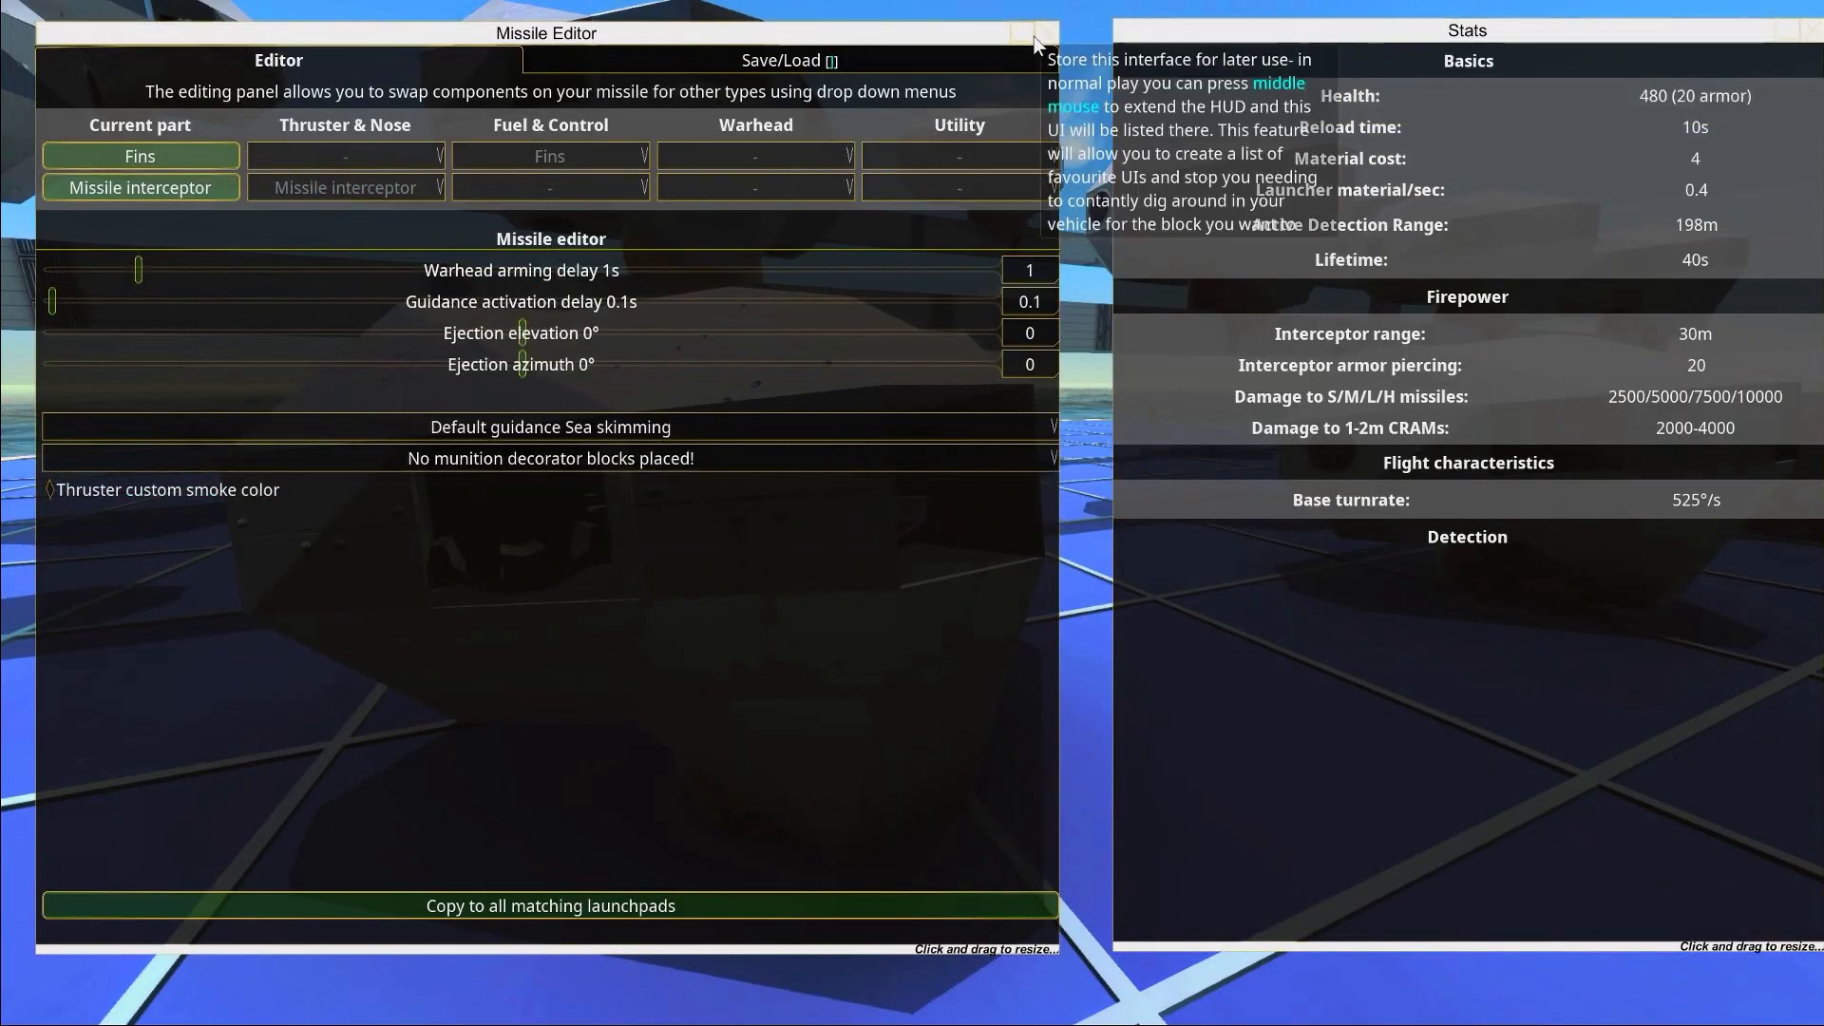
Close the Missile Editor to return to the missile block catalogue
click(1028, 34)
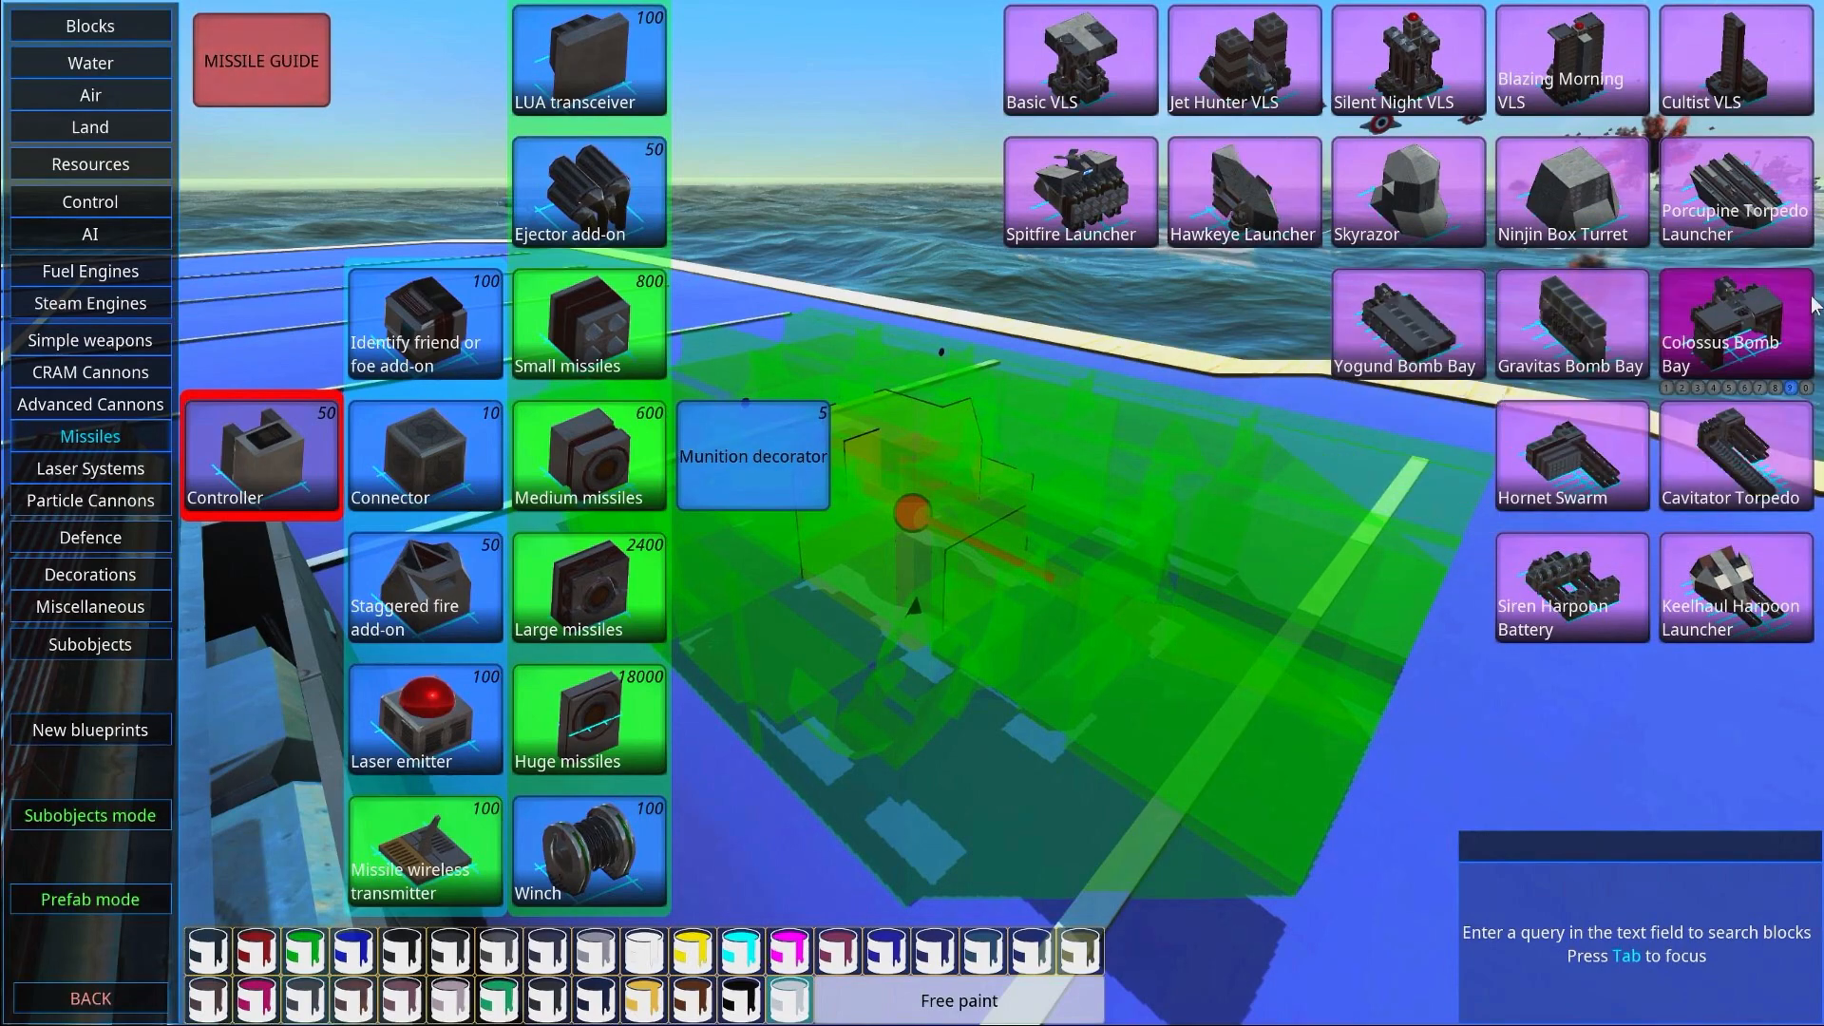
mouse_move(1571, 454)
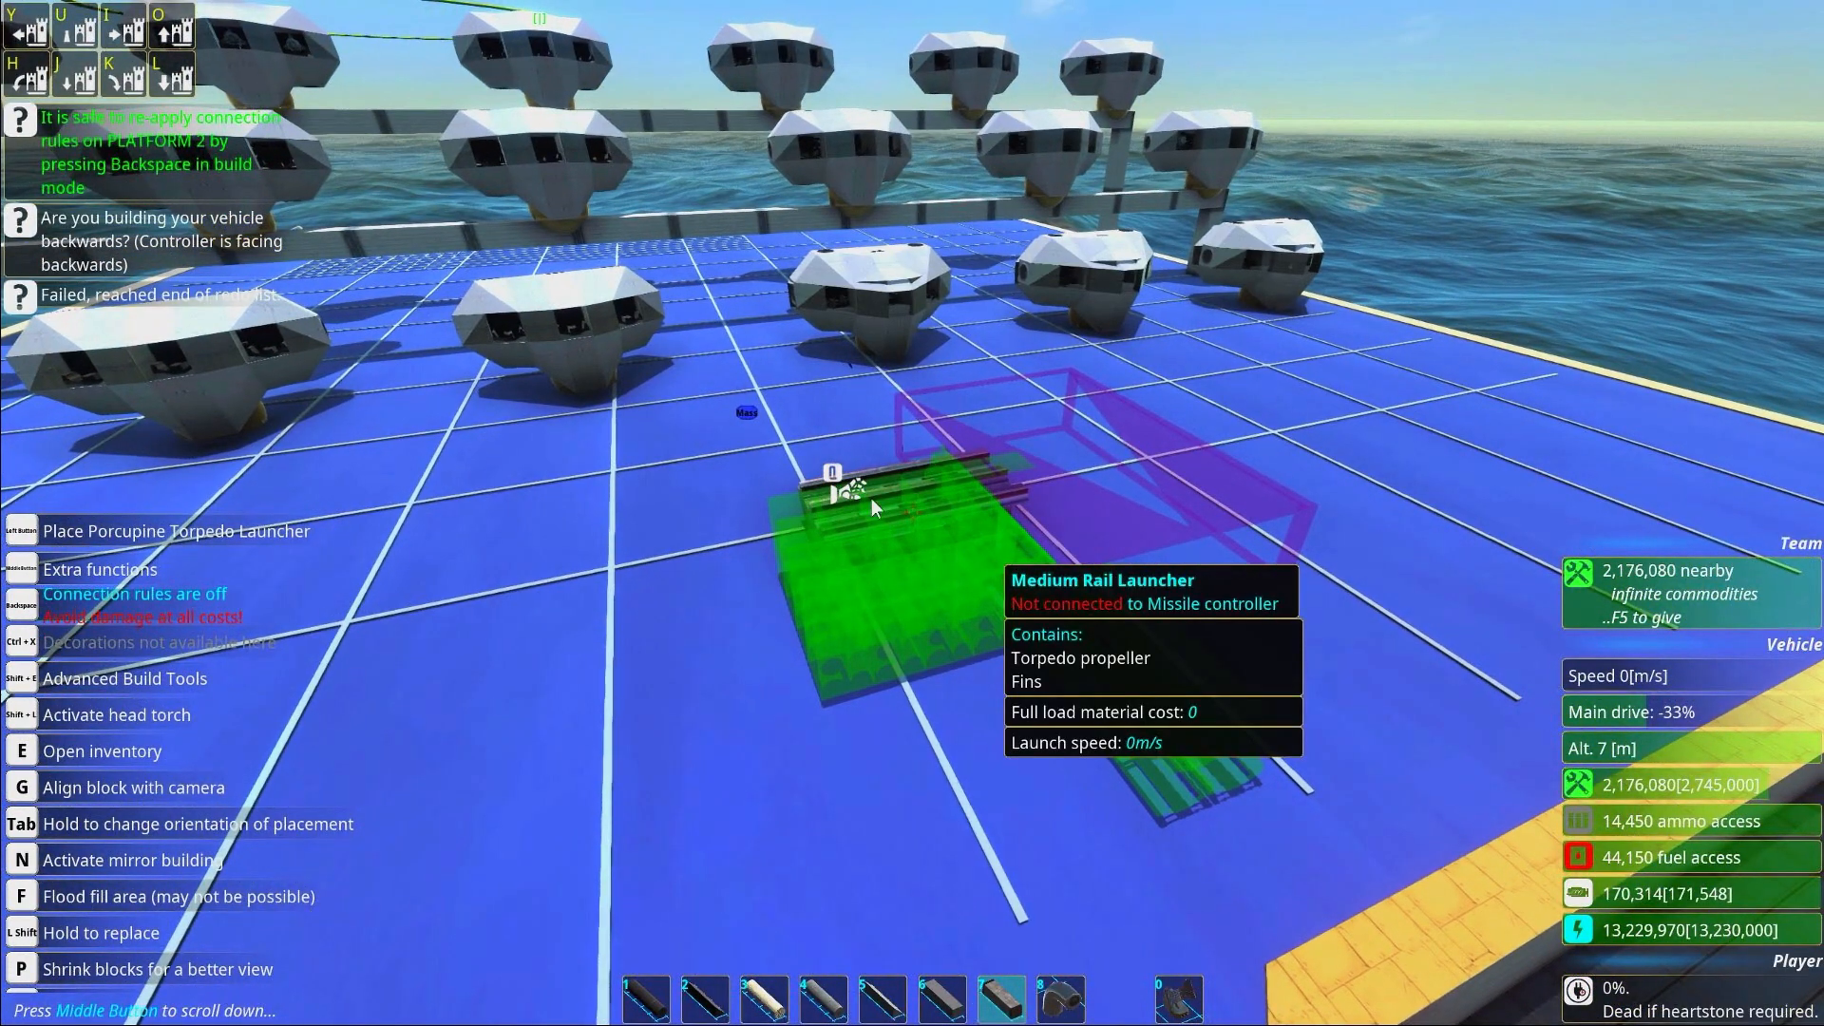
Swap the cluster missile's infra-red seeker nose for a missile interceptor
key(e)
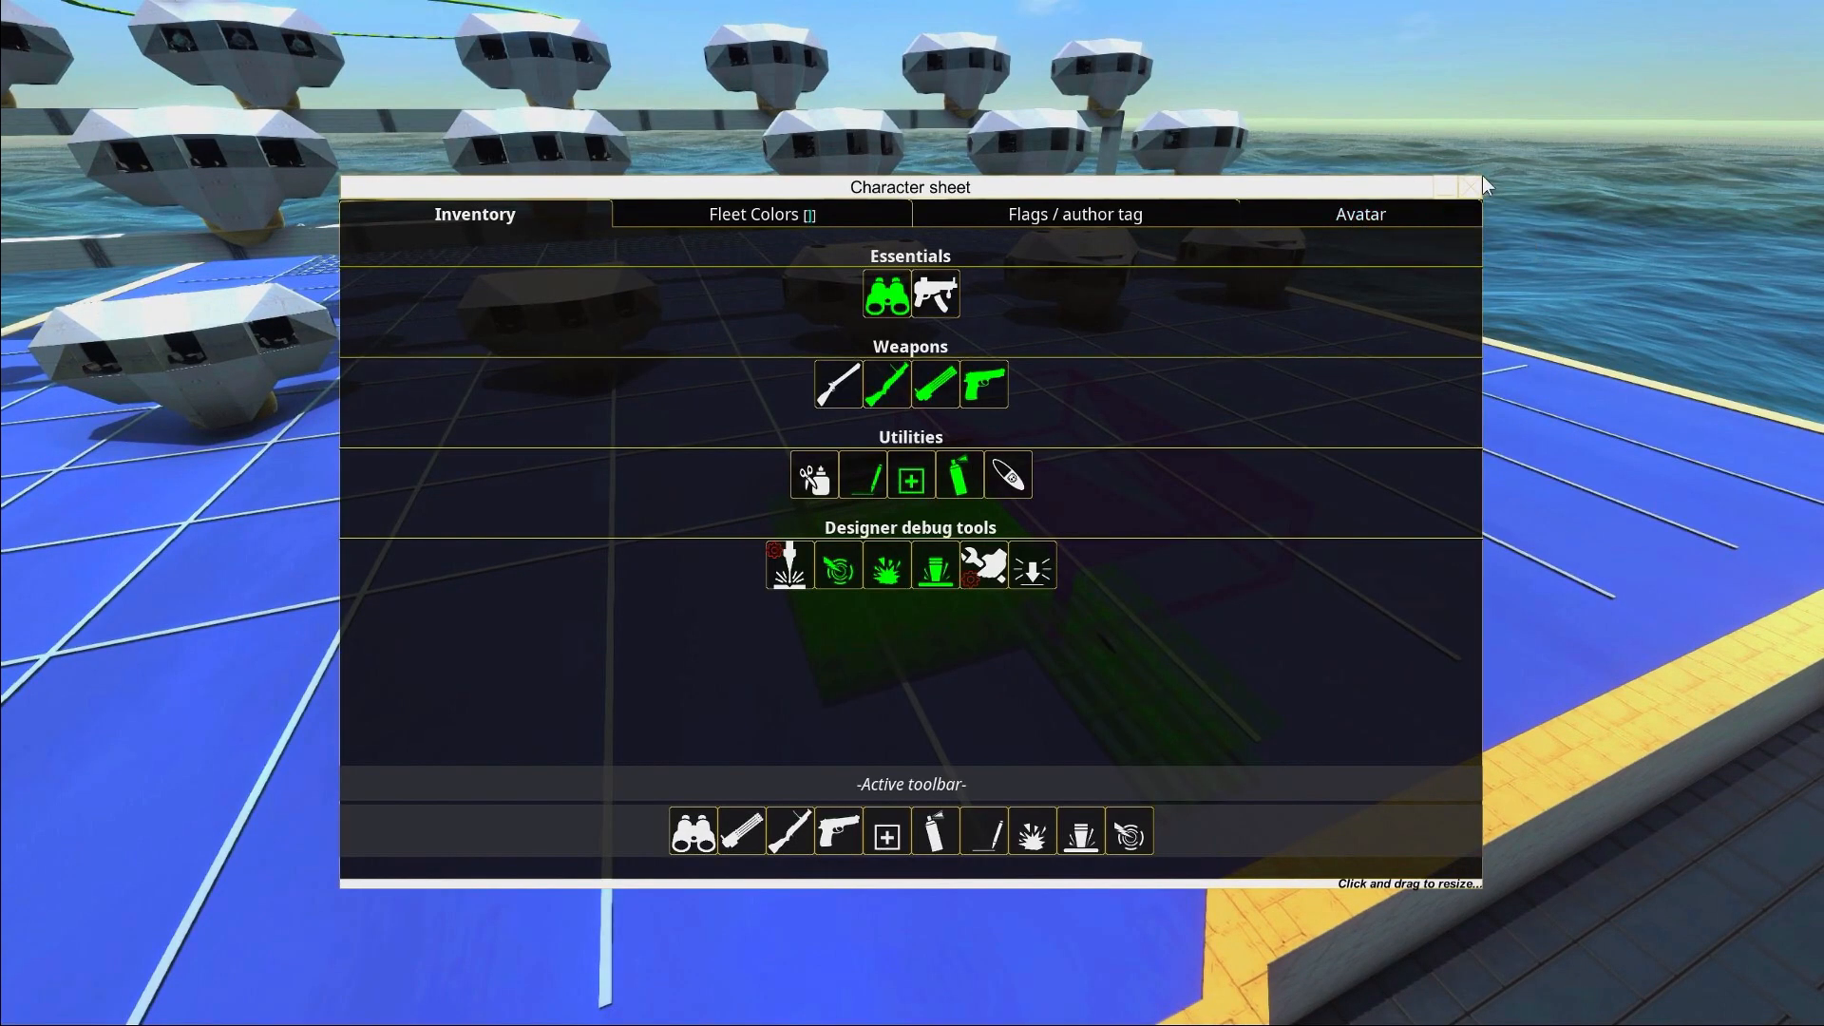
click(1469, 186)
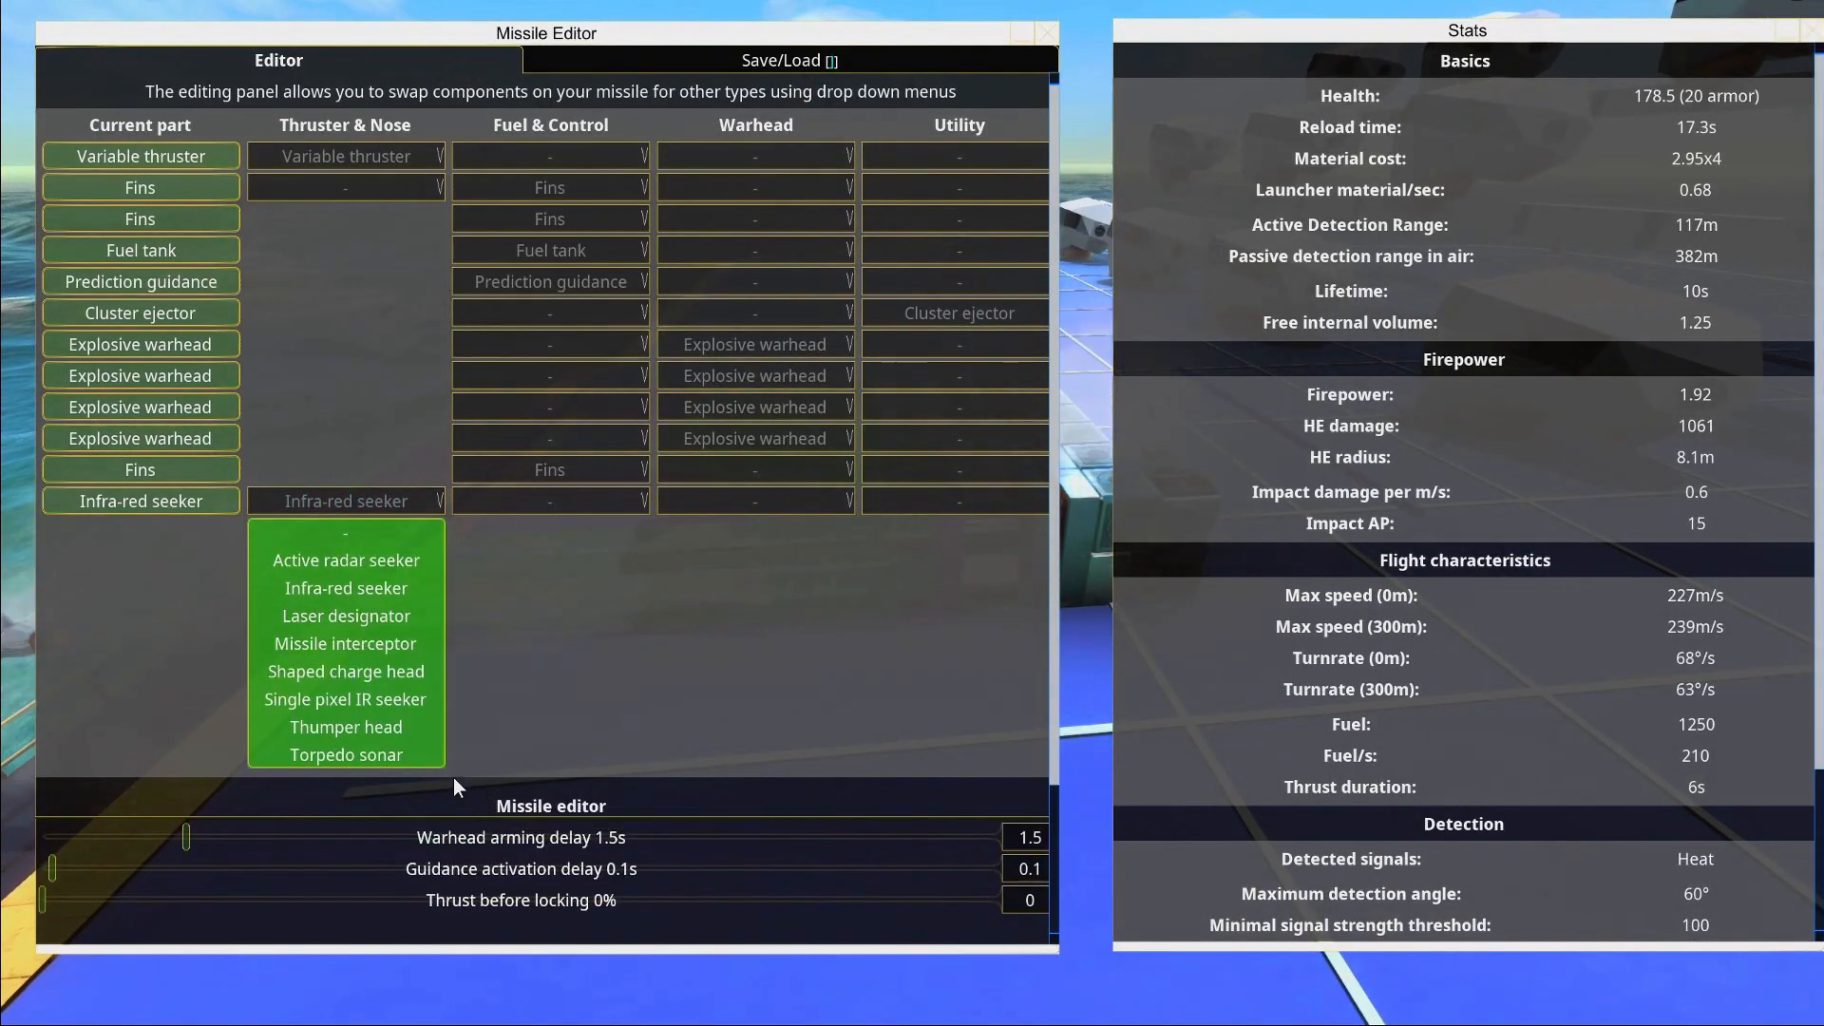
click(344, 644)
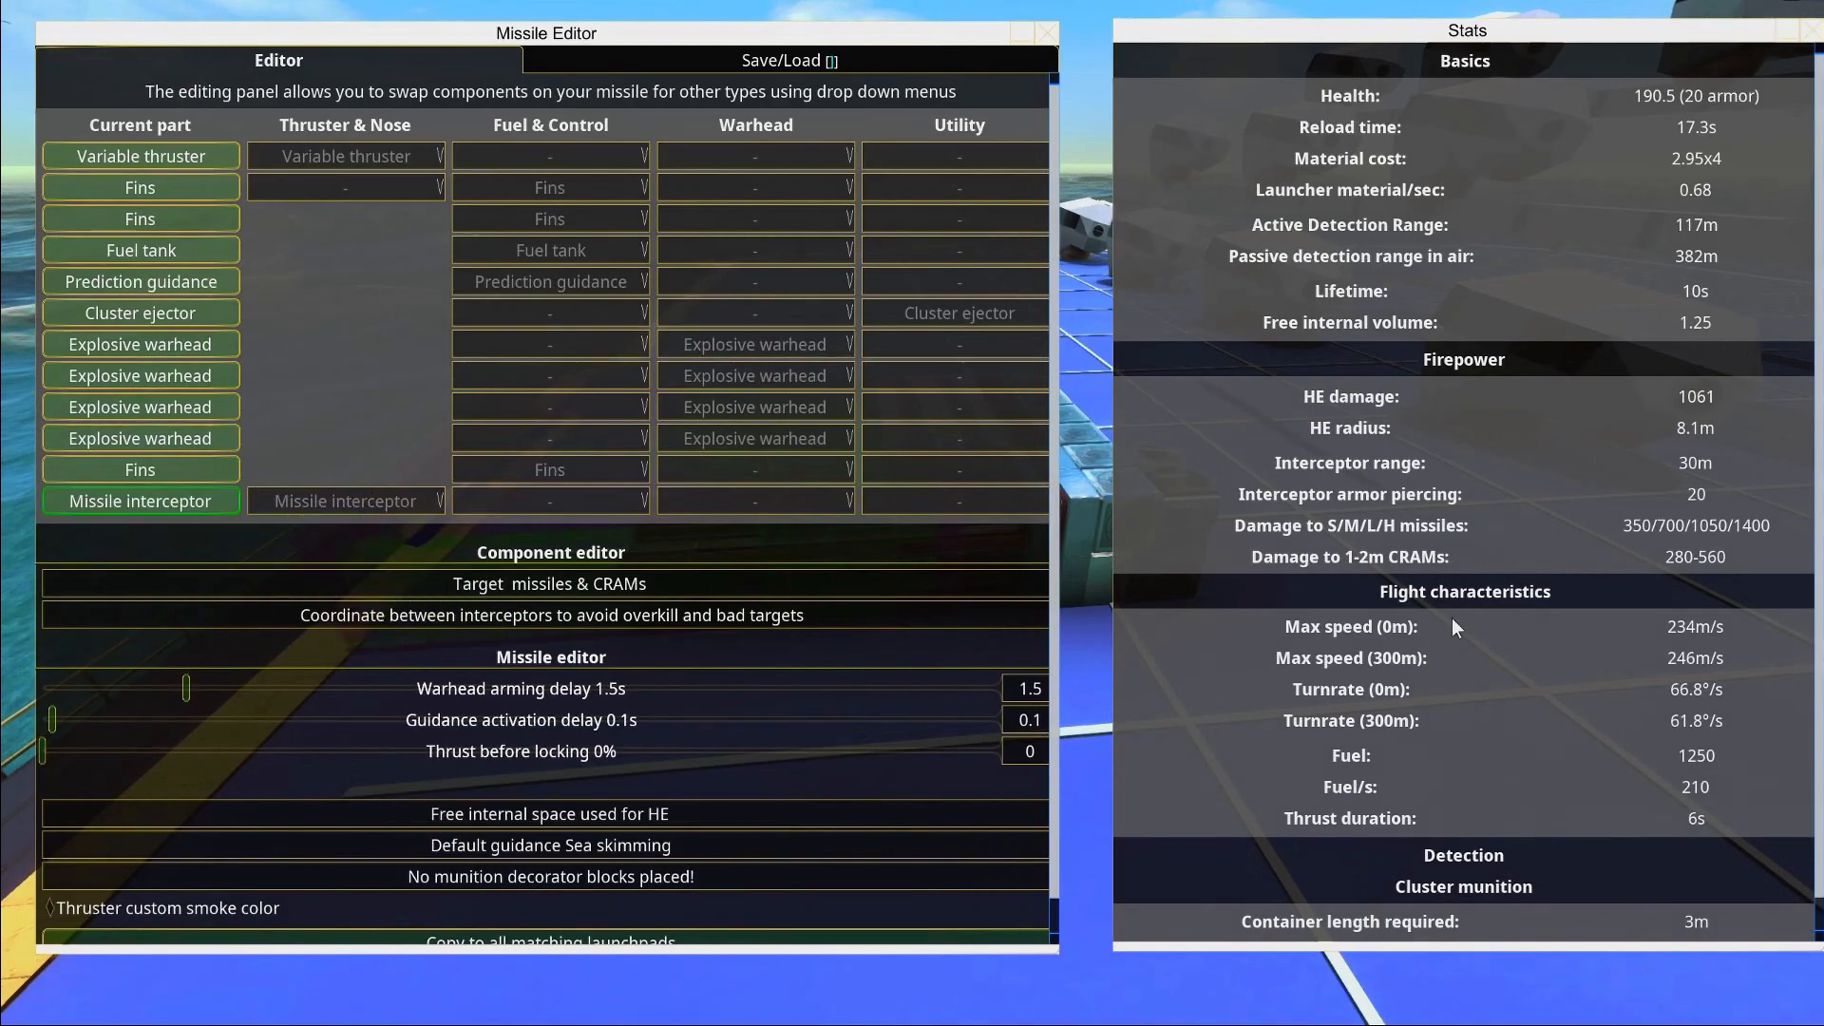
mouse_move(1788, 530)
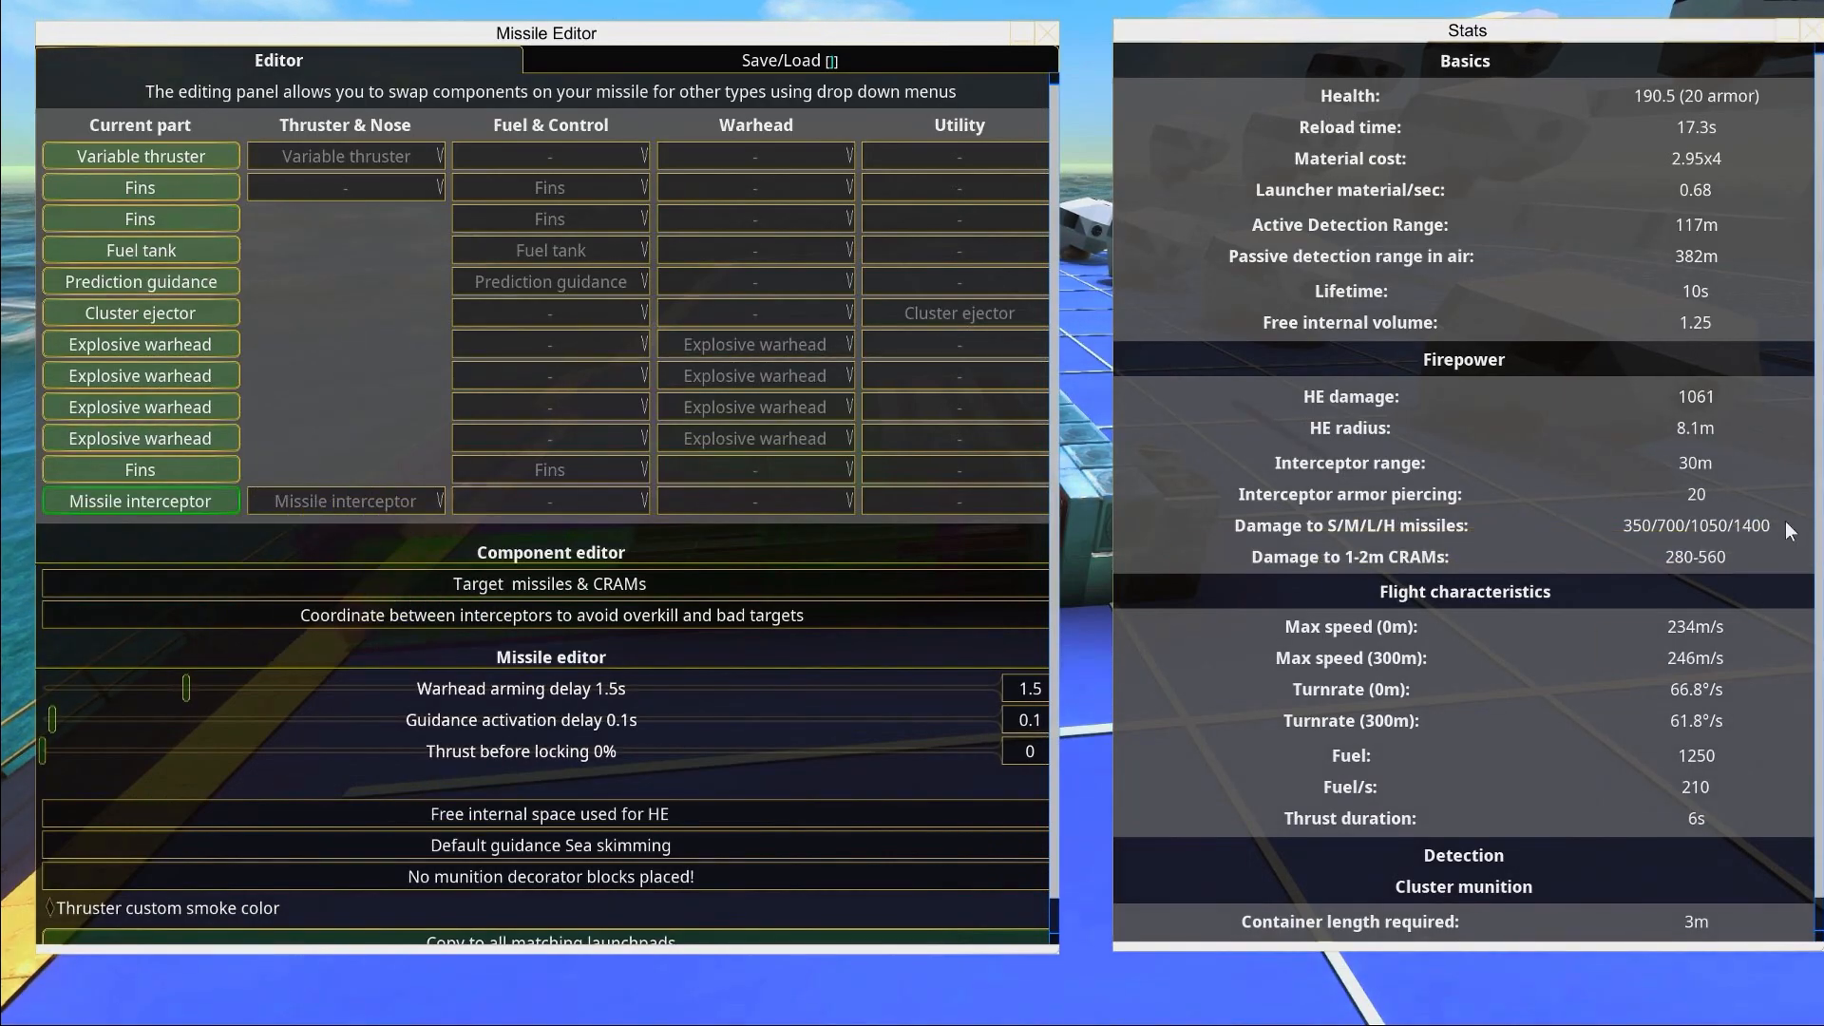
mouse_move(1688, 570)
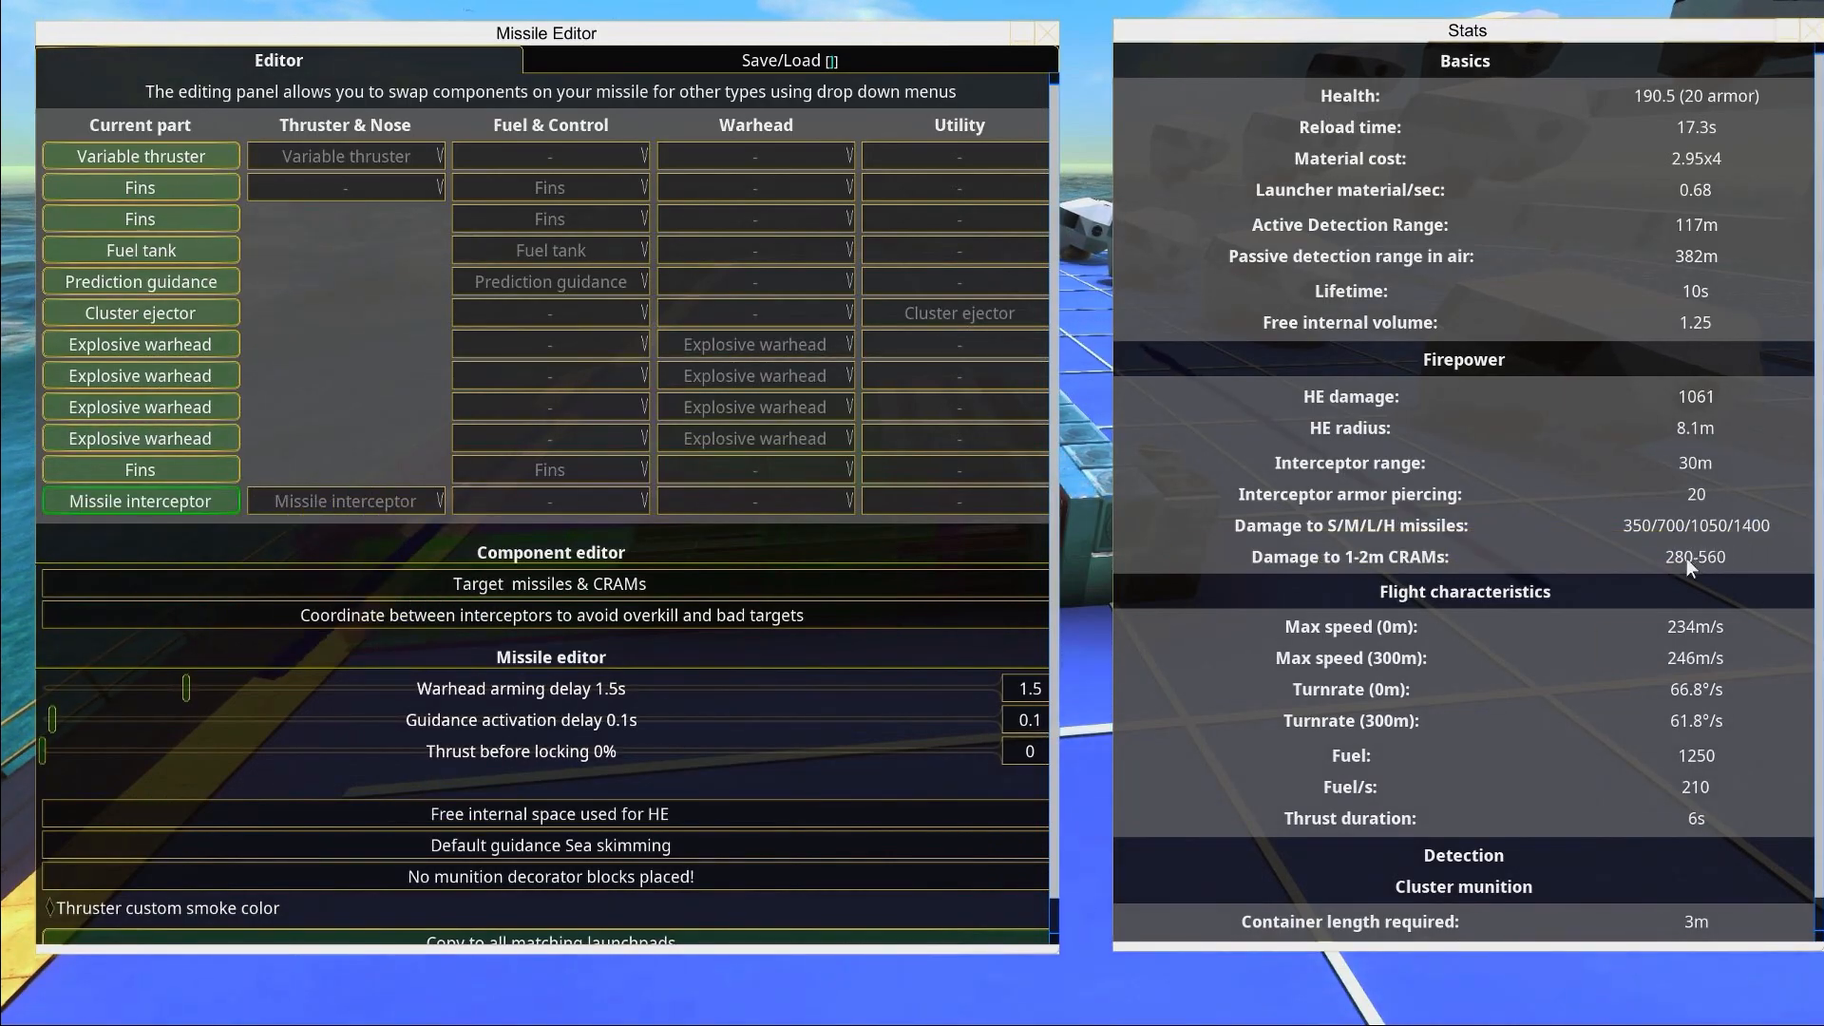
mouse_move(879, 537)
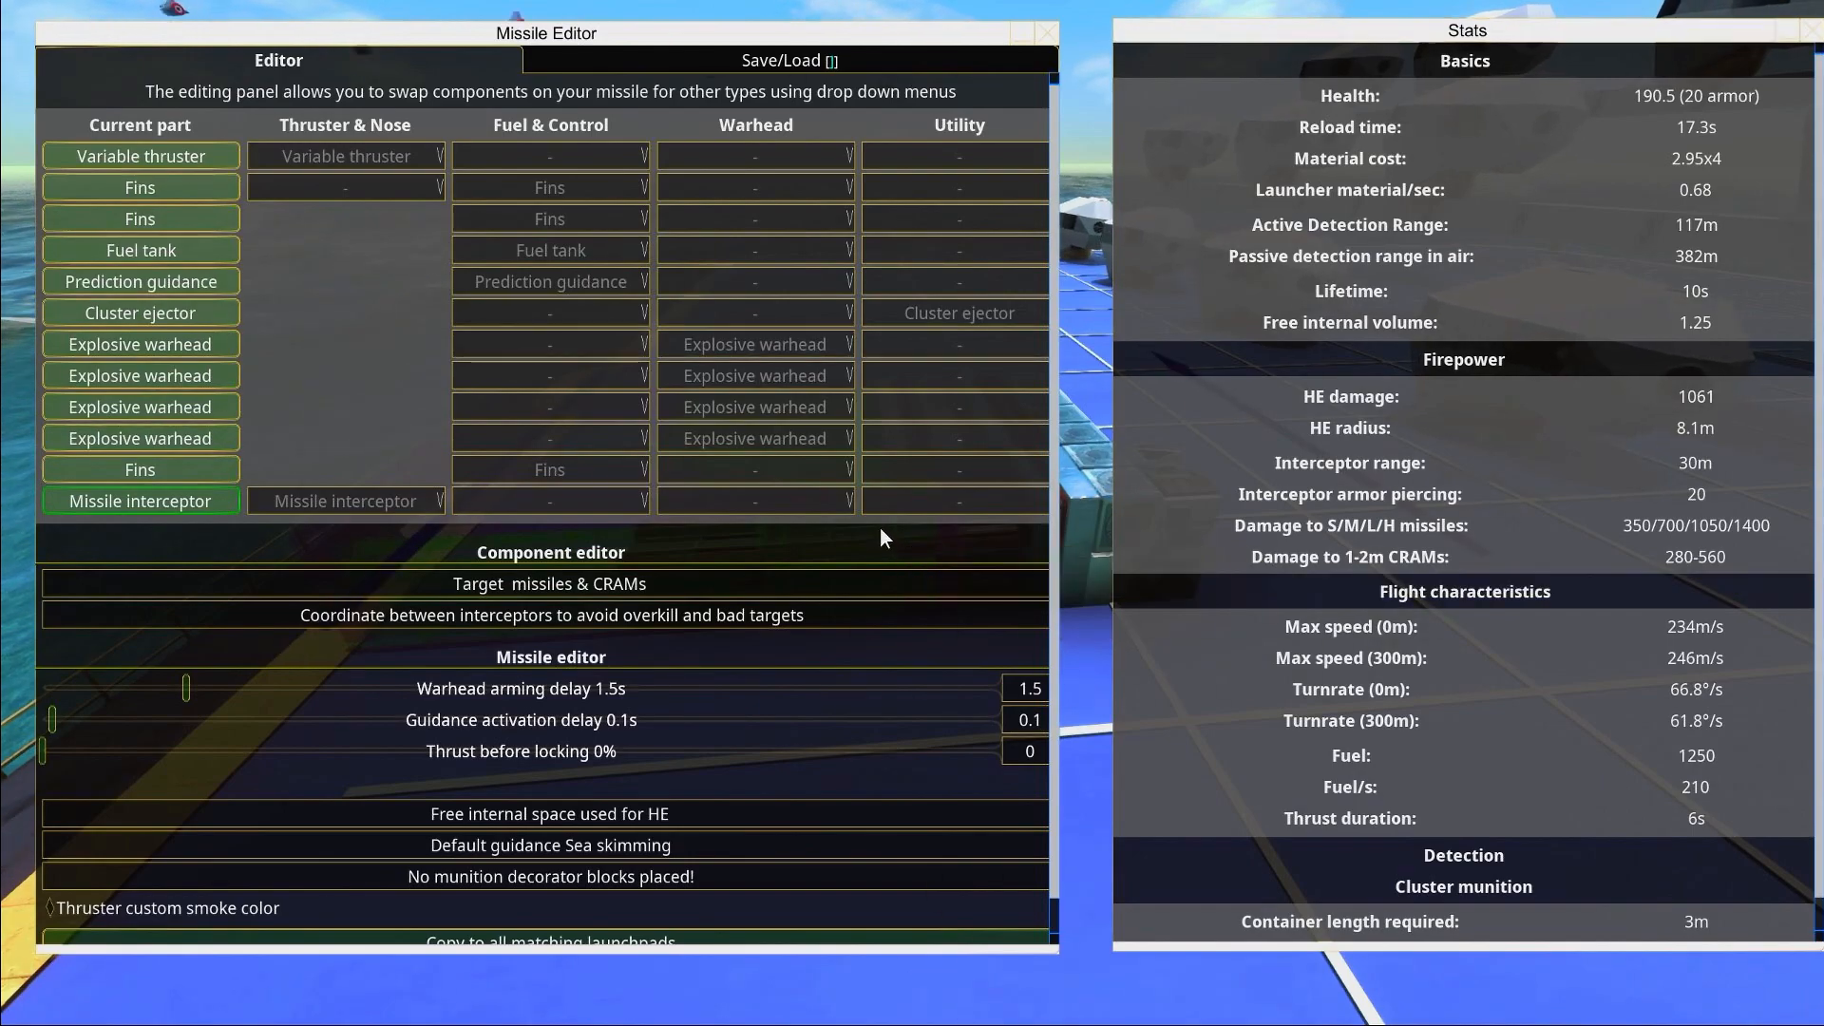
mouse_move(51, 545)
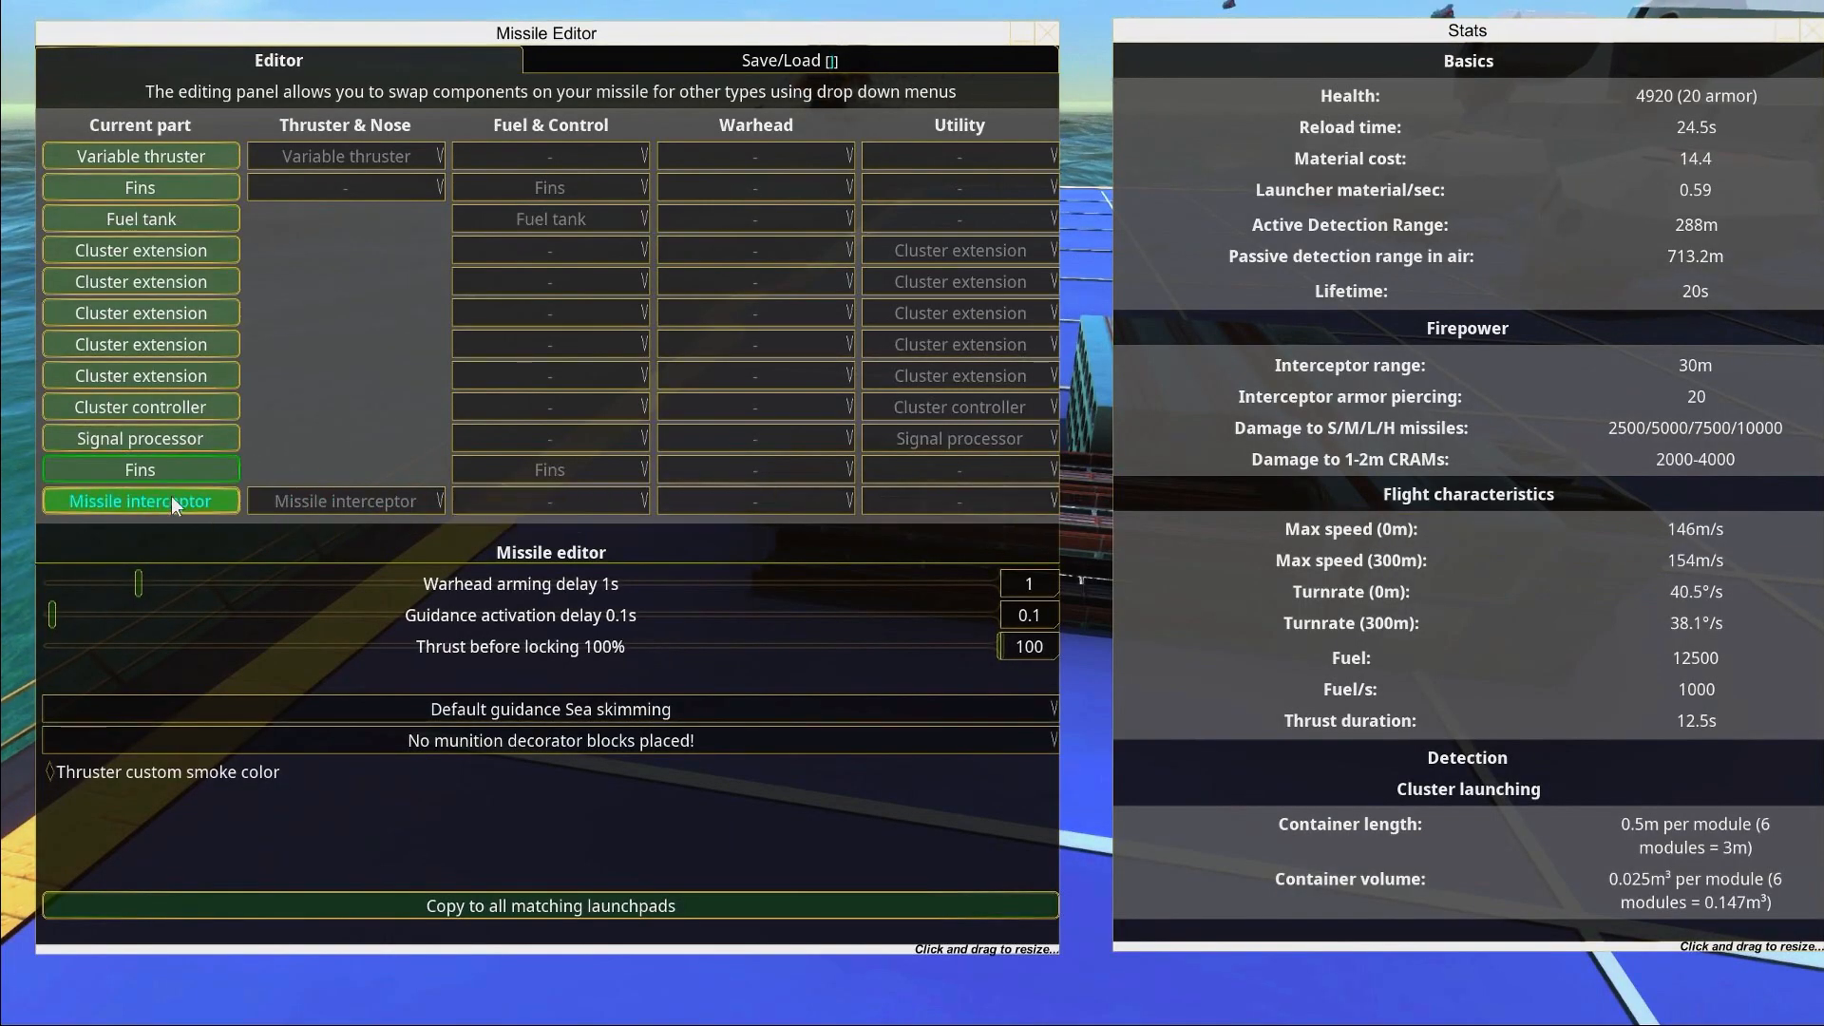
Review the missile interceptor's targeting settings, then close the Missile Editor
click(139, 499)
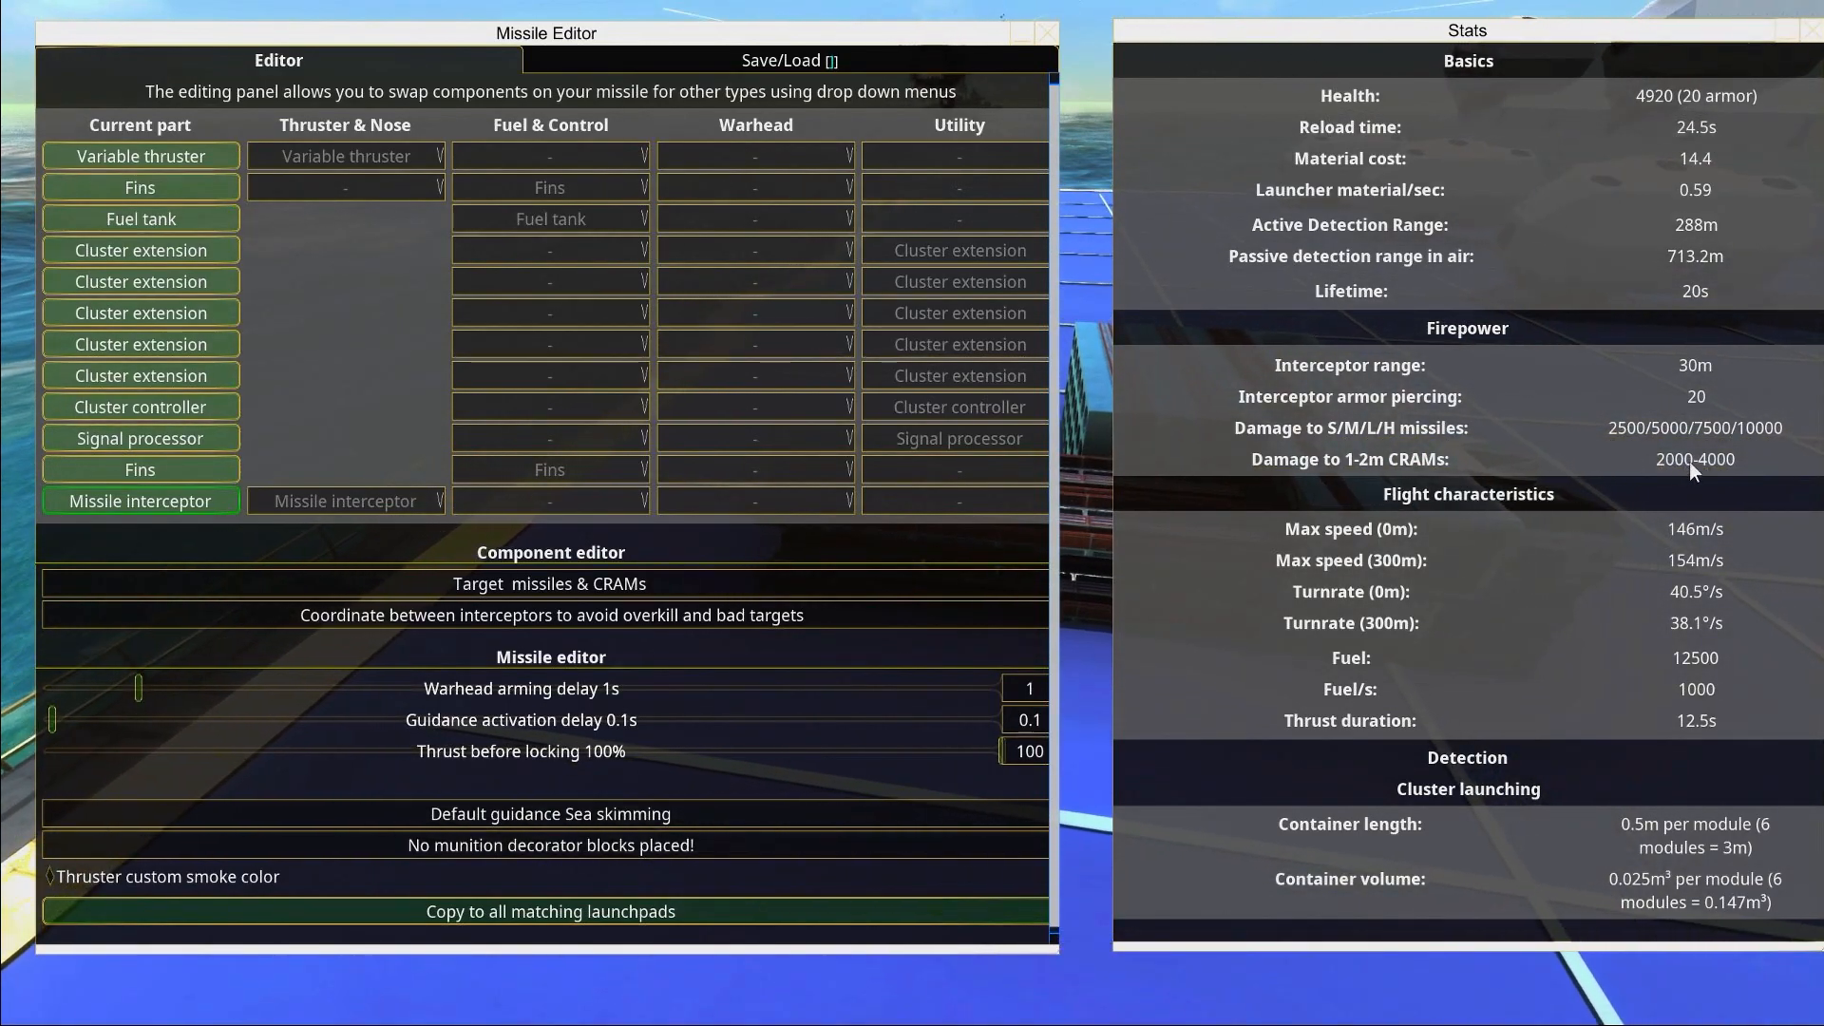
mouse_move(1045, 40)
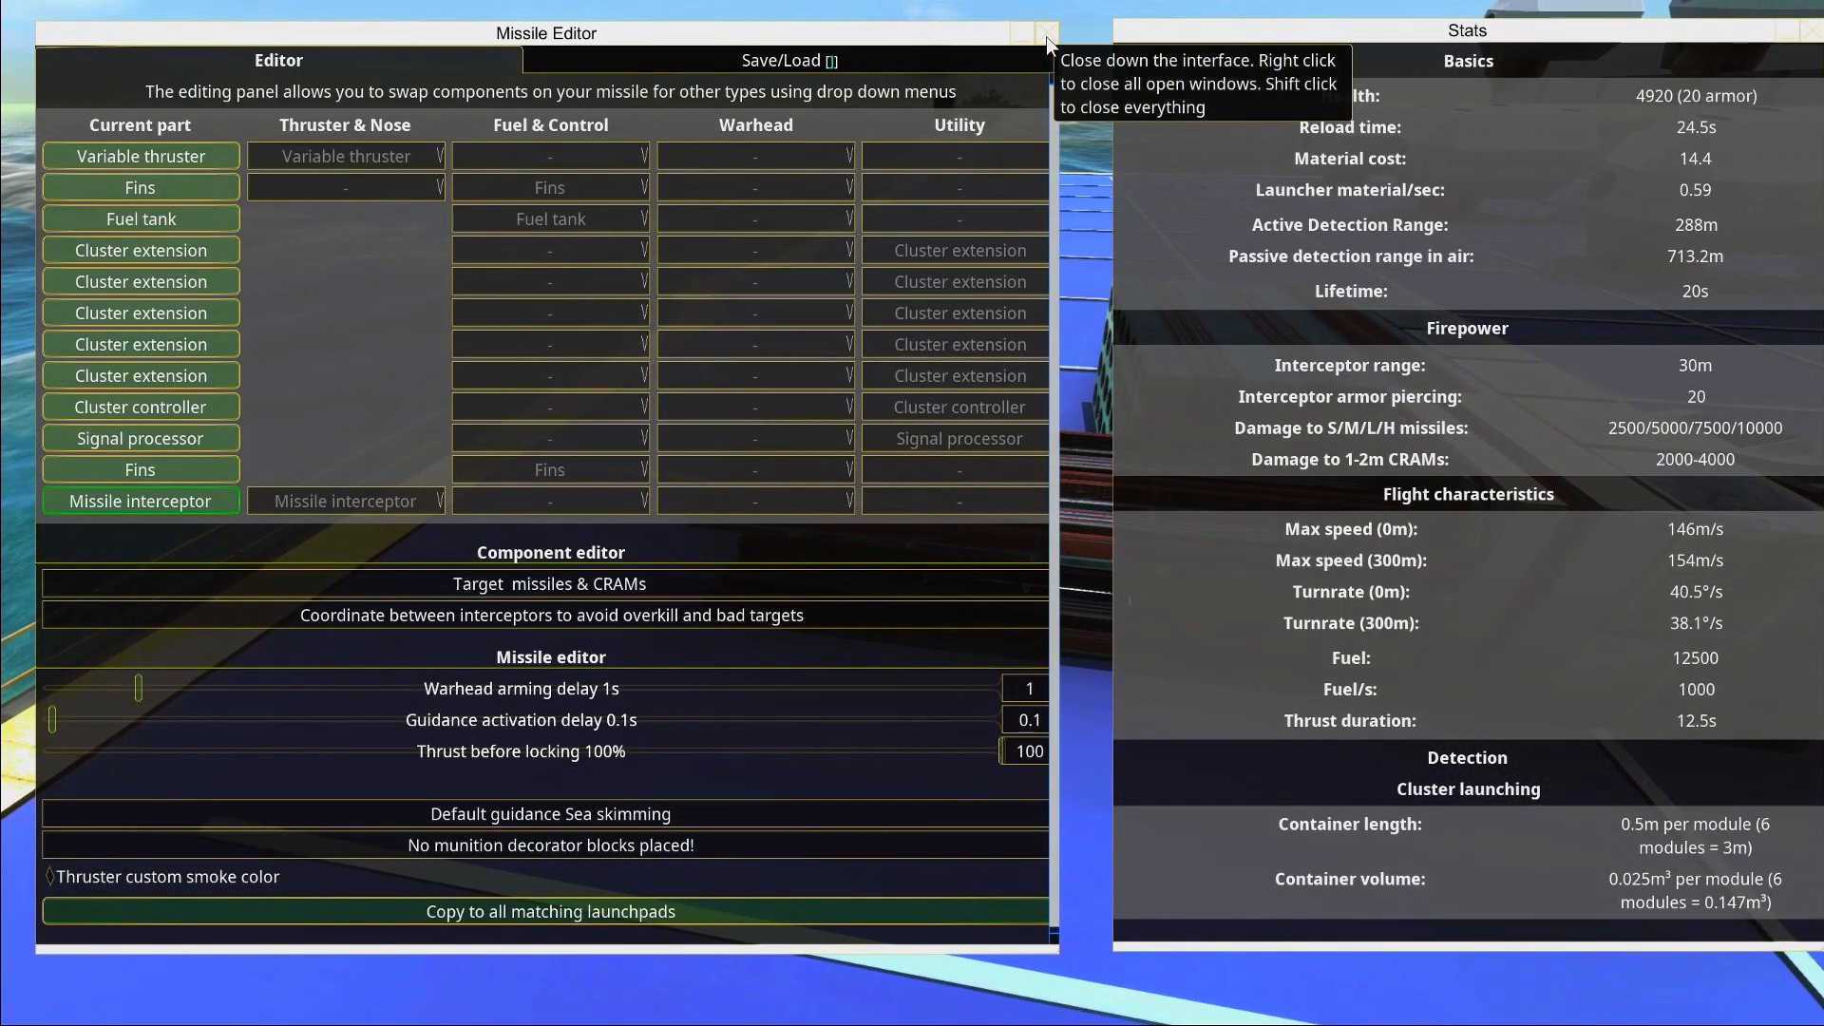
click(1045, 32)
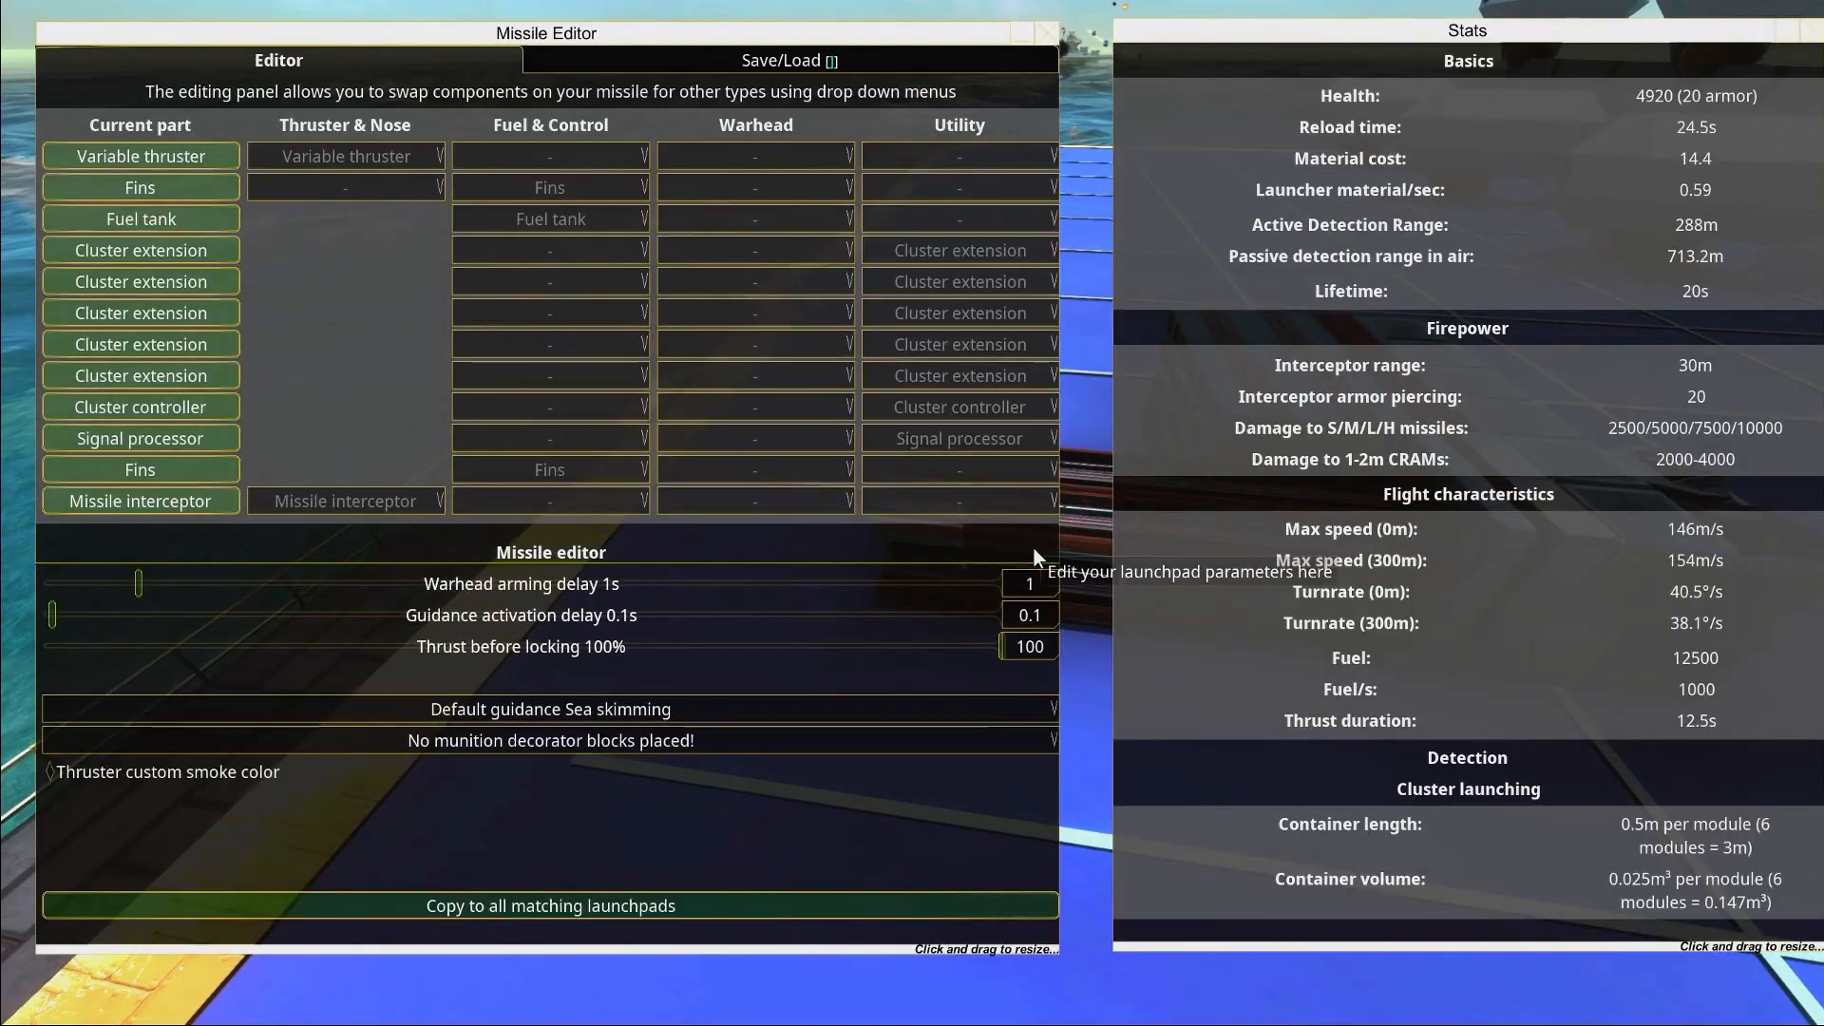
mouse_move(817, 480)
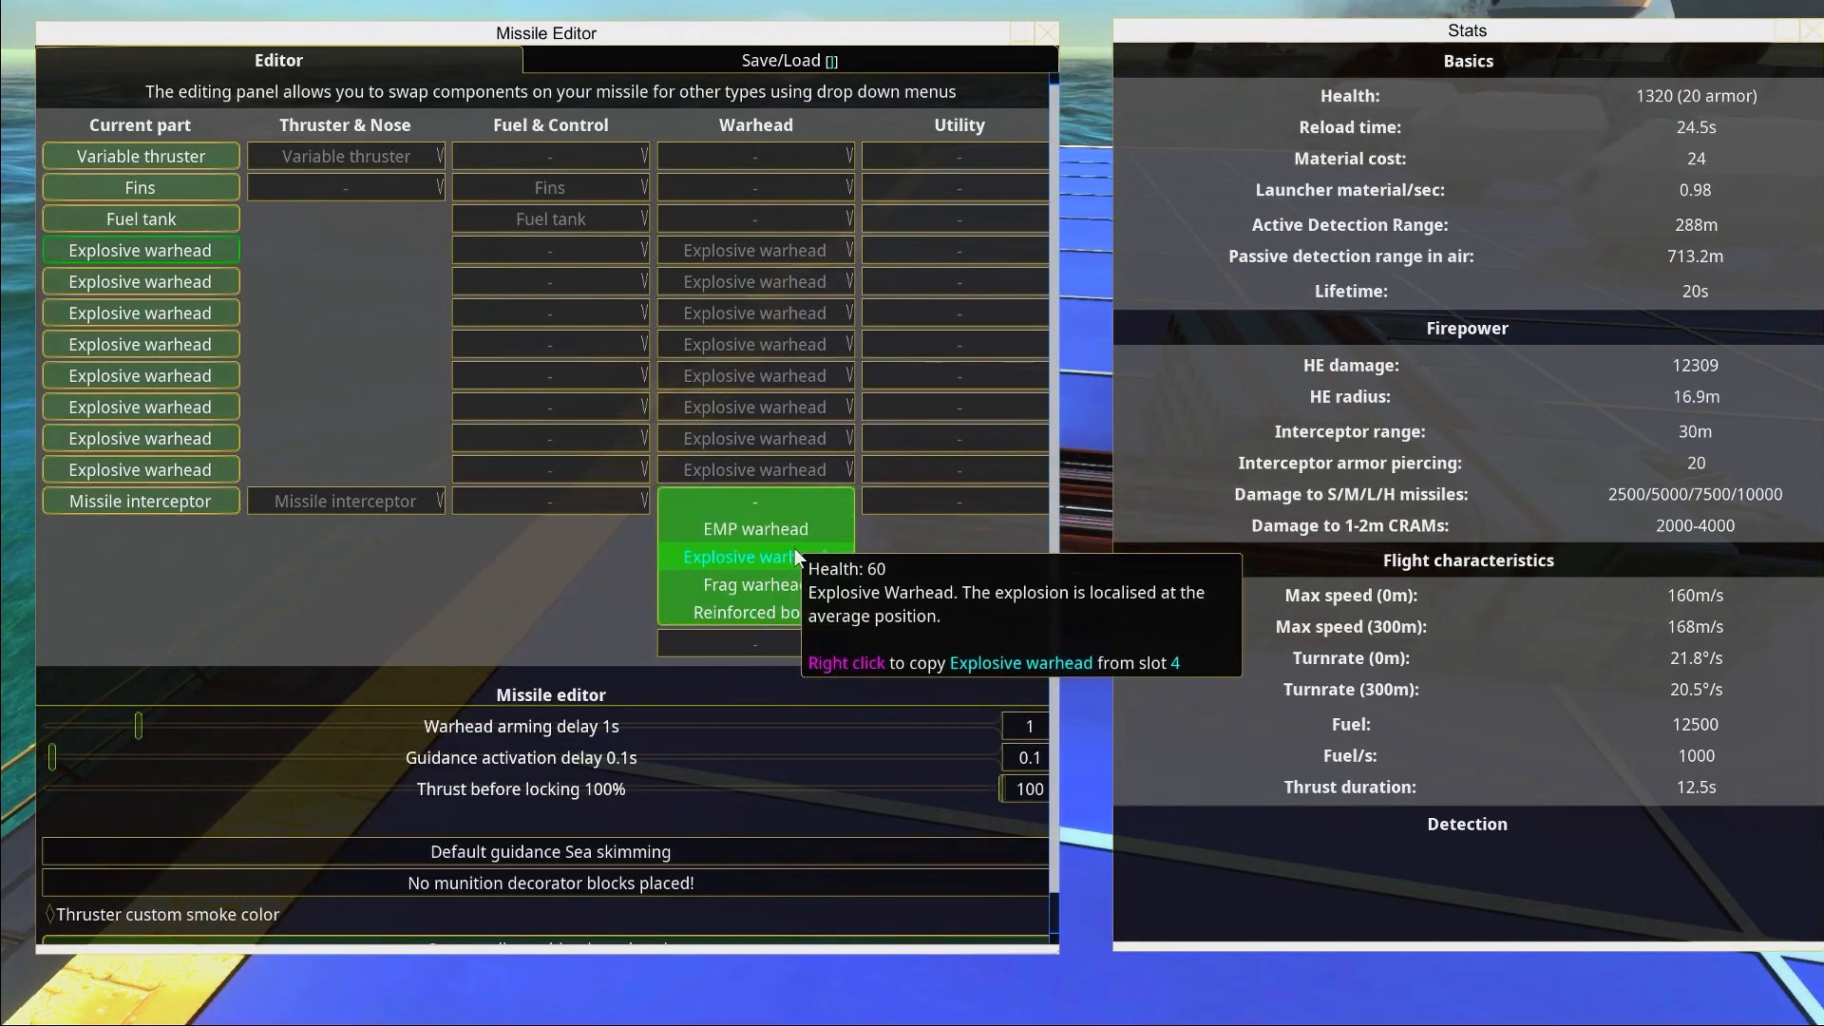
Change the middle warheads to frag warheads and close the Missile Editor
click(754, 584)
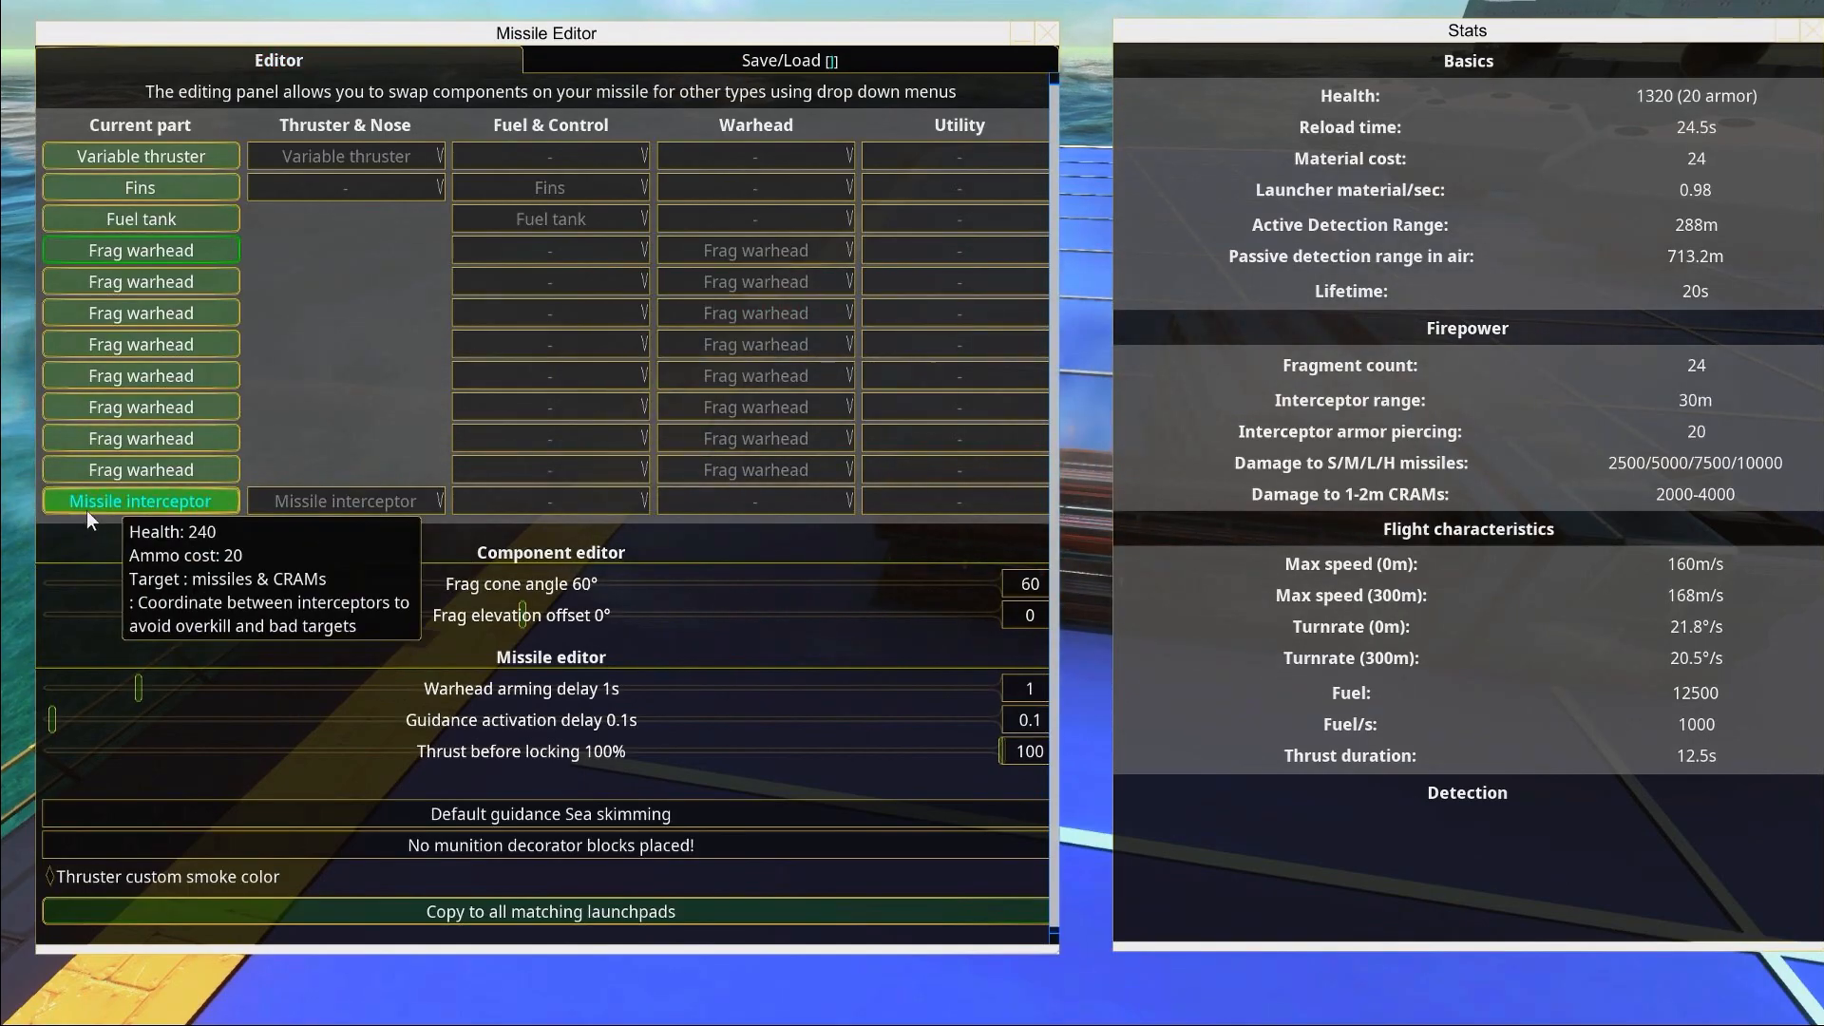
mouse_move(1045, 44)
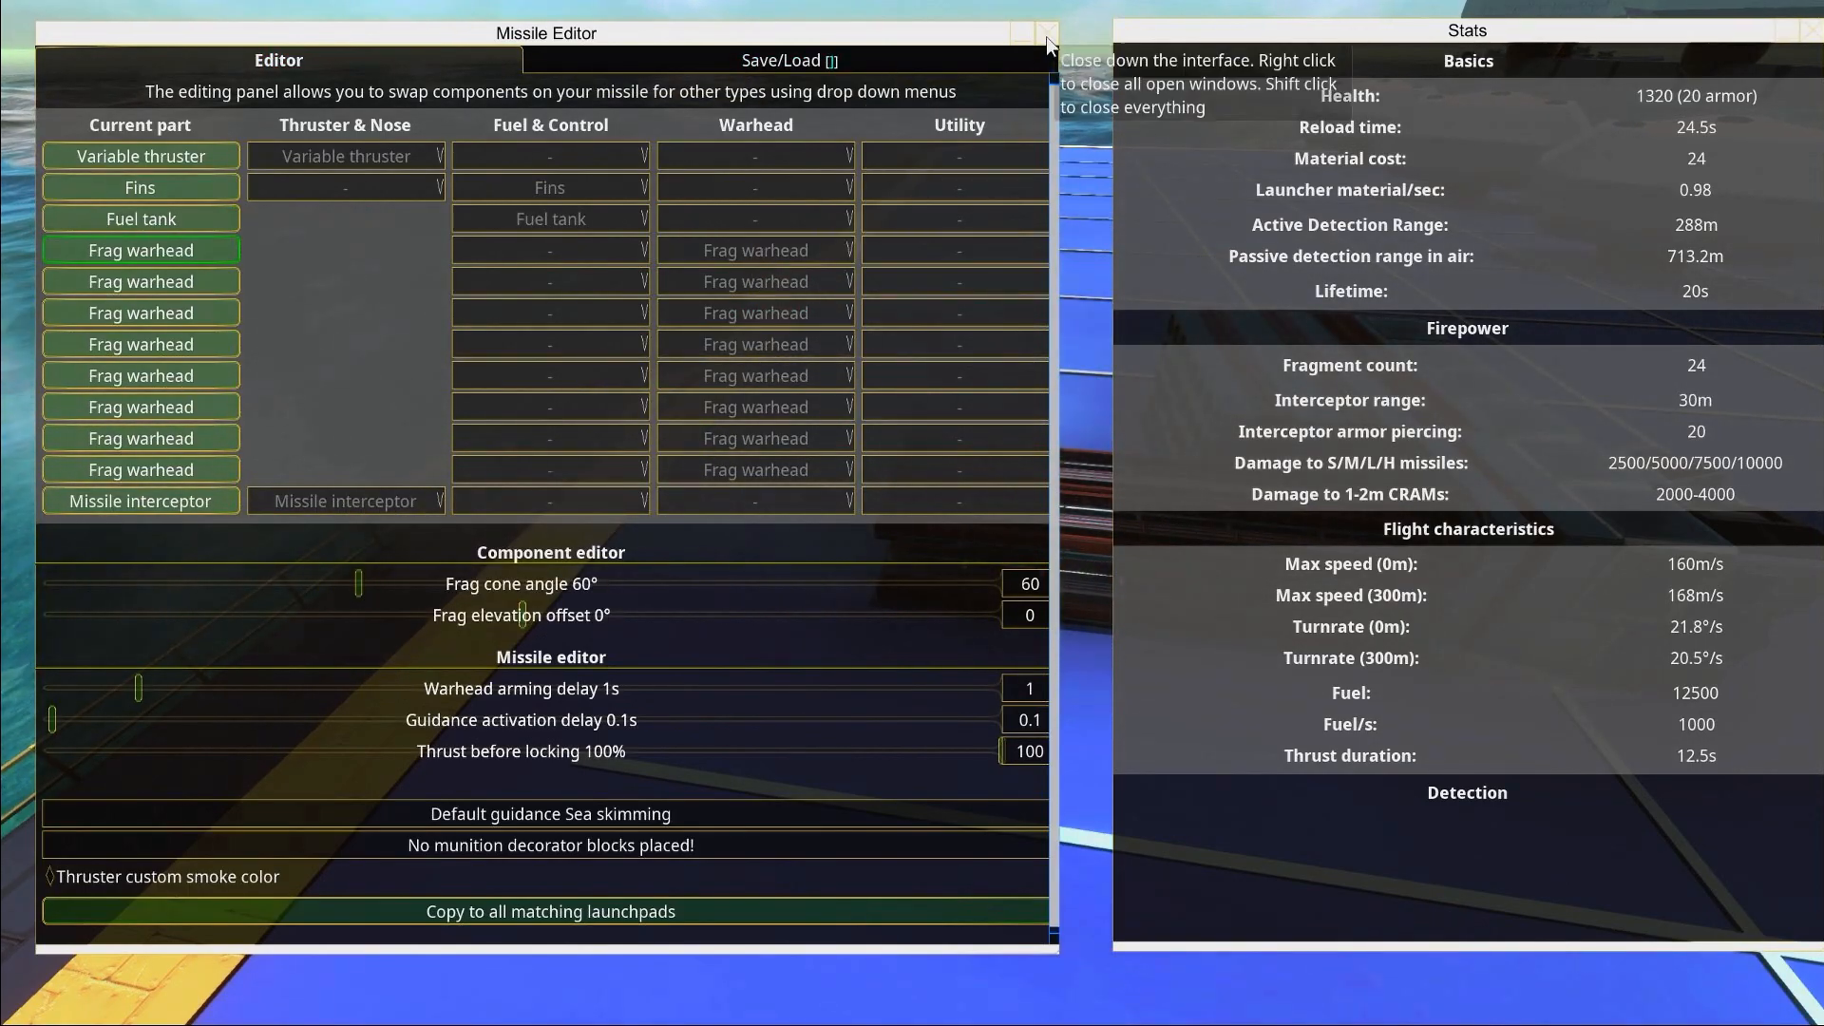
click(1047, 33)
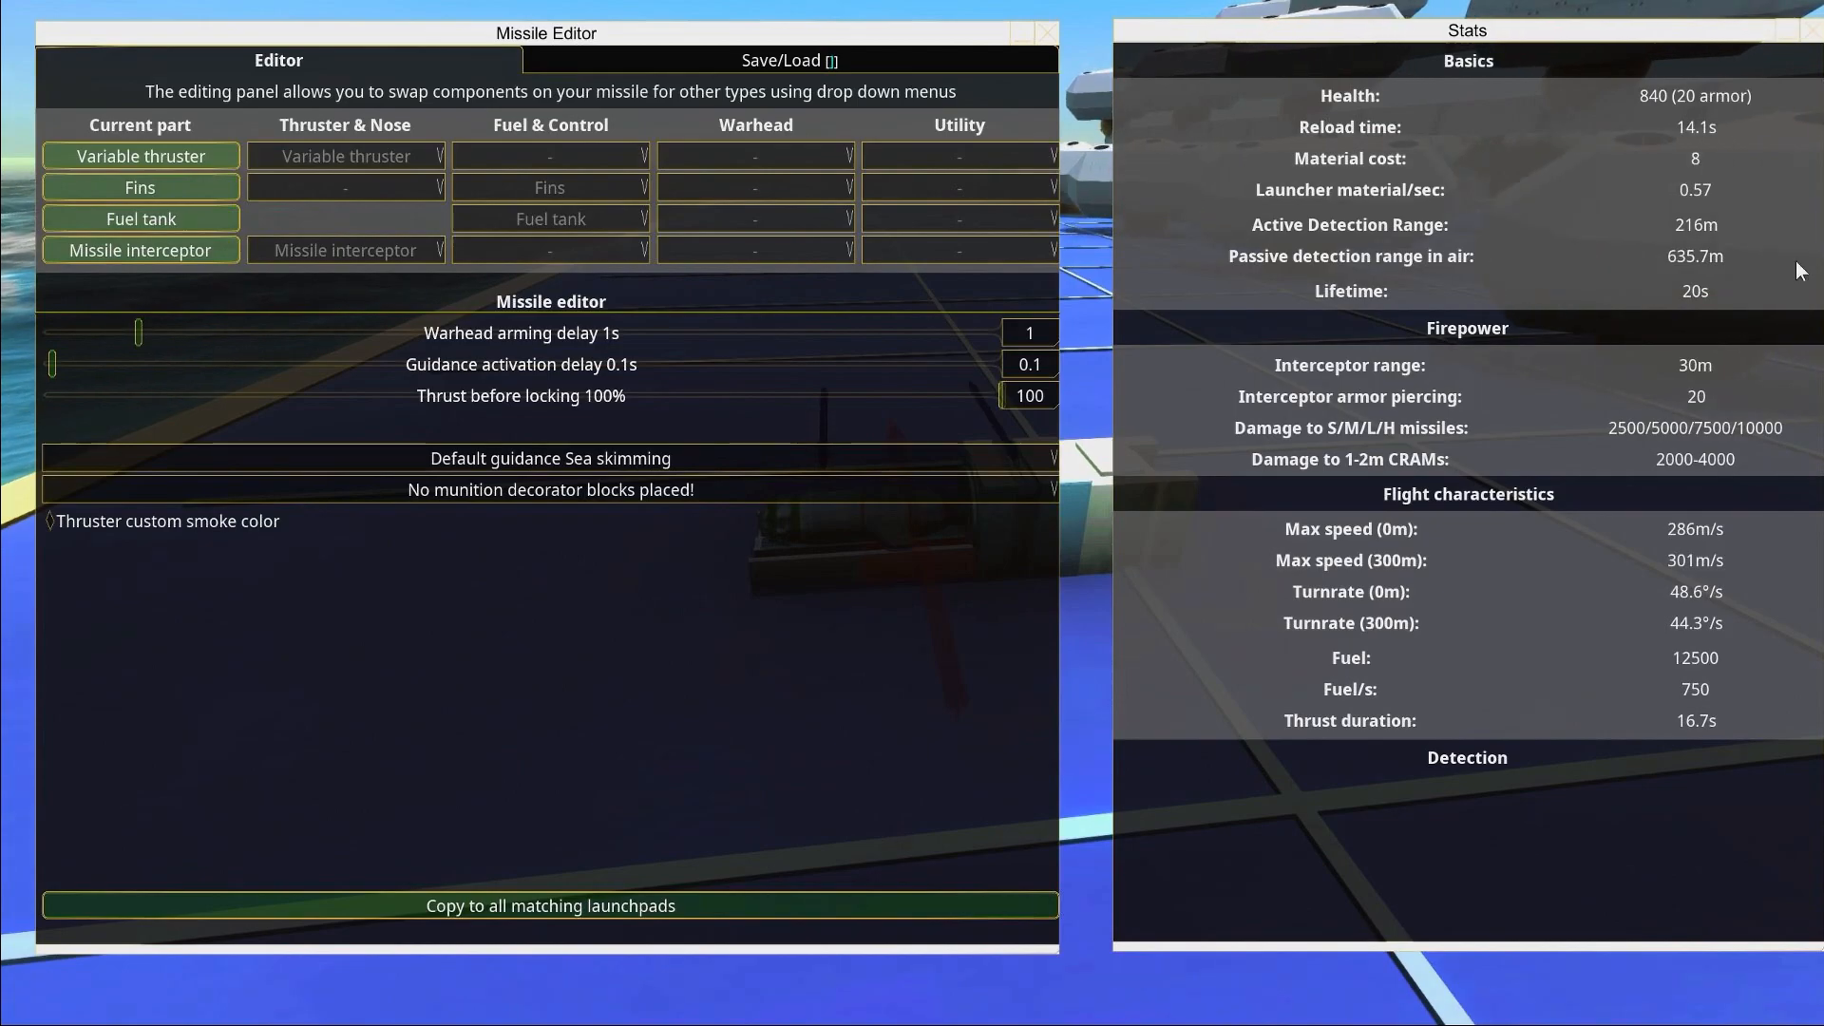
mouse_move(1694, 200)
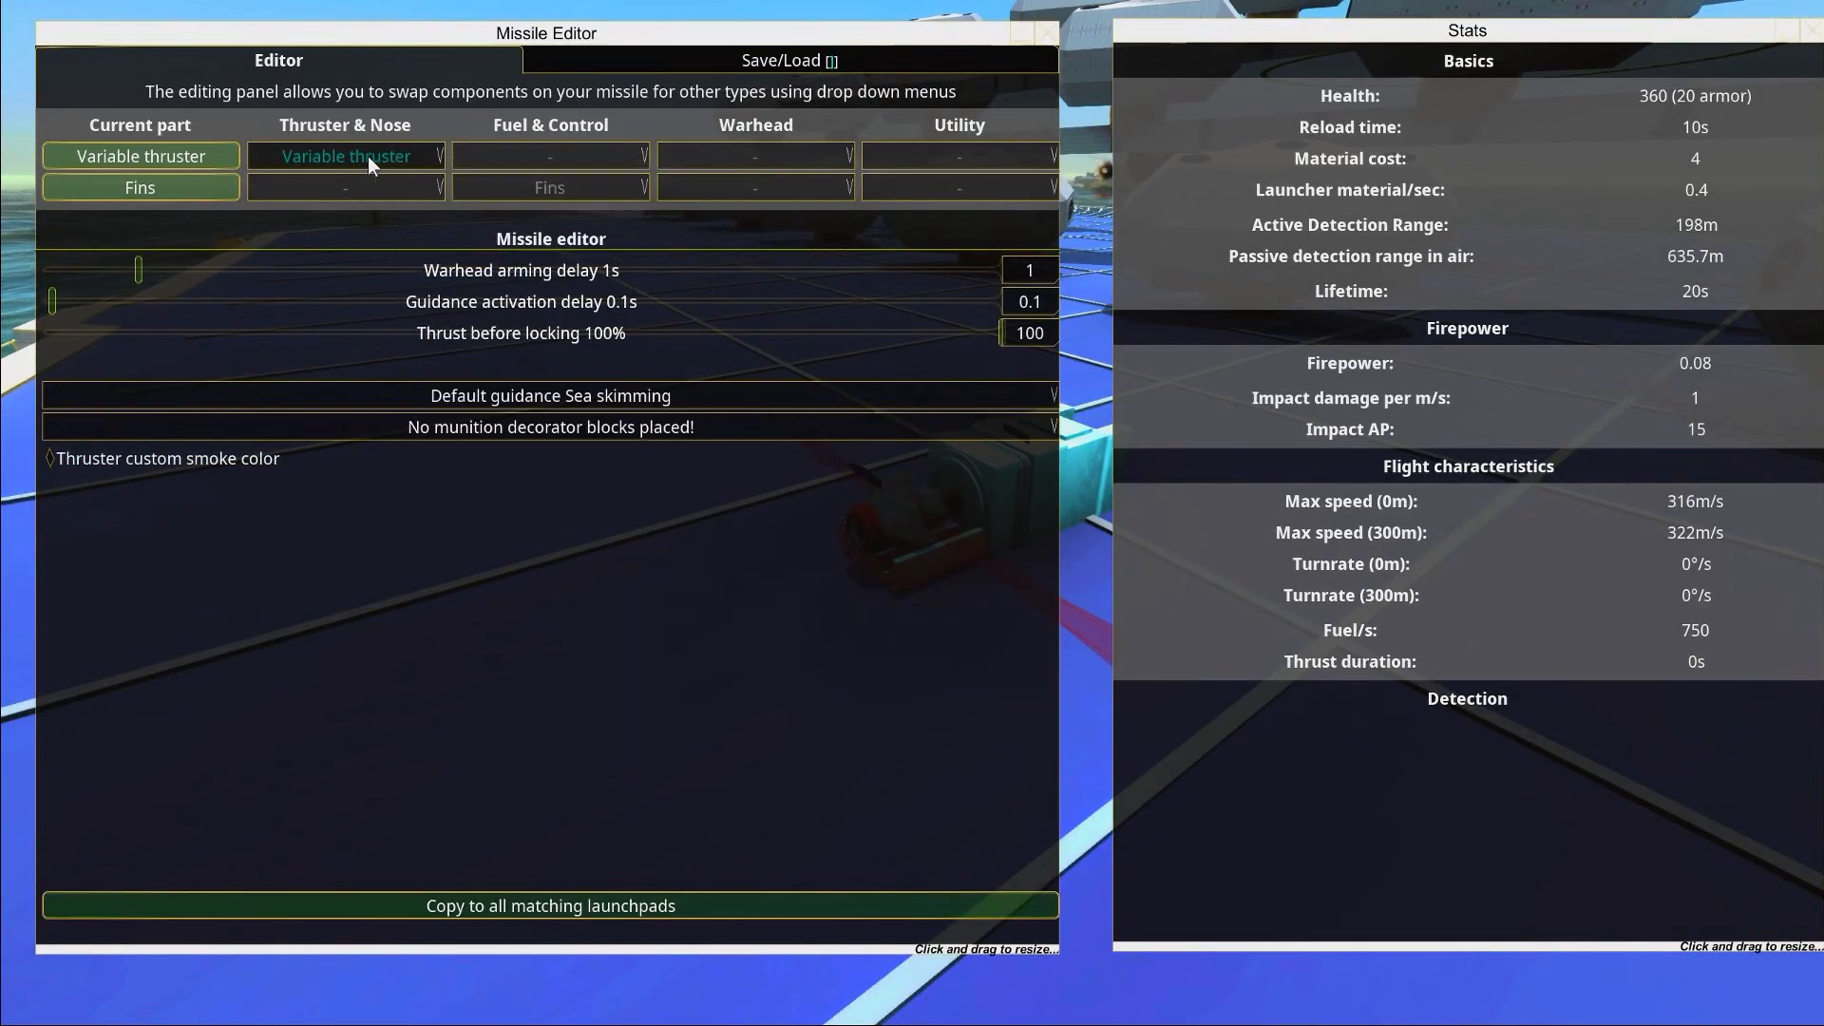
Fit a missile interceptor nose instead of the radar seeker, then open the interceptor gantry's missile design
click(139, 155)
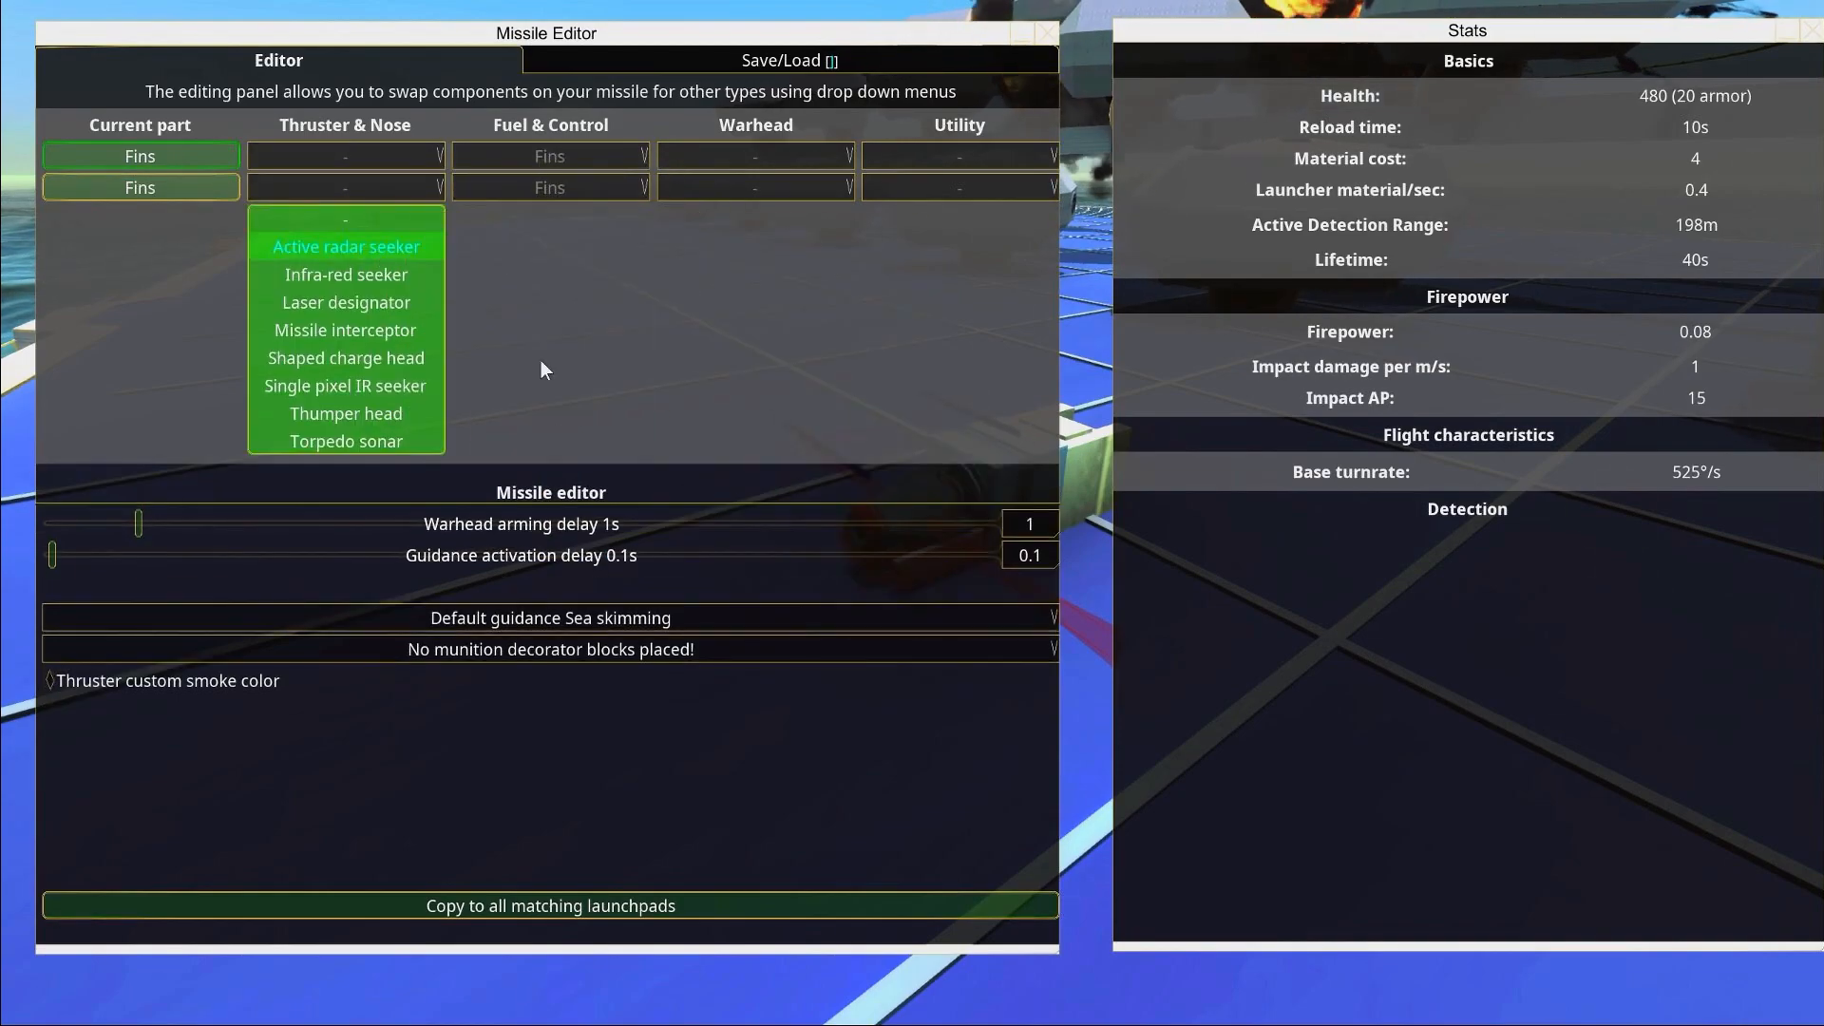
click(344, 246)
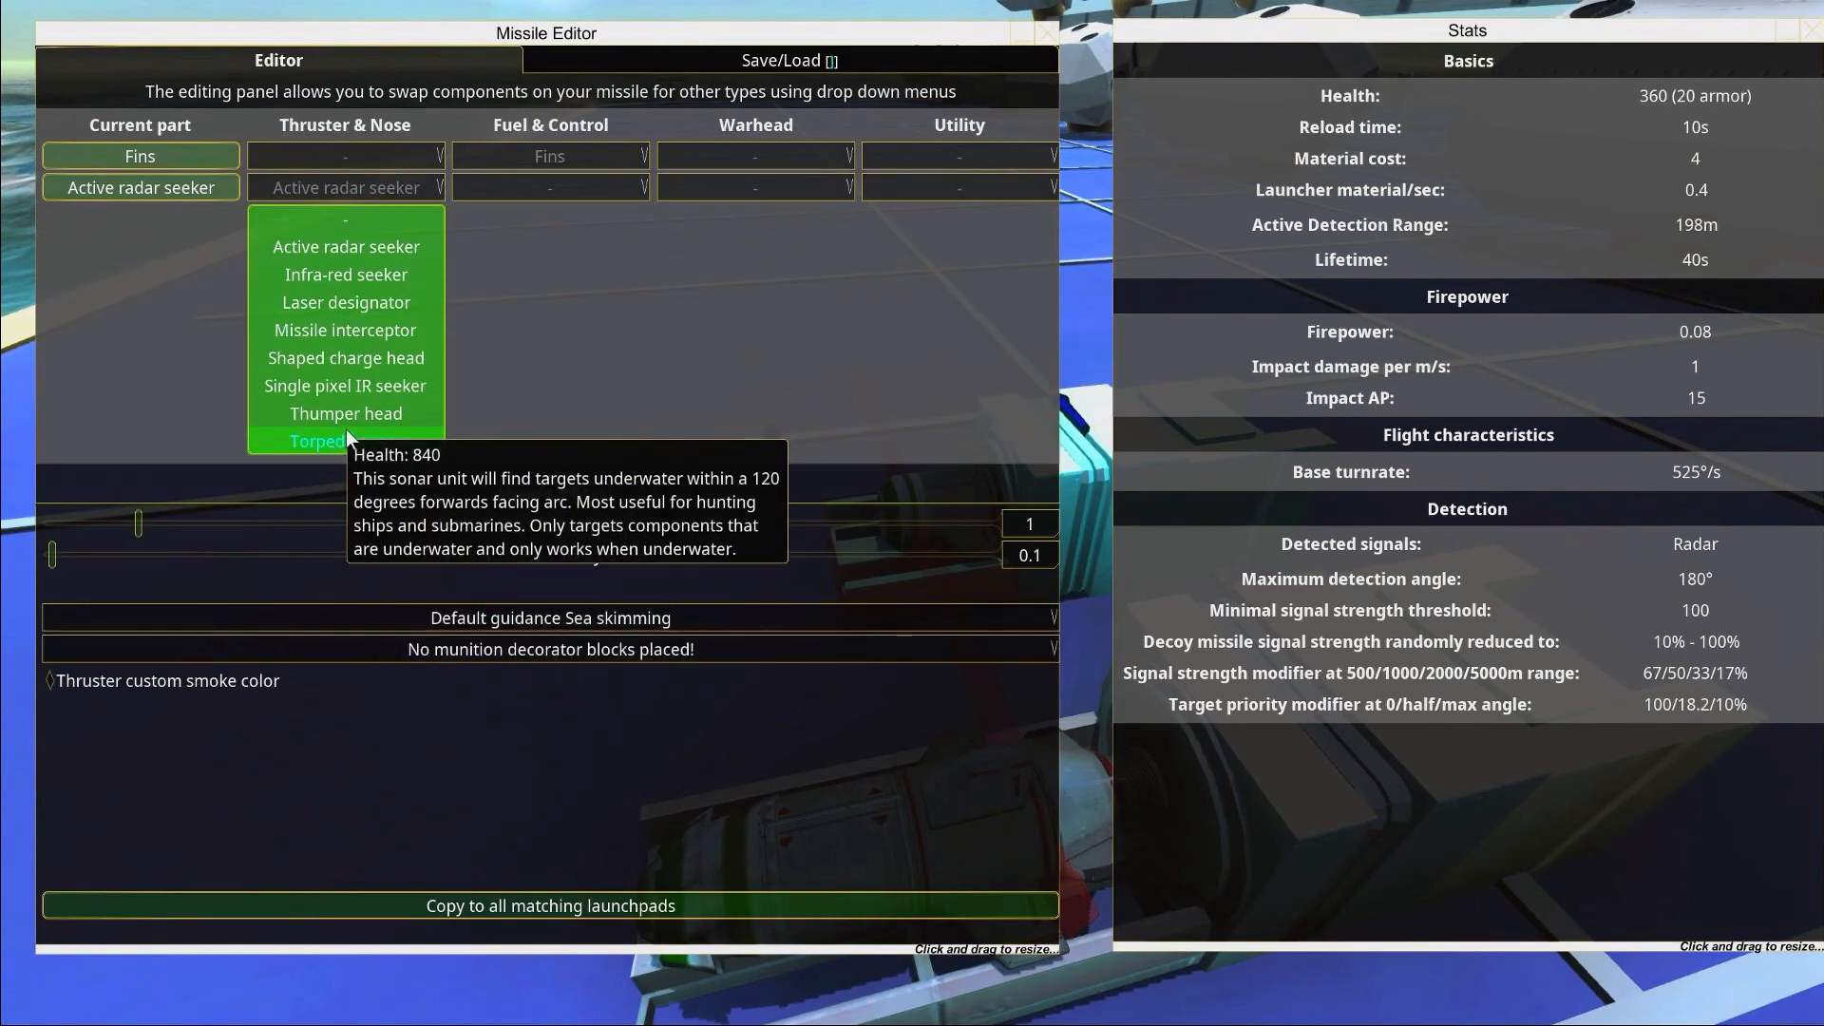
mouse_move(344, 329)
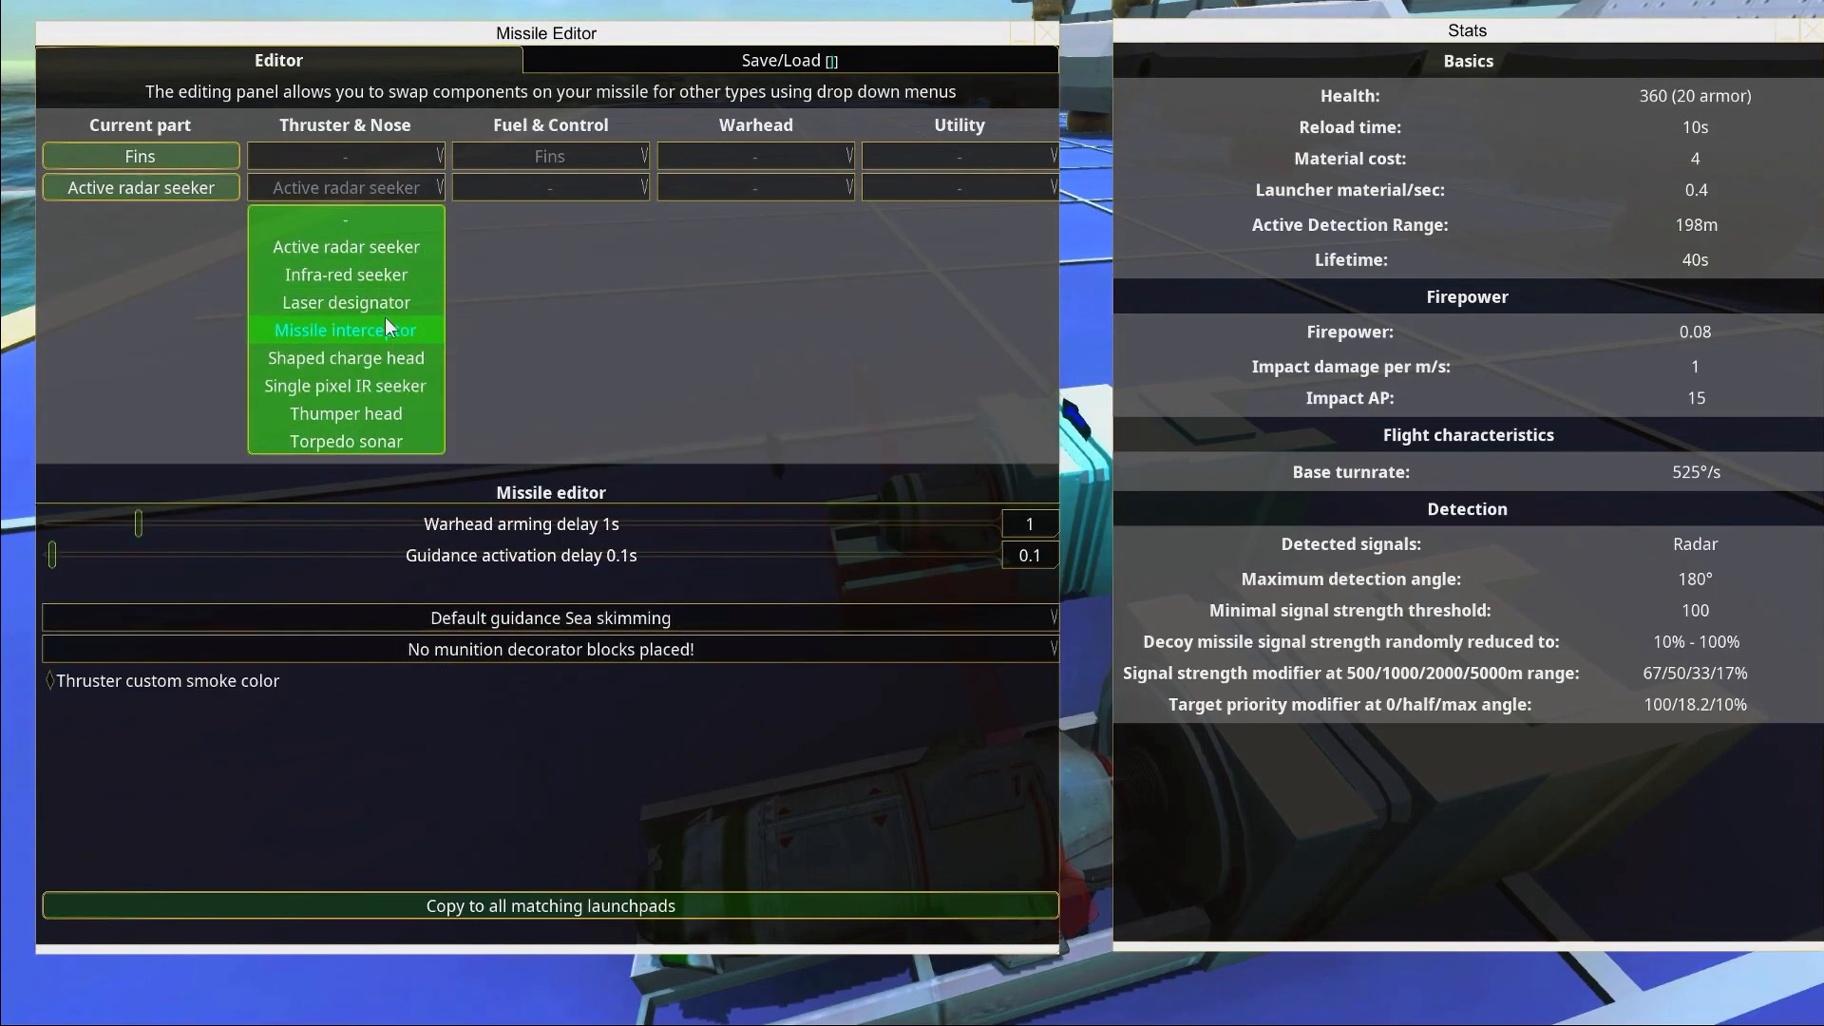
click(344, 329)
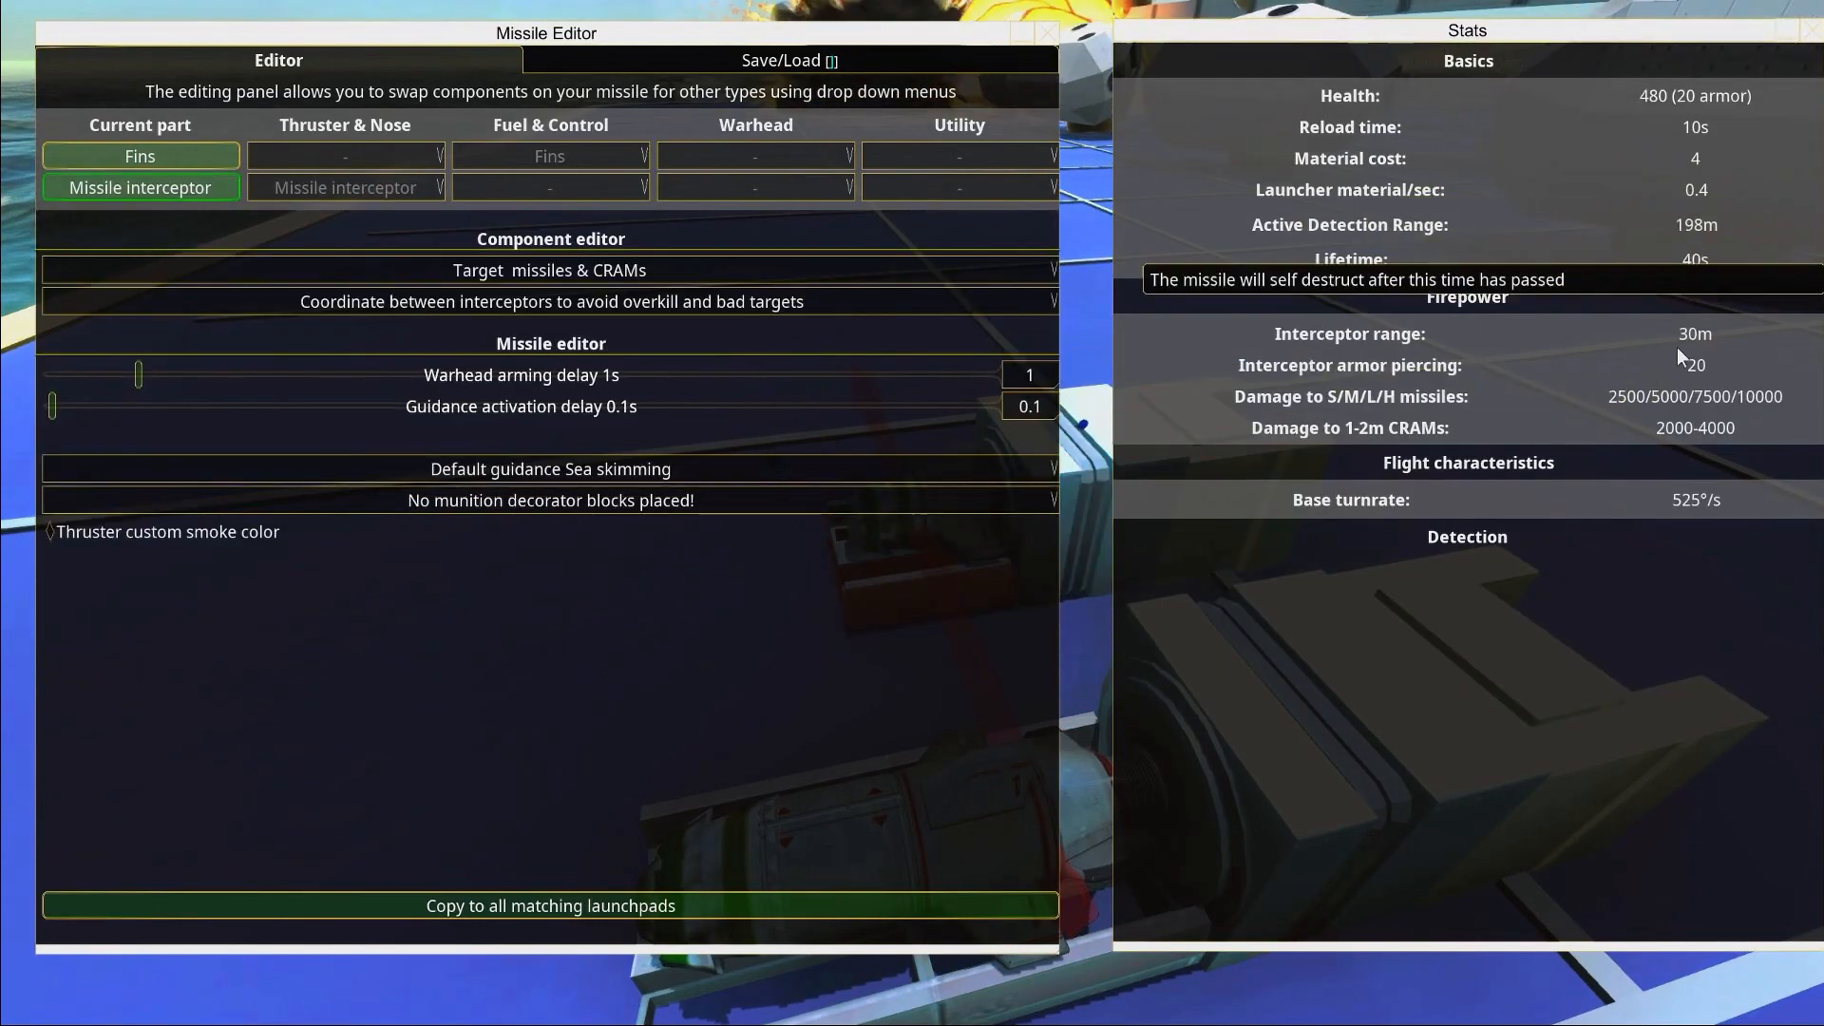
mouse_move(1330, 70)
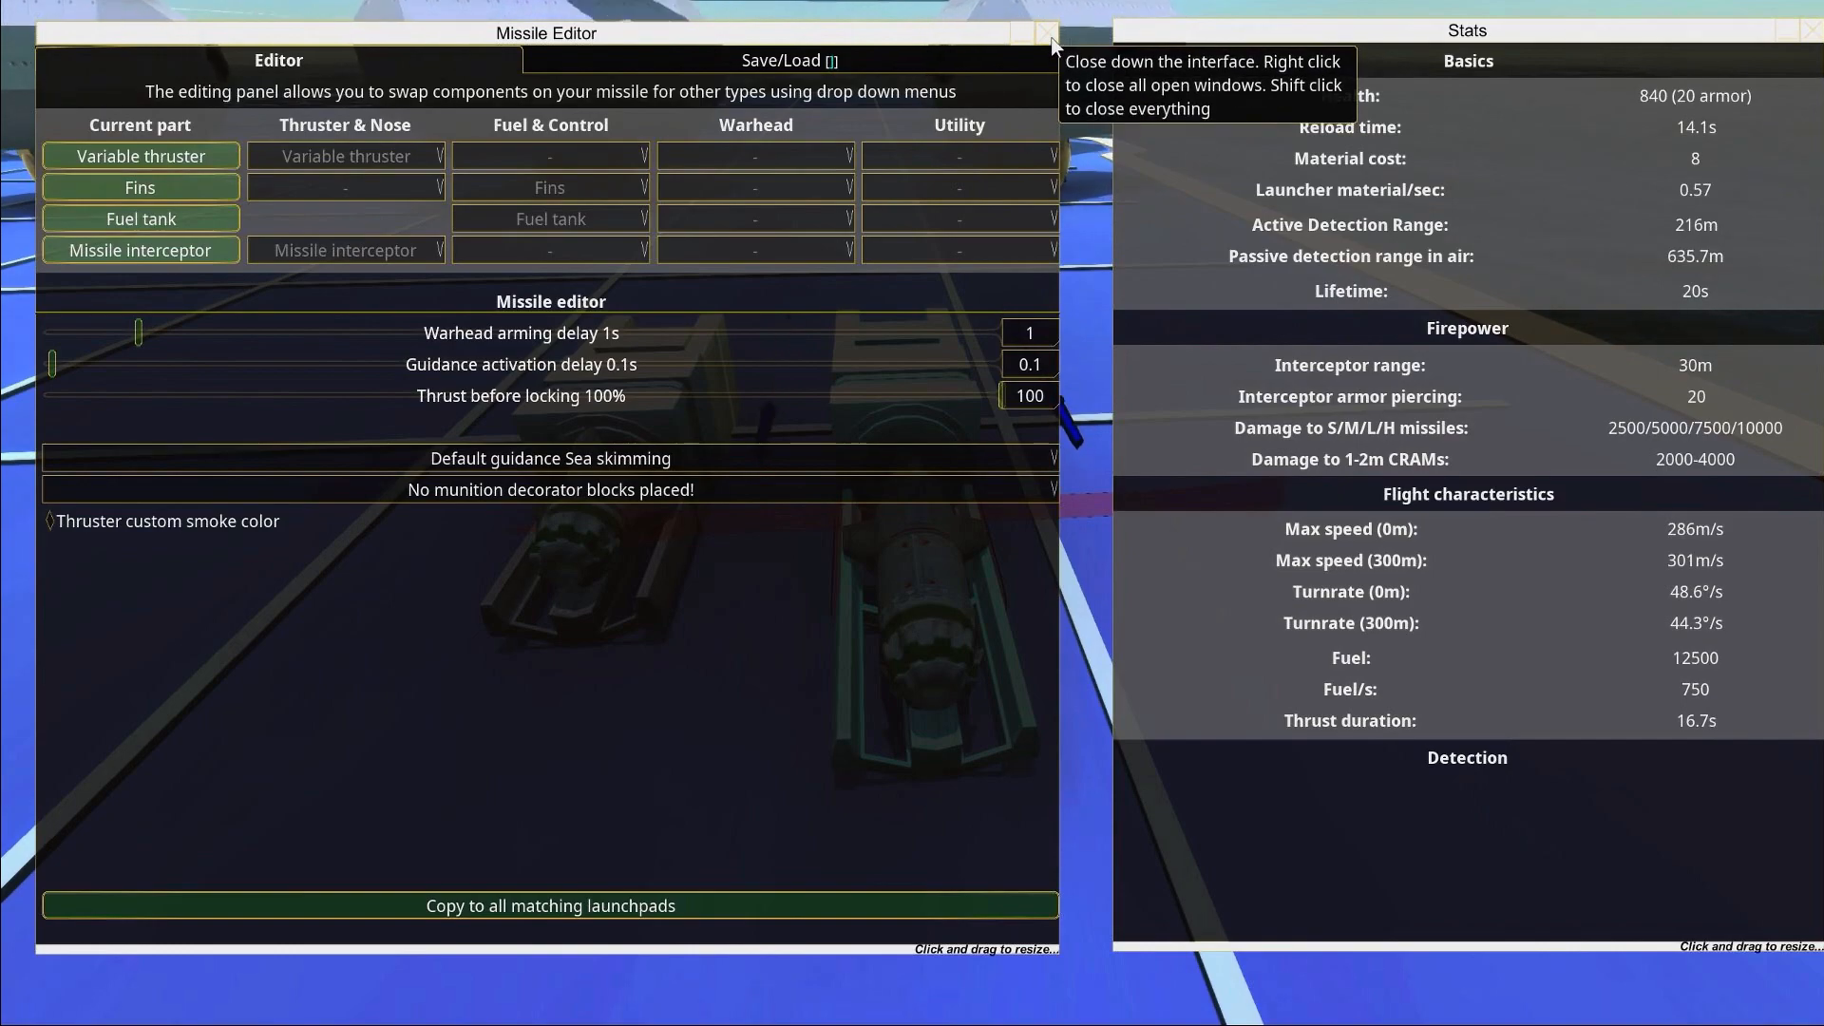
click(1051, 33)
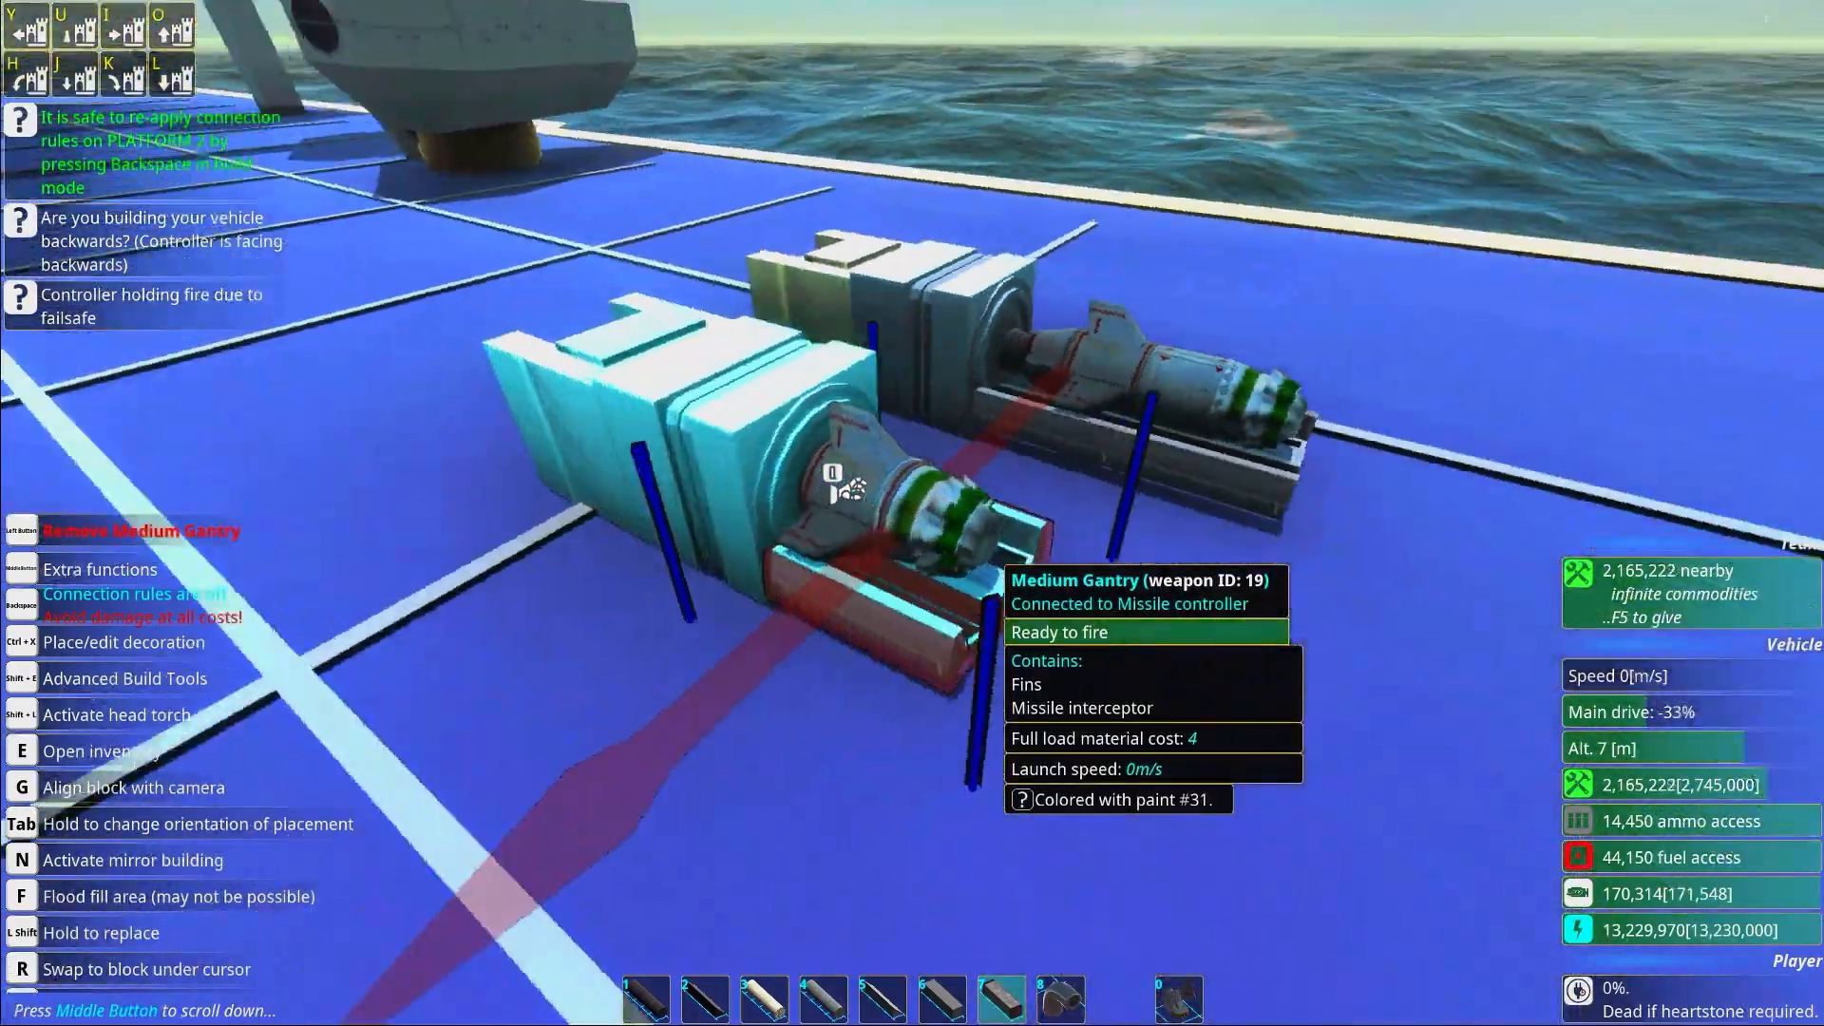
click(838, 488)
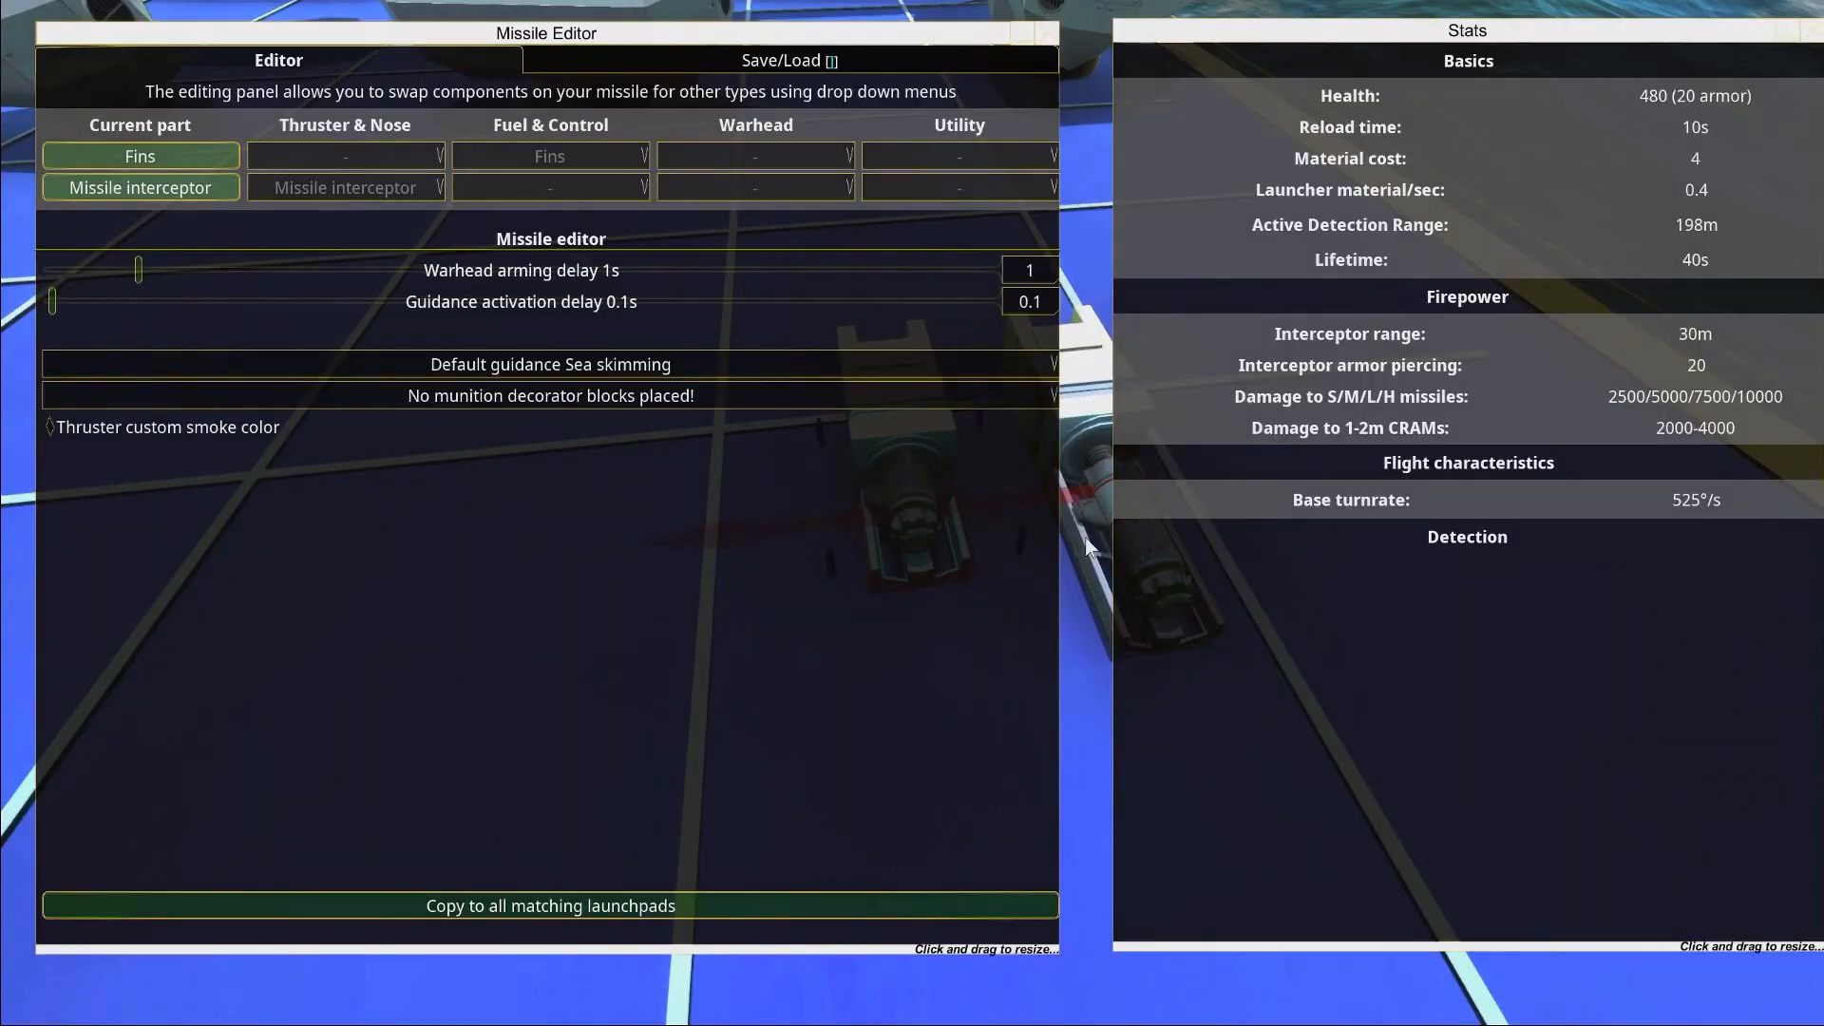
mouse_move(1089, 74)
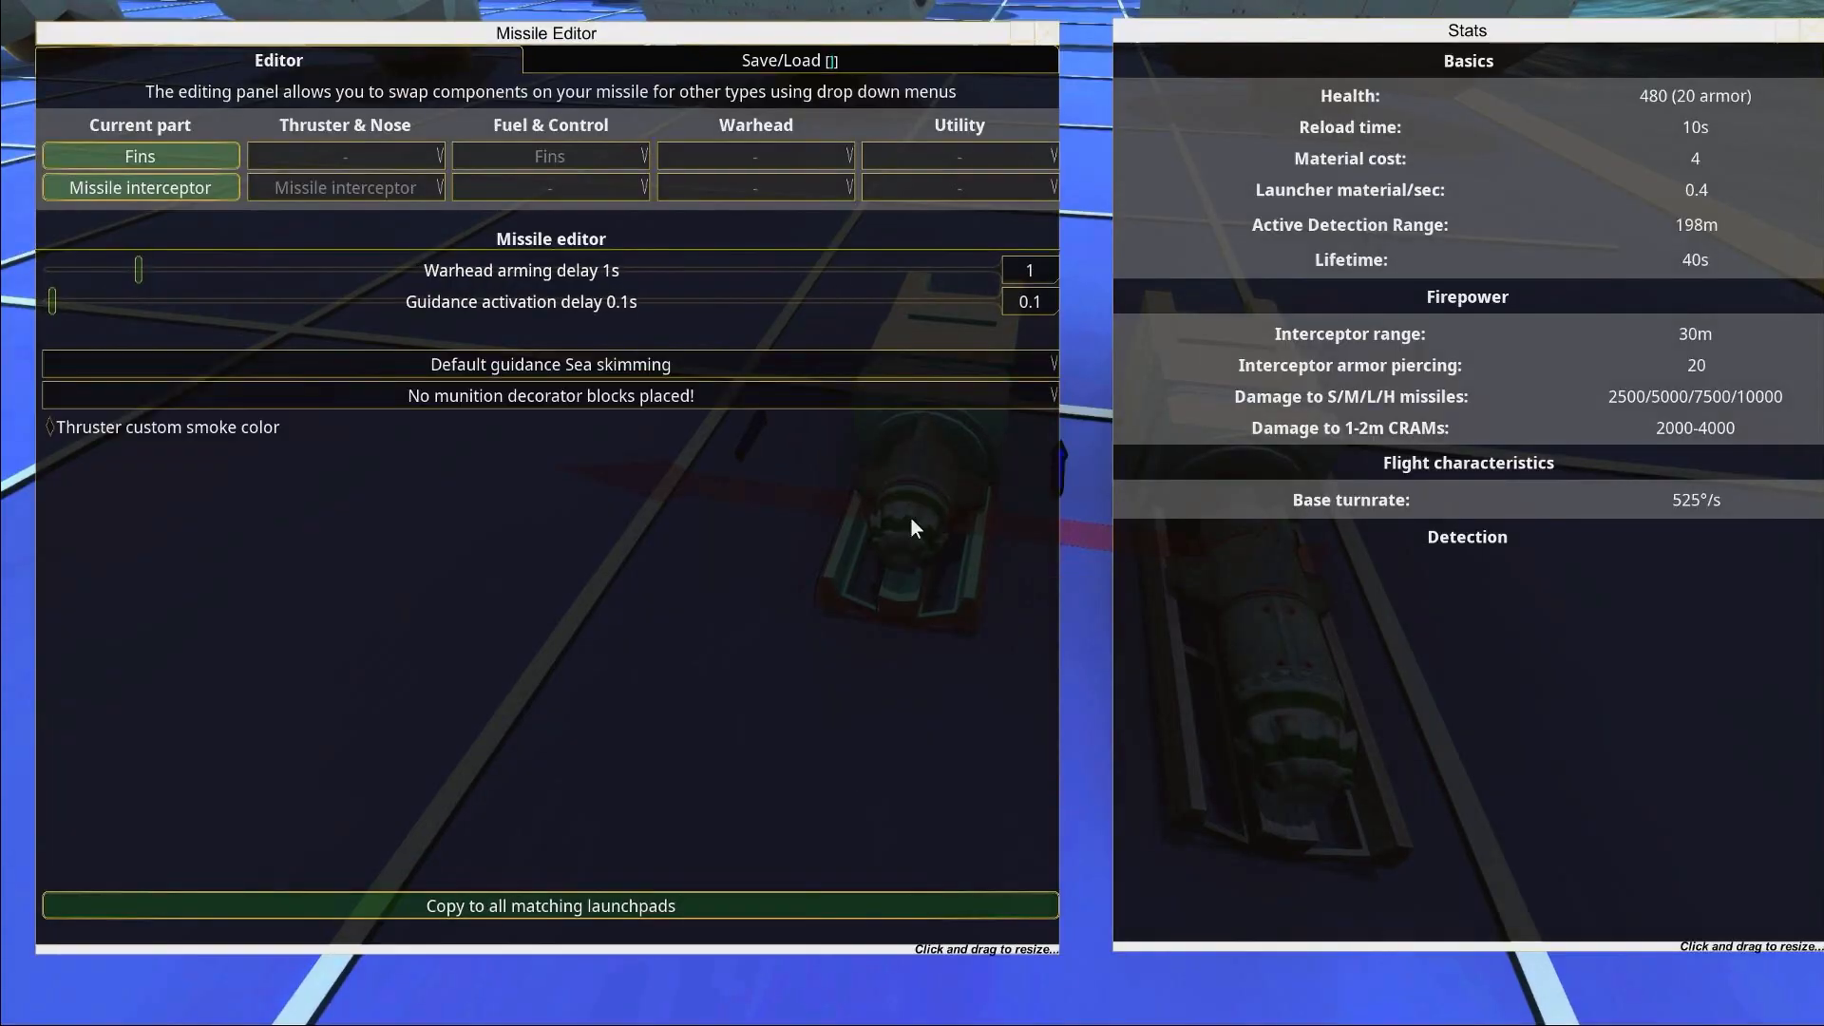
mouse_move(1045, 33)
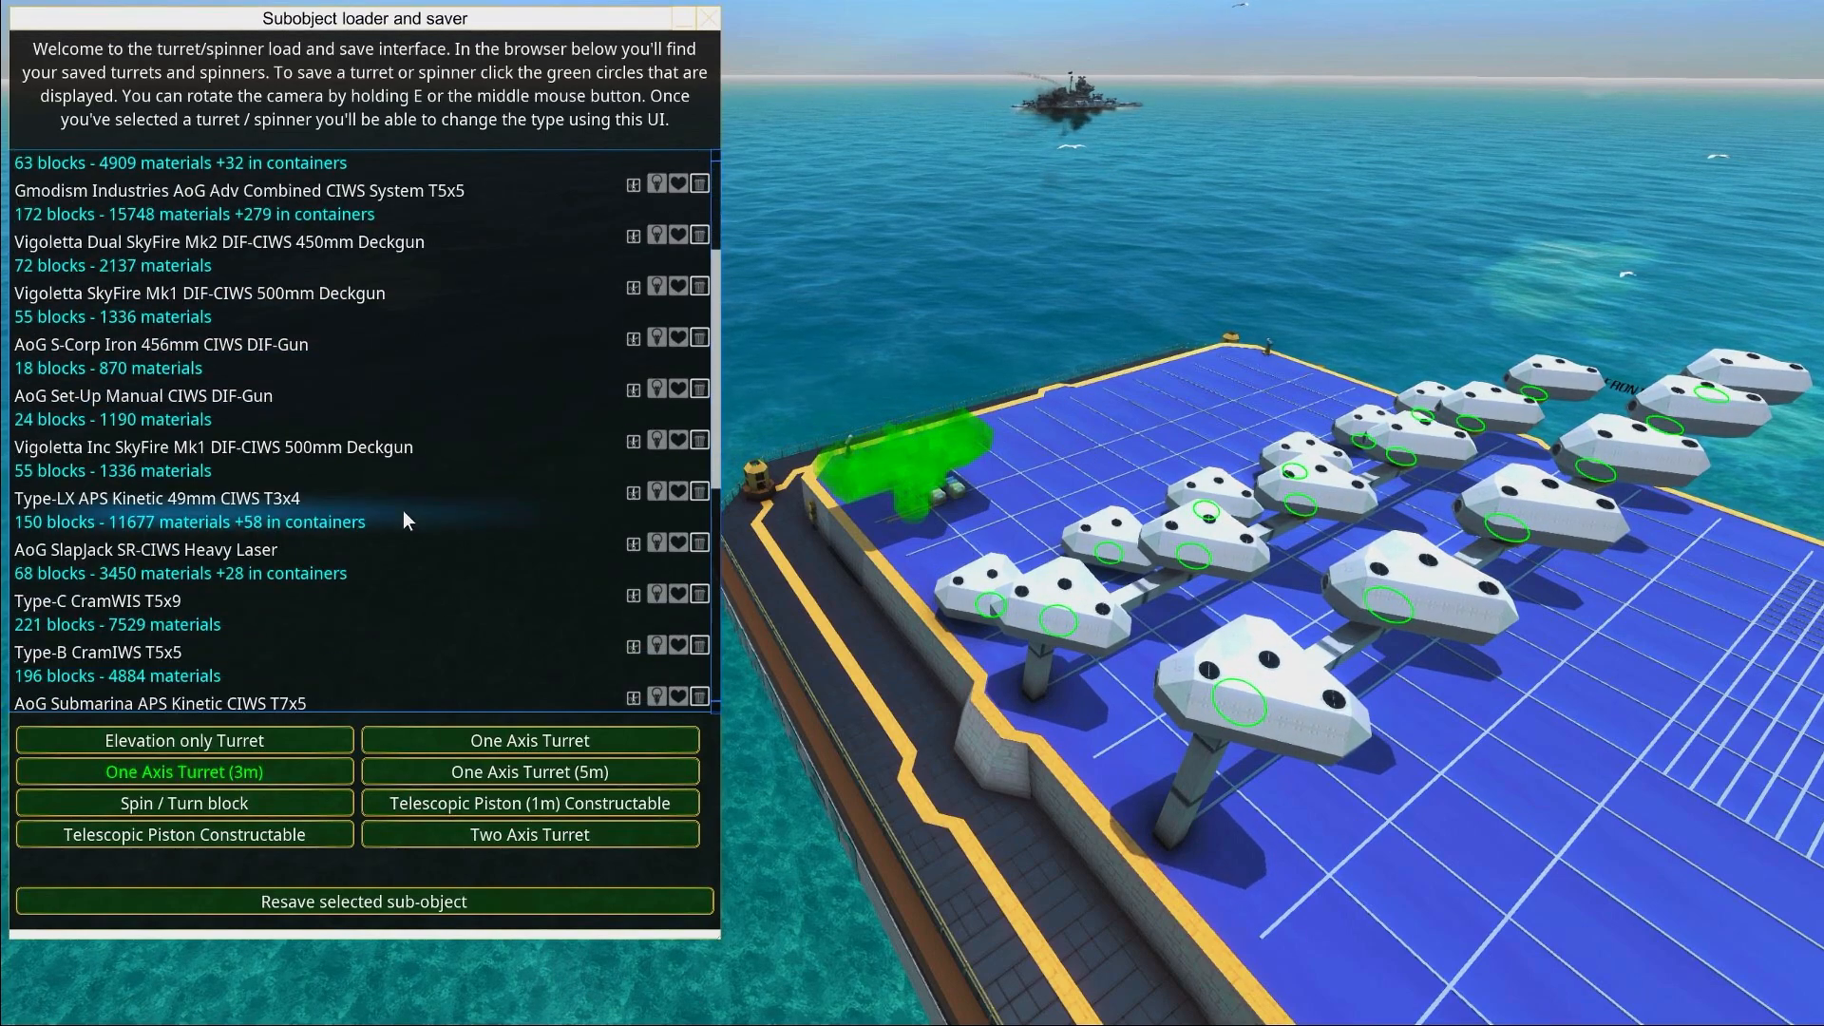
Scroll the build menu to the missile launchers and gantries
scroll(down, 3)
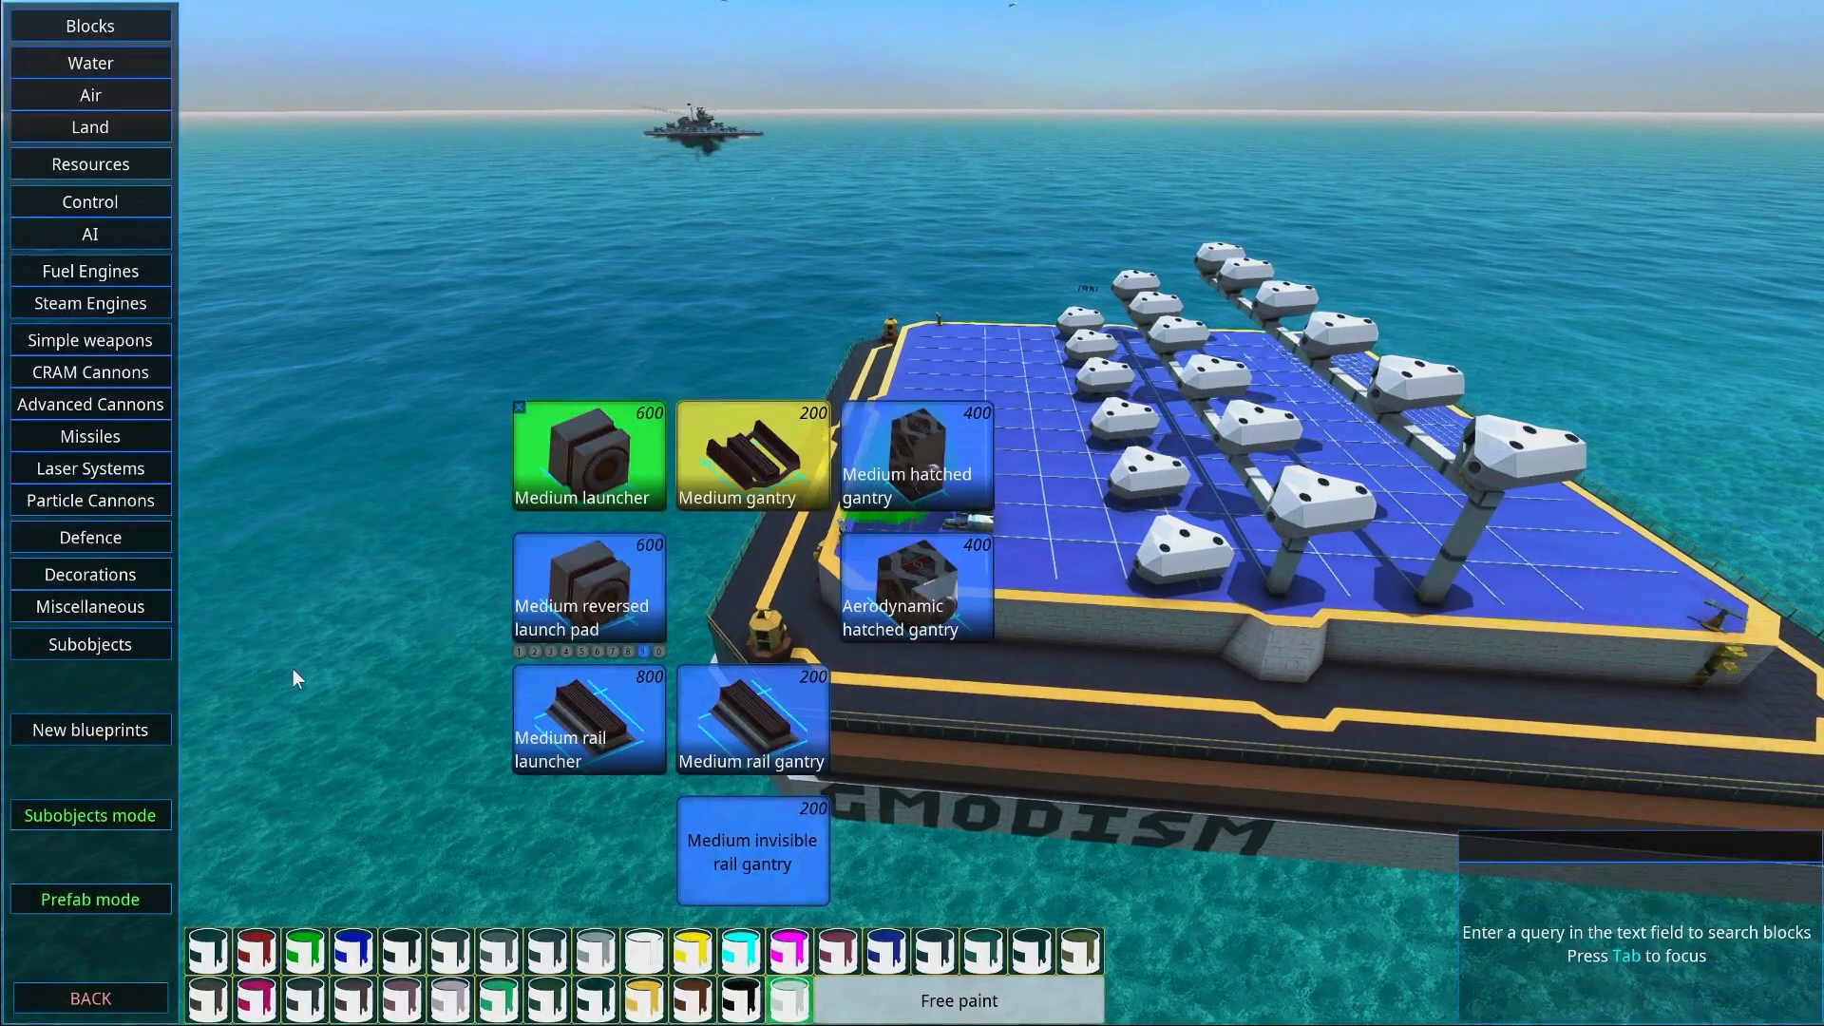
click(89, 815)
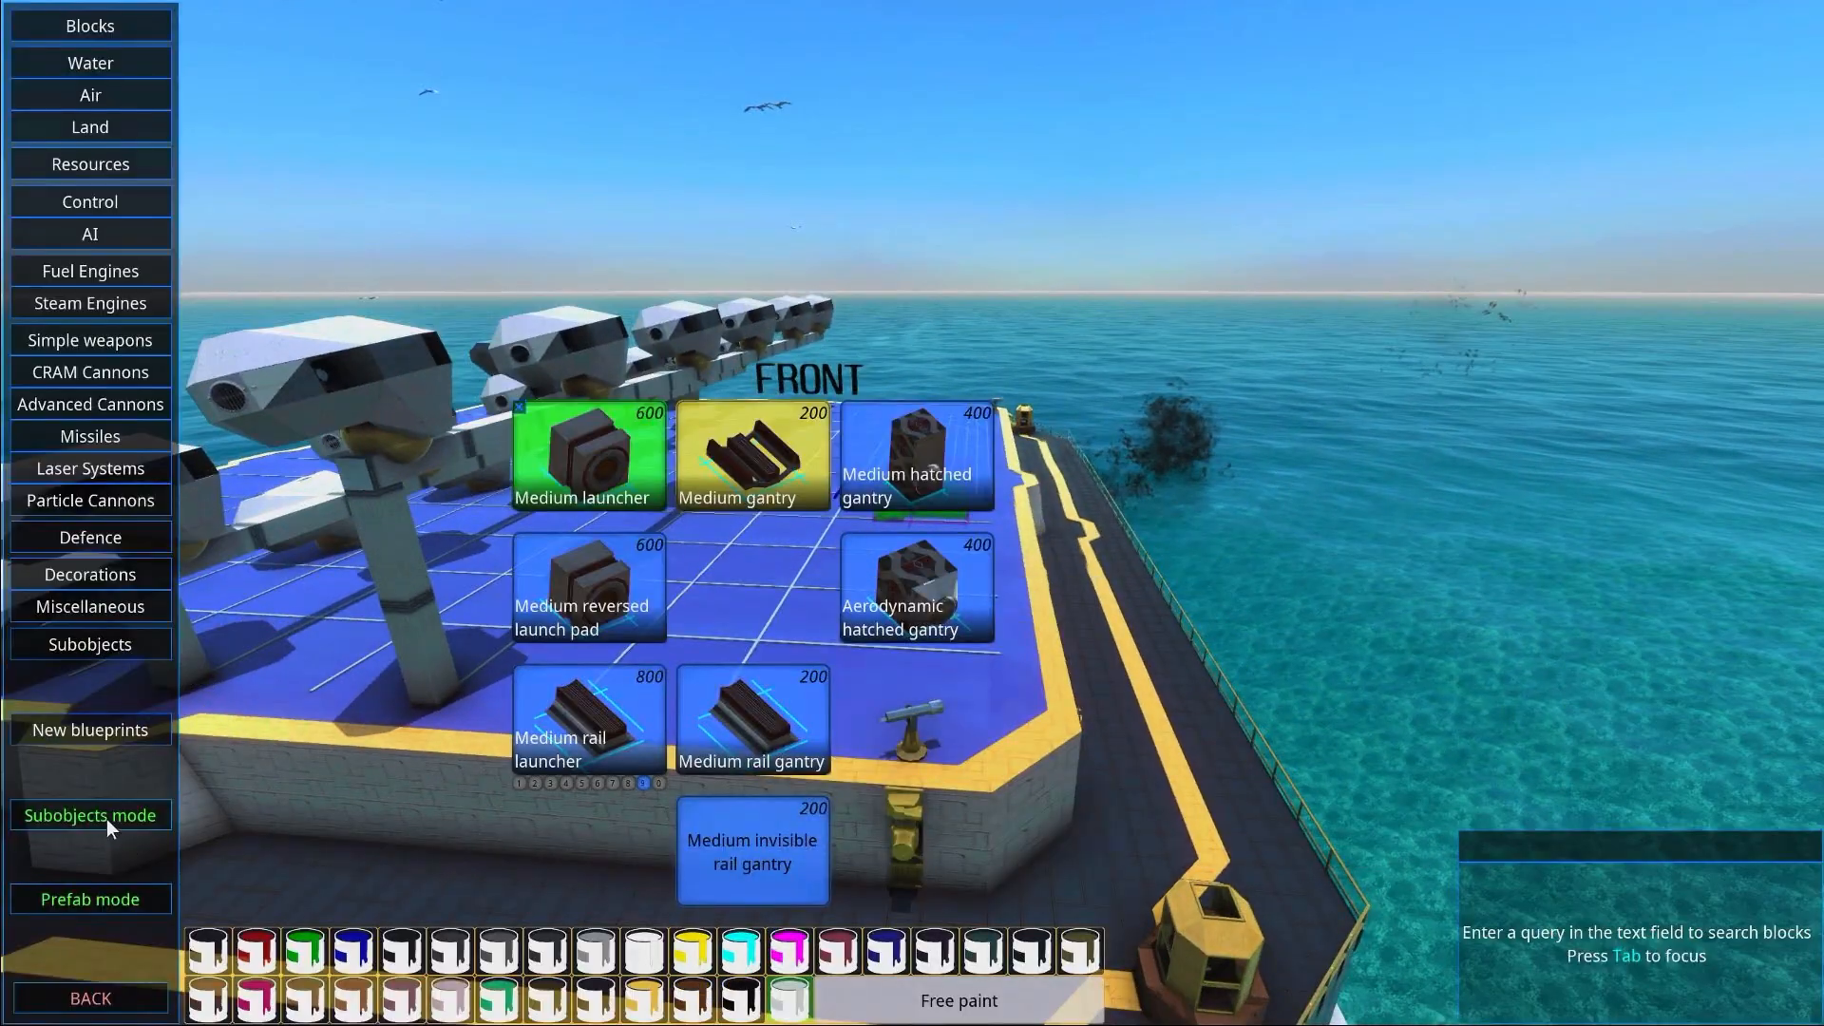
Load the Gmodism Industries AoG Adv Combined CIWS System T5x5 turret from the saved turrets browser
click(90, 815)
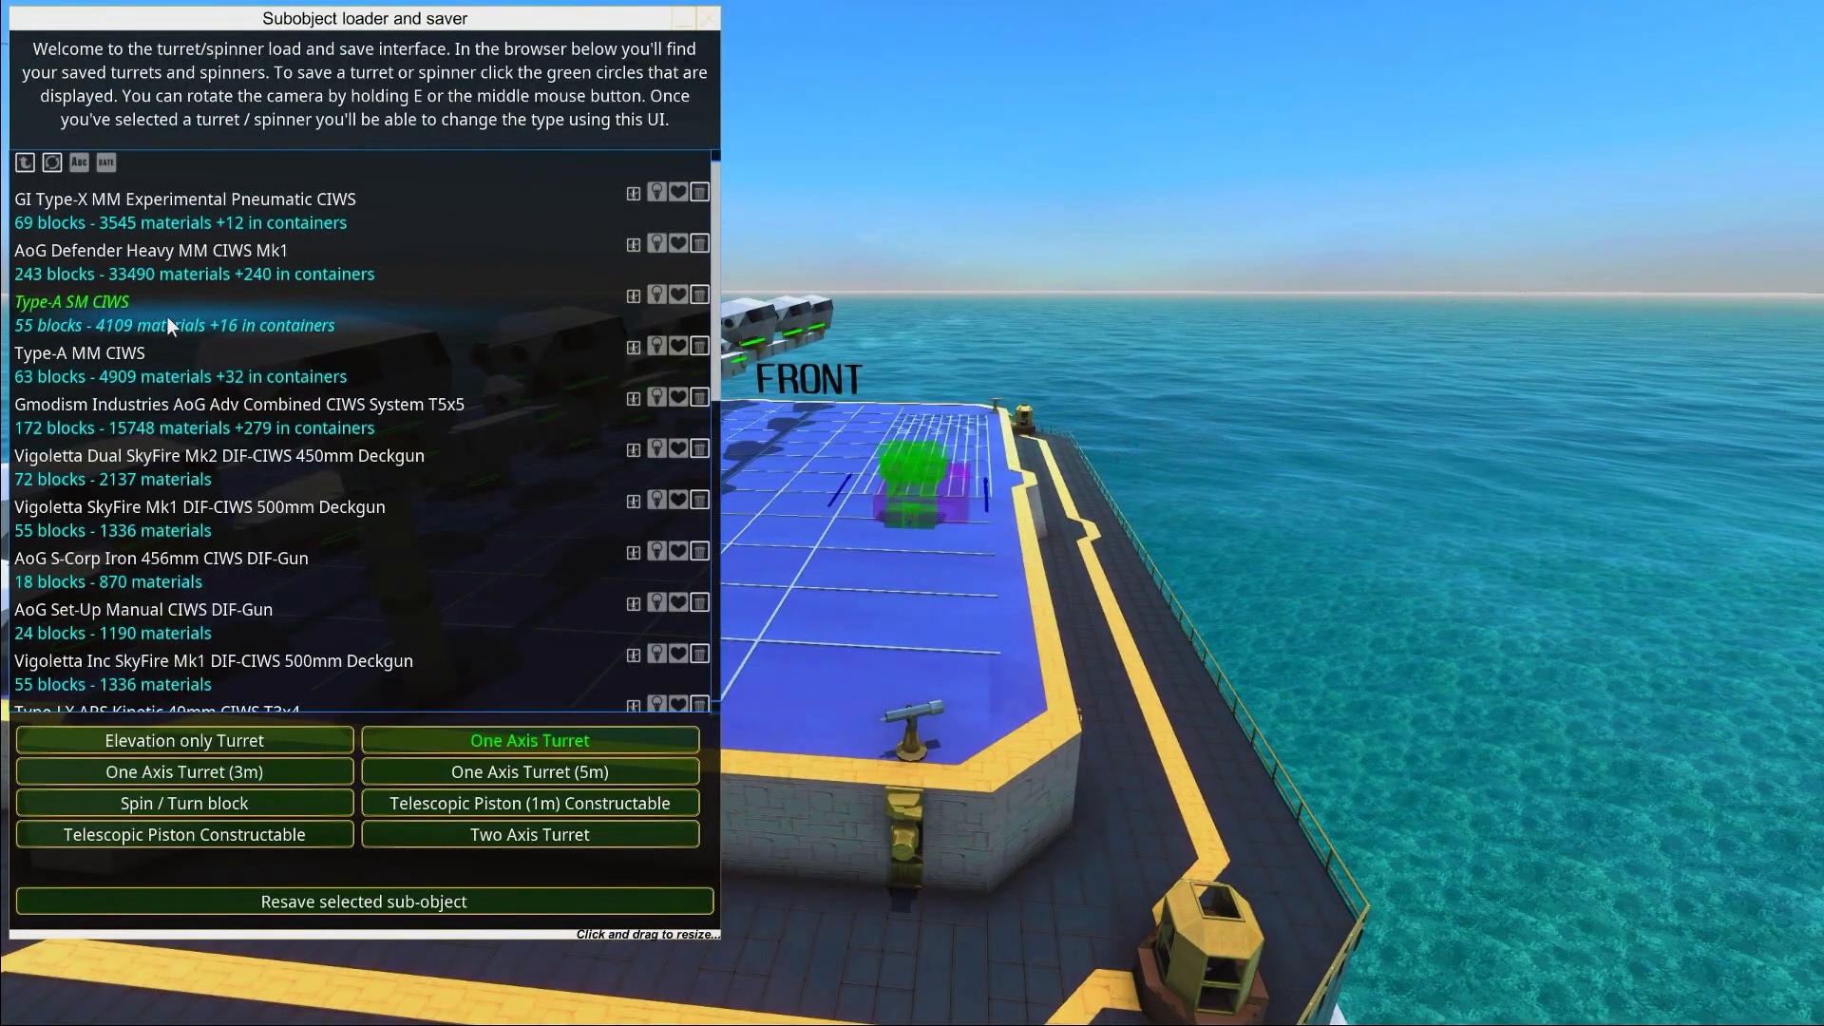
click(239, 403)
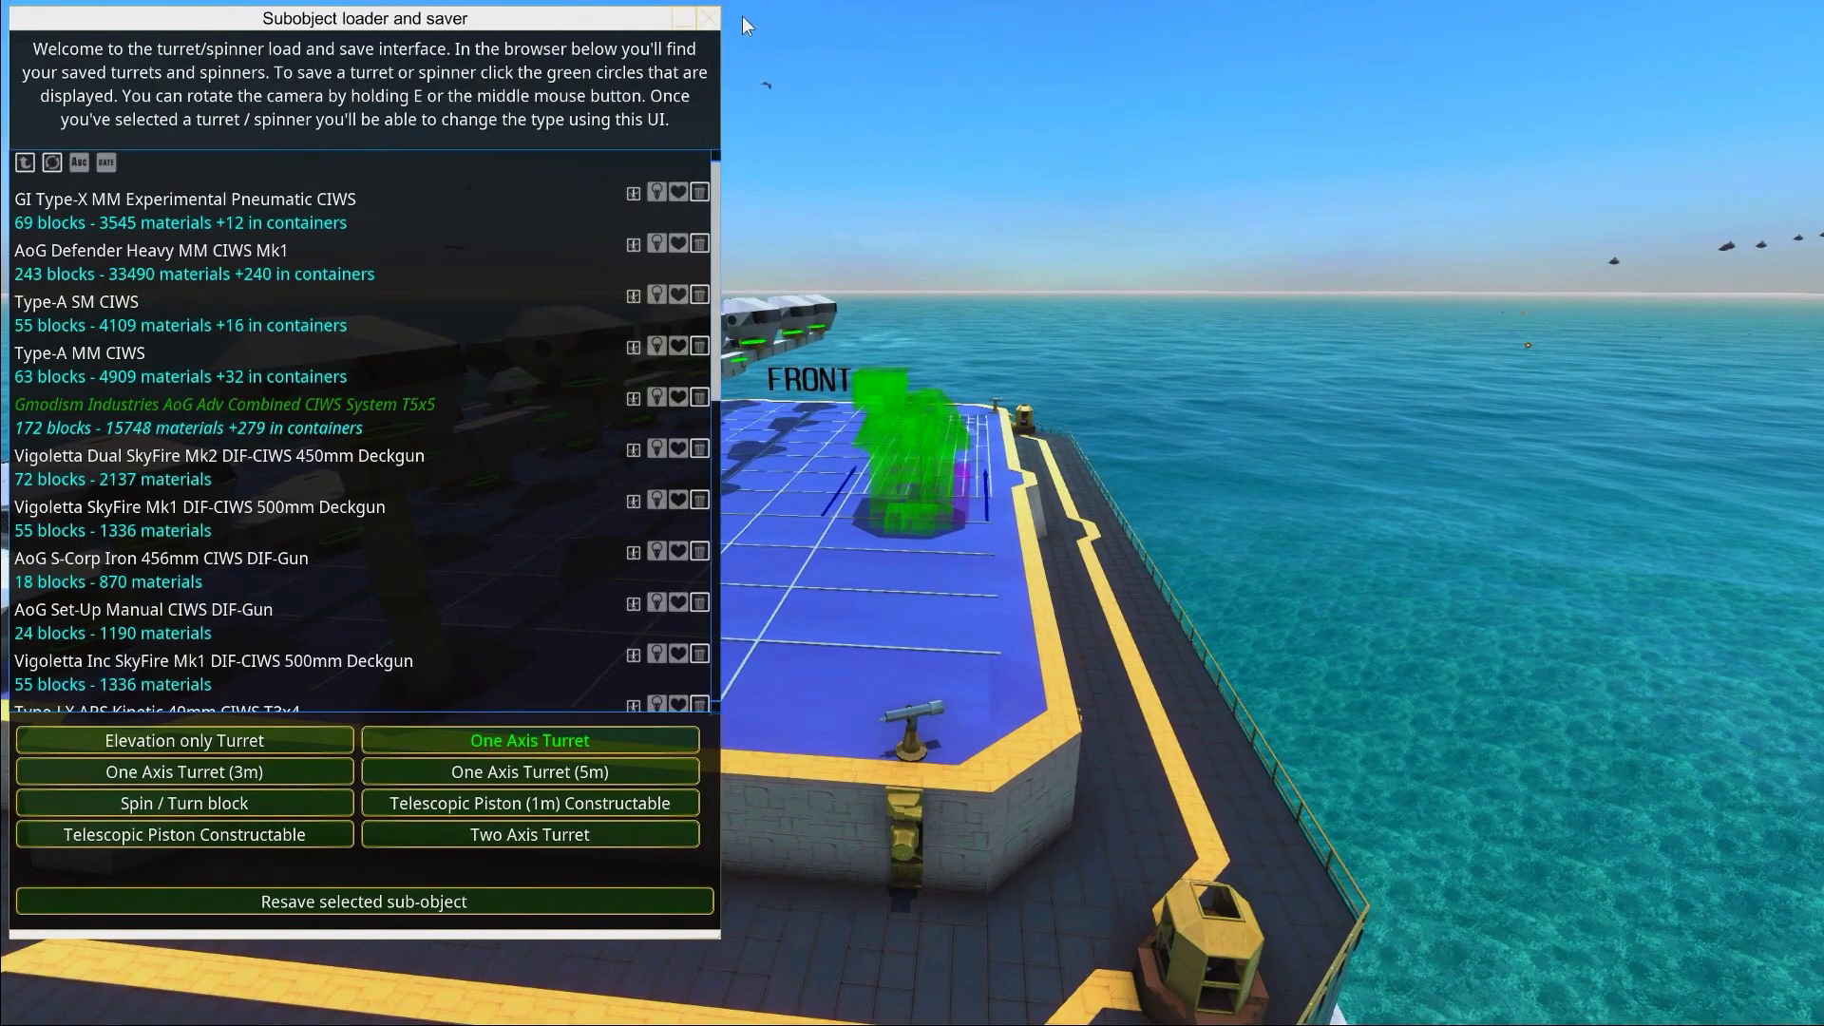
click(709, 17)
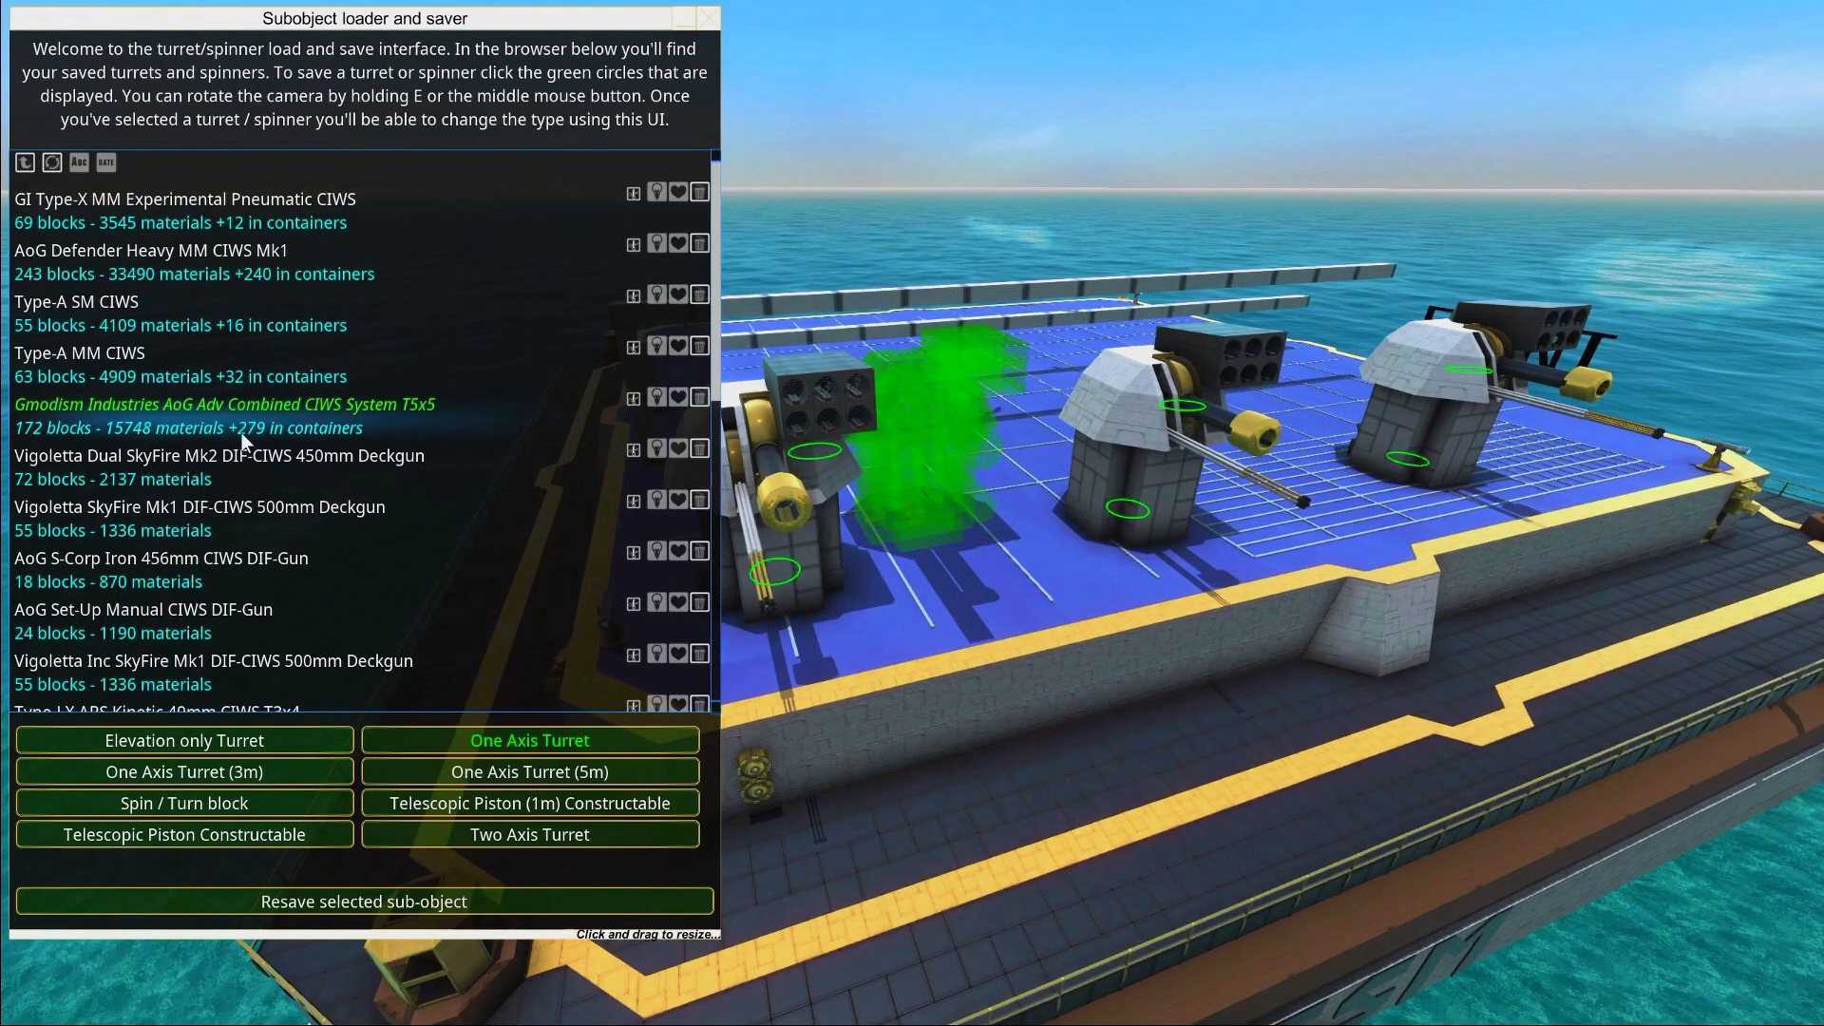
click(707, 18)
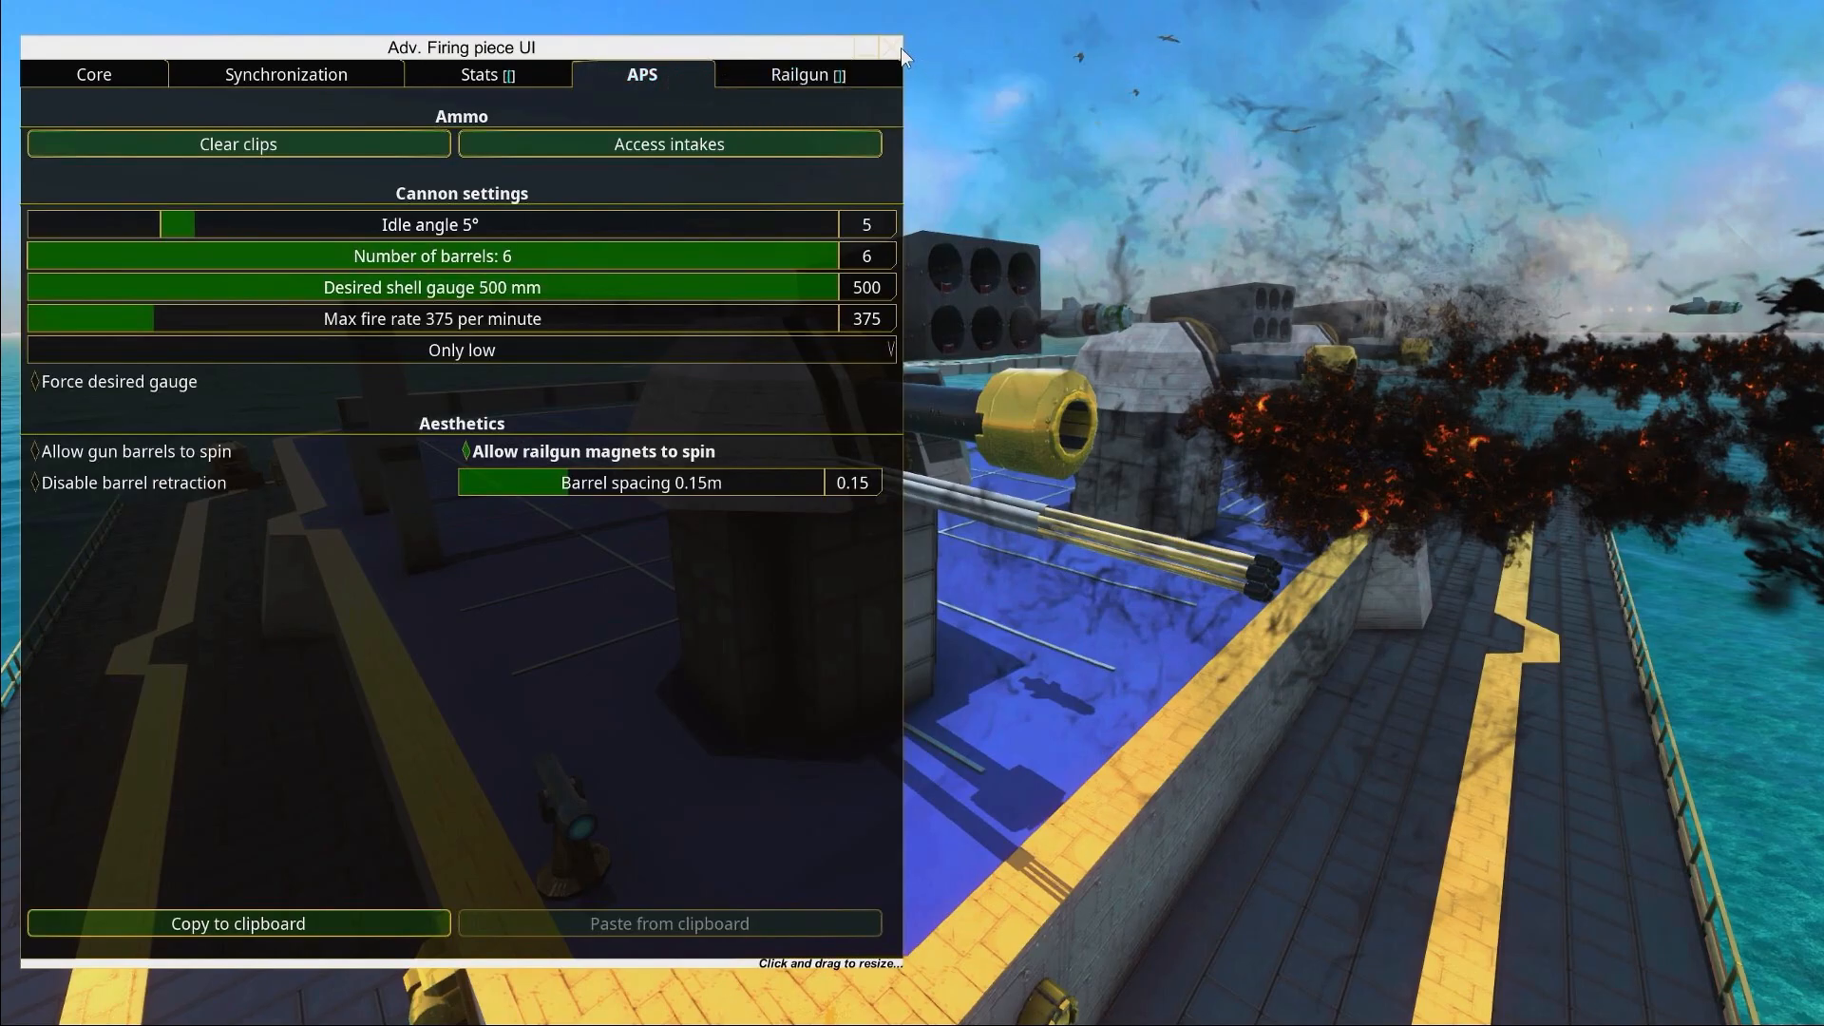
Close the turret's firing settings and inspect the ammo customiser and ammo clip blocks
click(892, 47)
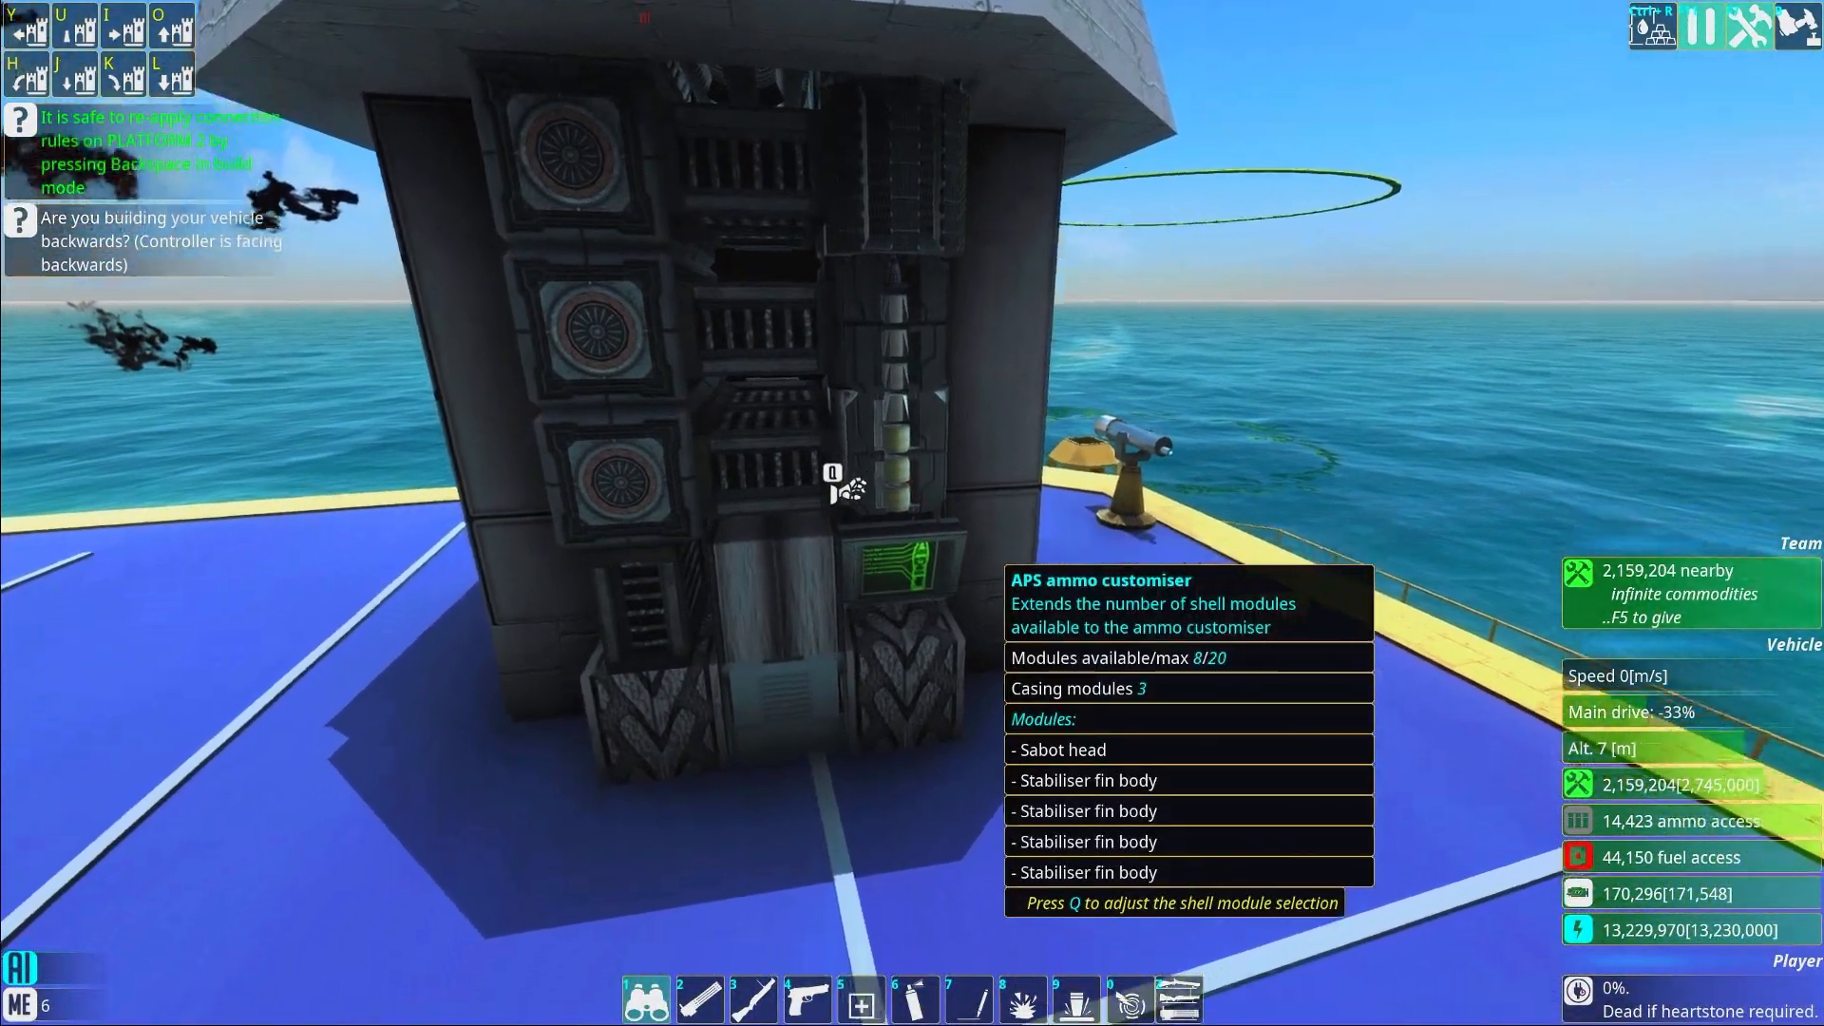
key(q)
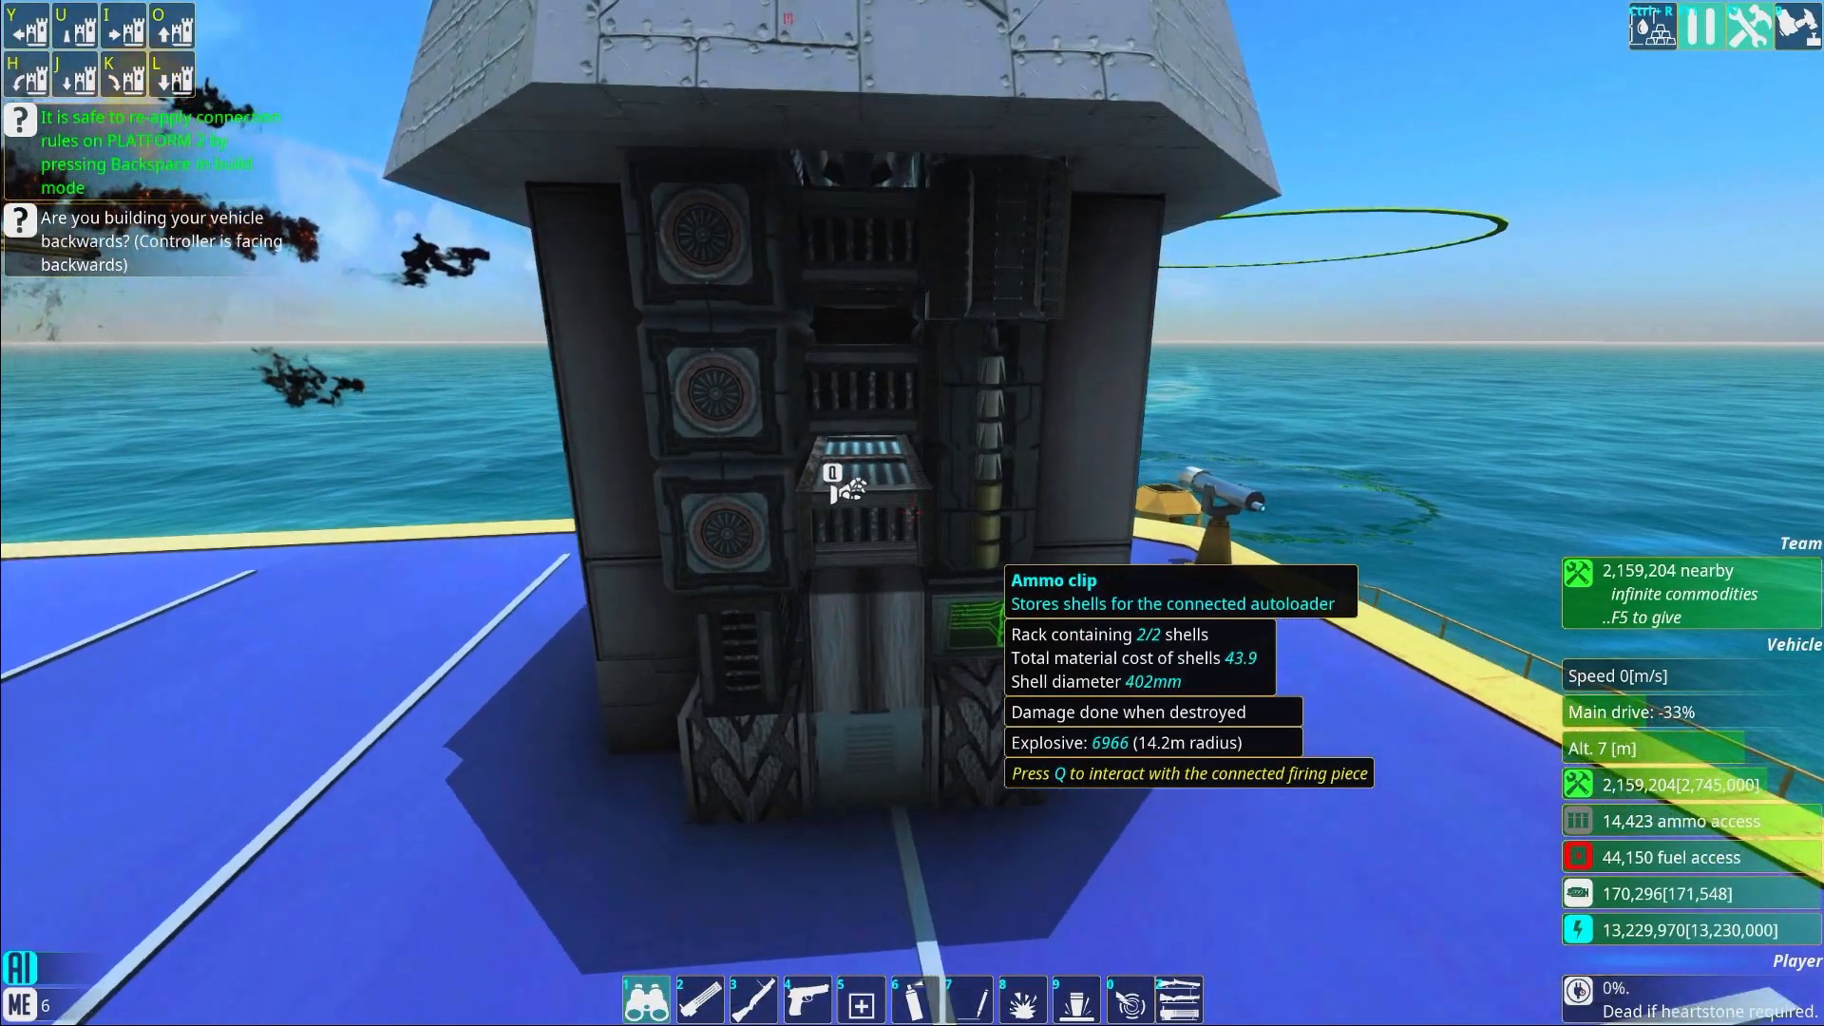
key(q)
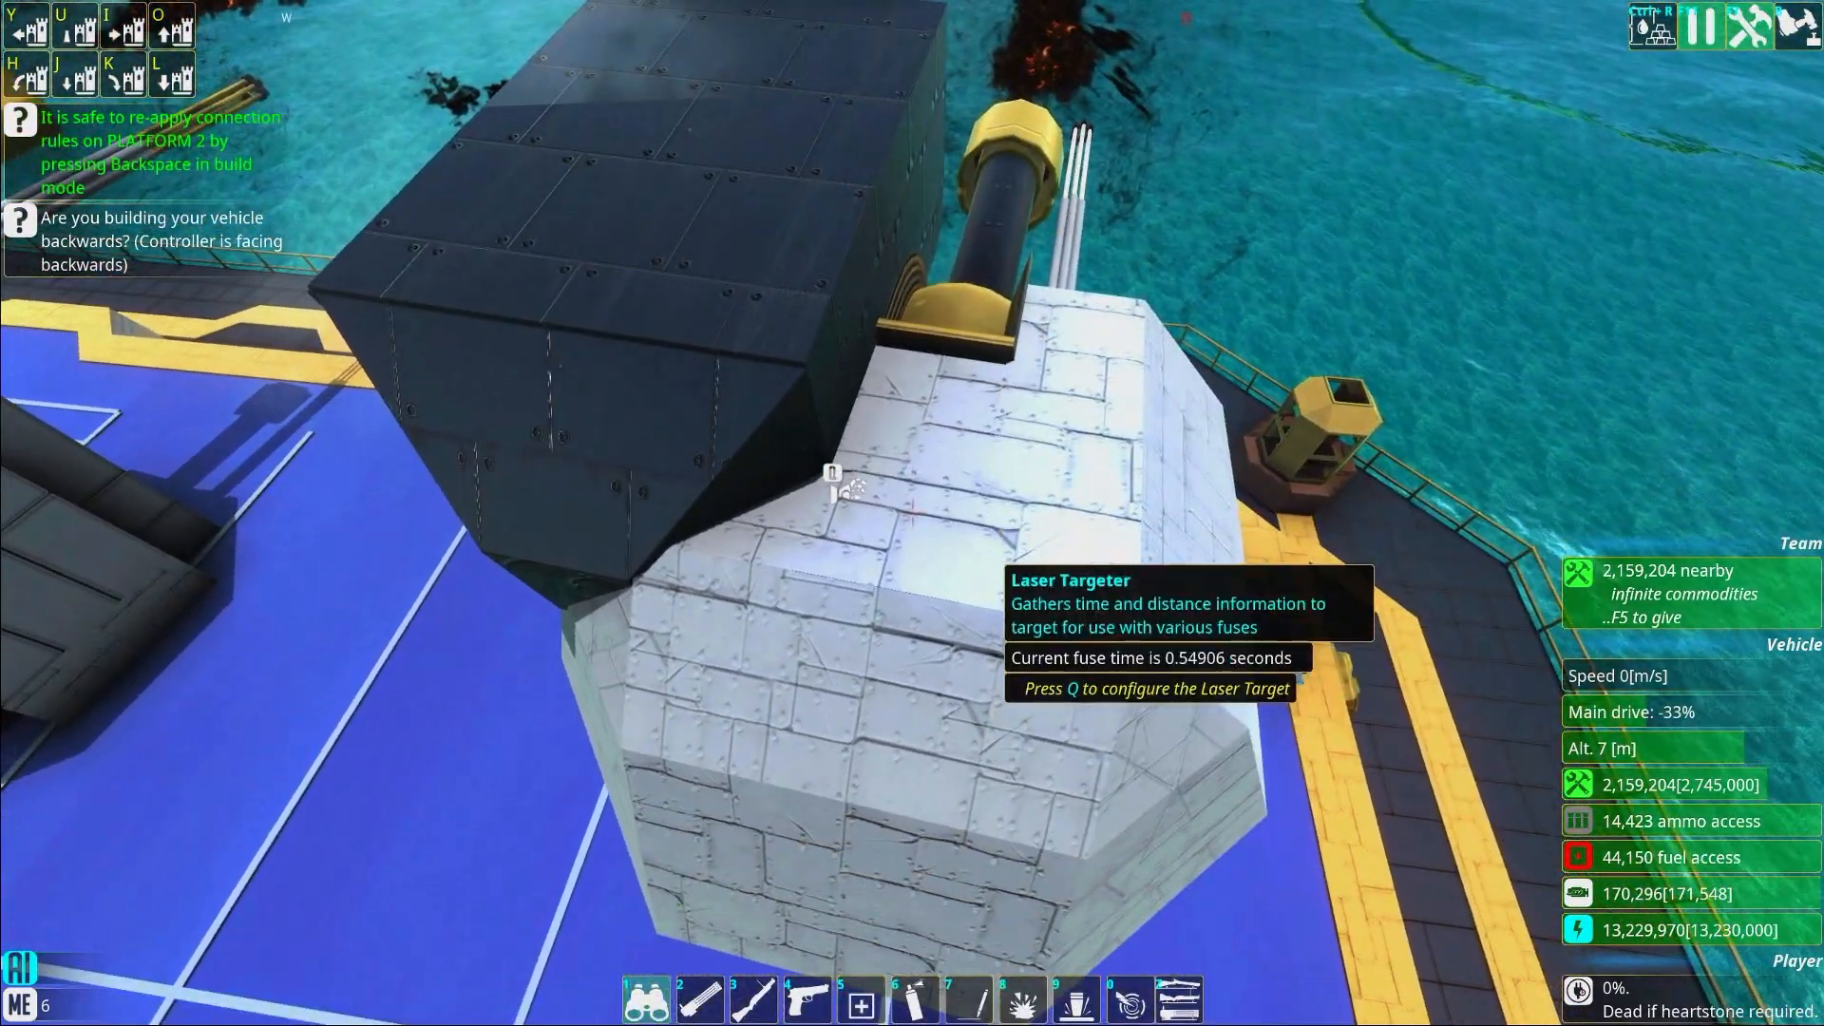
Inspect a turret block with Q before returning to the build catalogue
key(q)
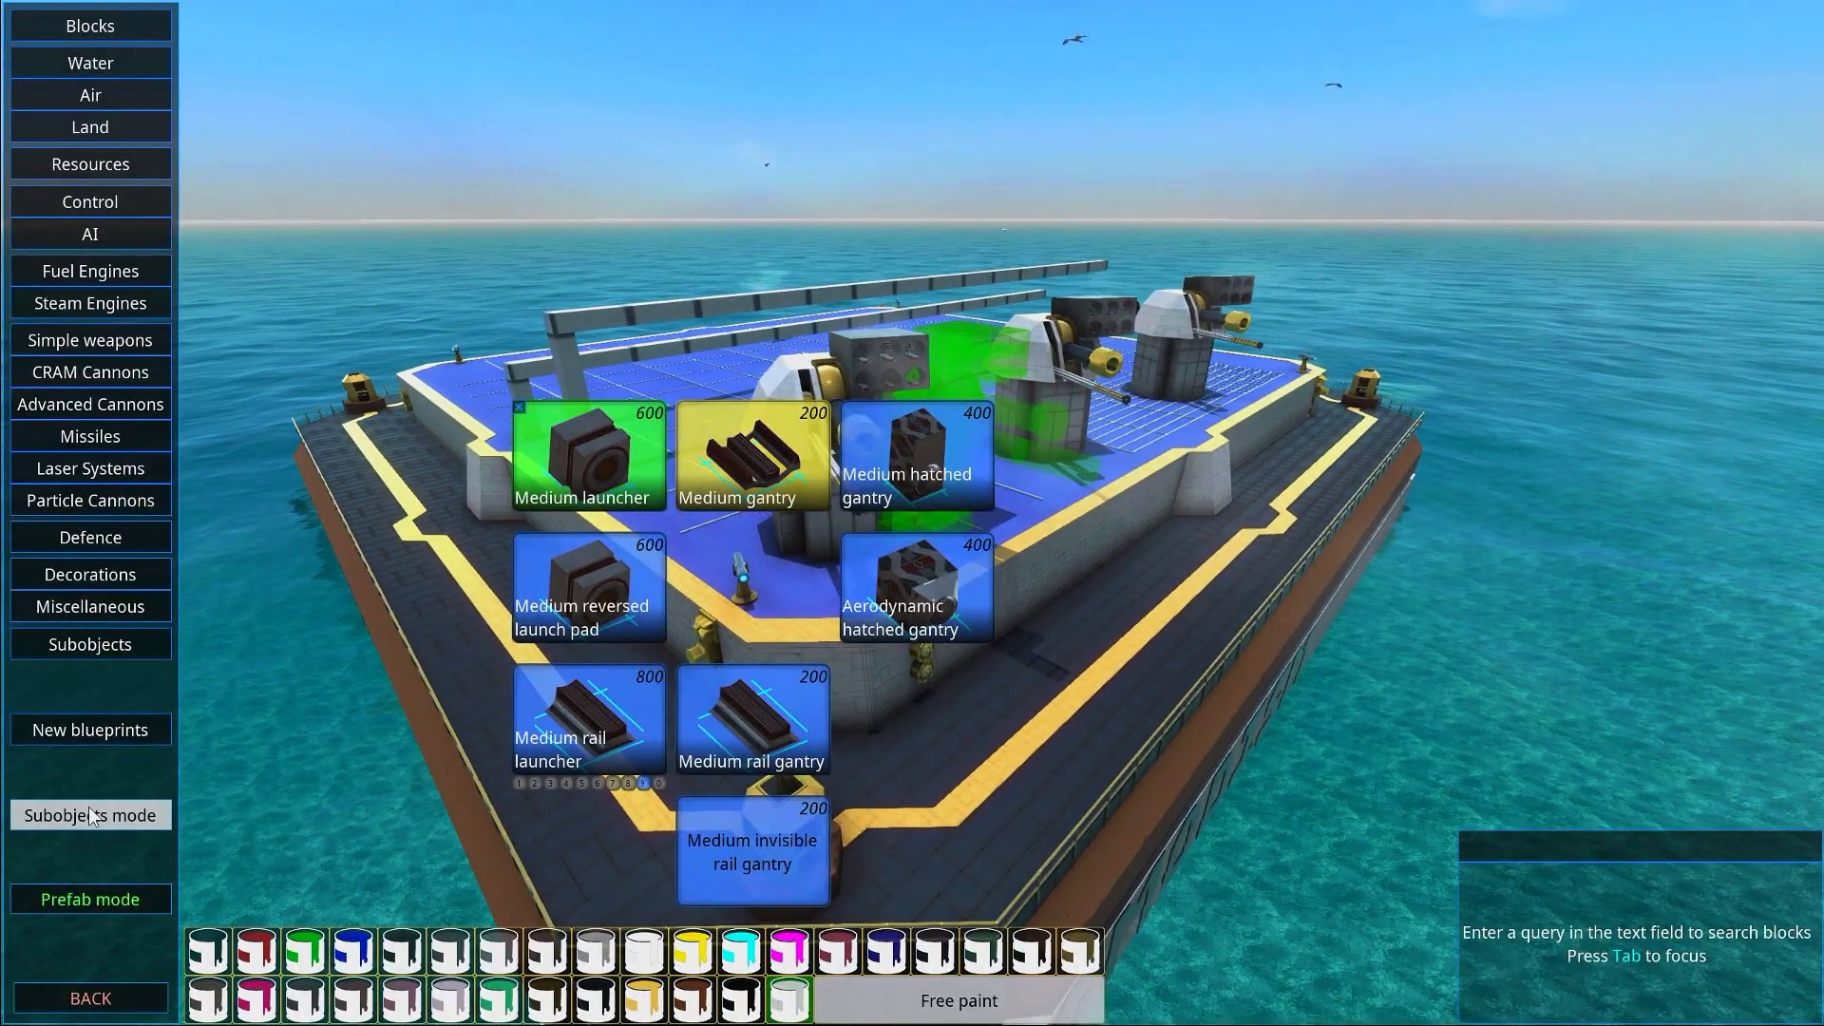
Browse the saved turrets and spinners briefly before returning to the platform view
click(90, 815)
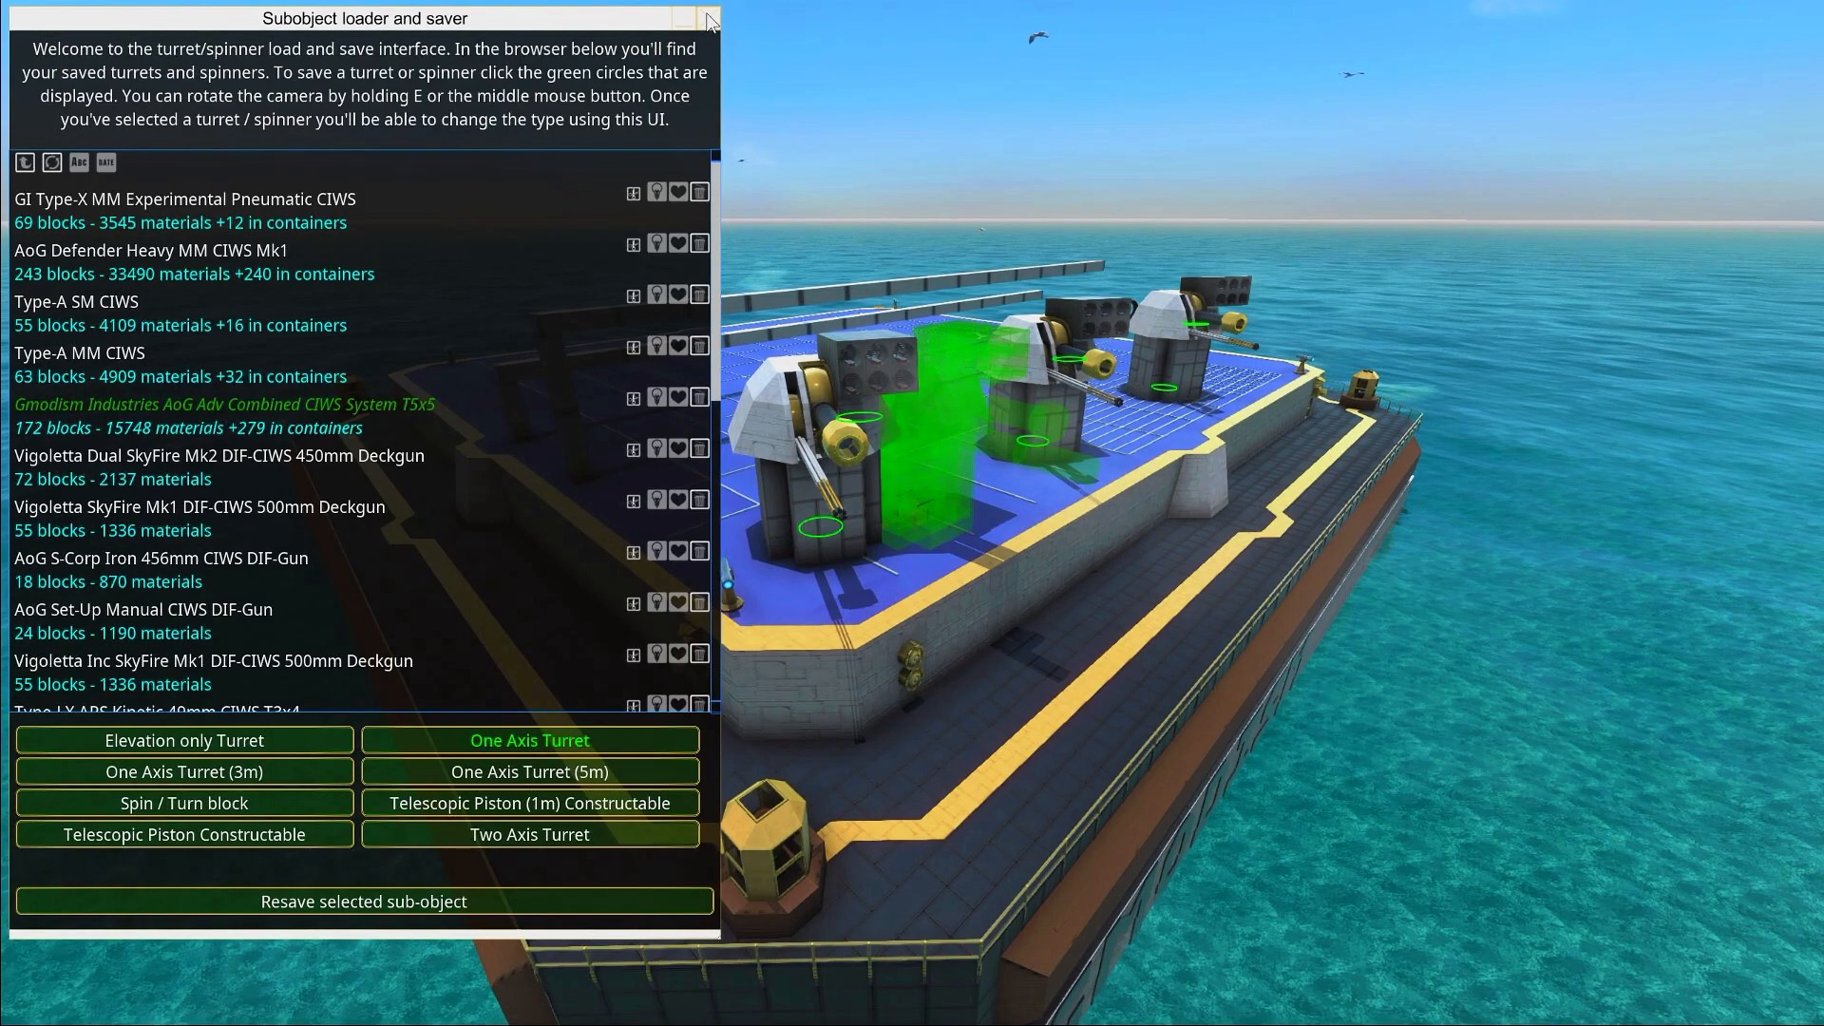
click(703, 17)
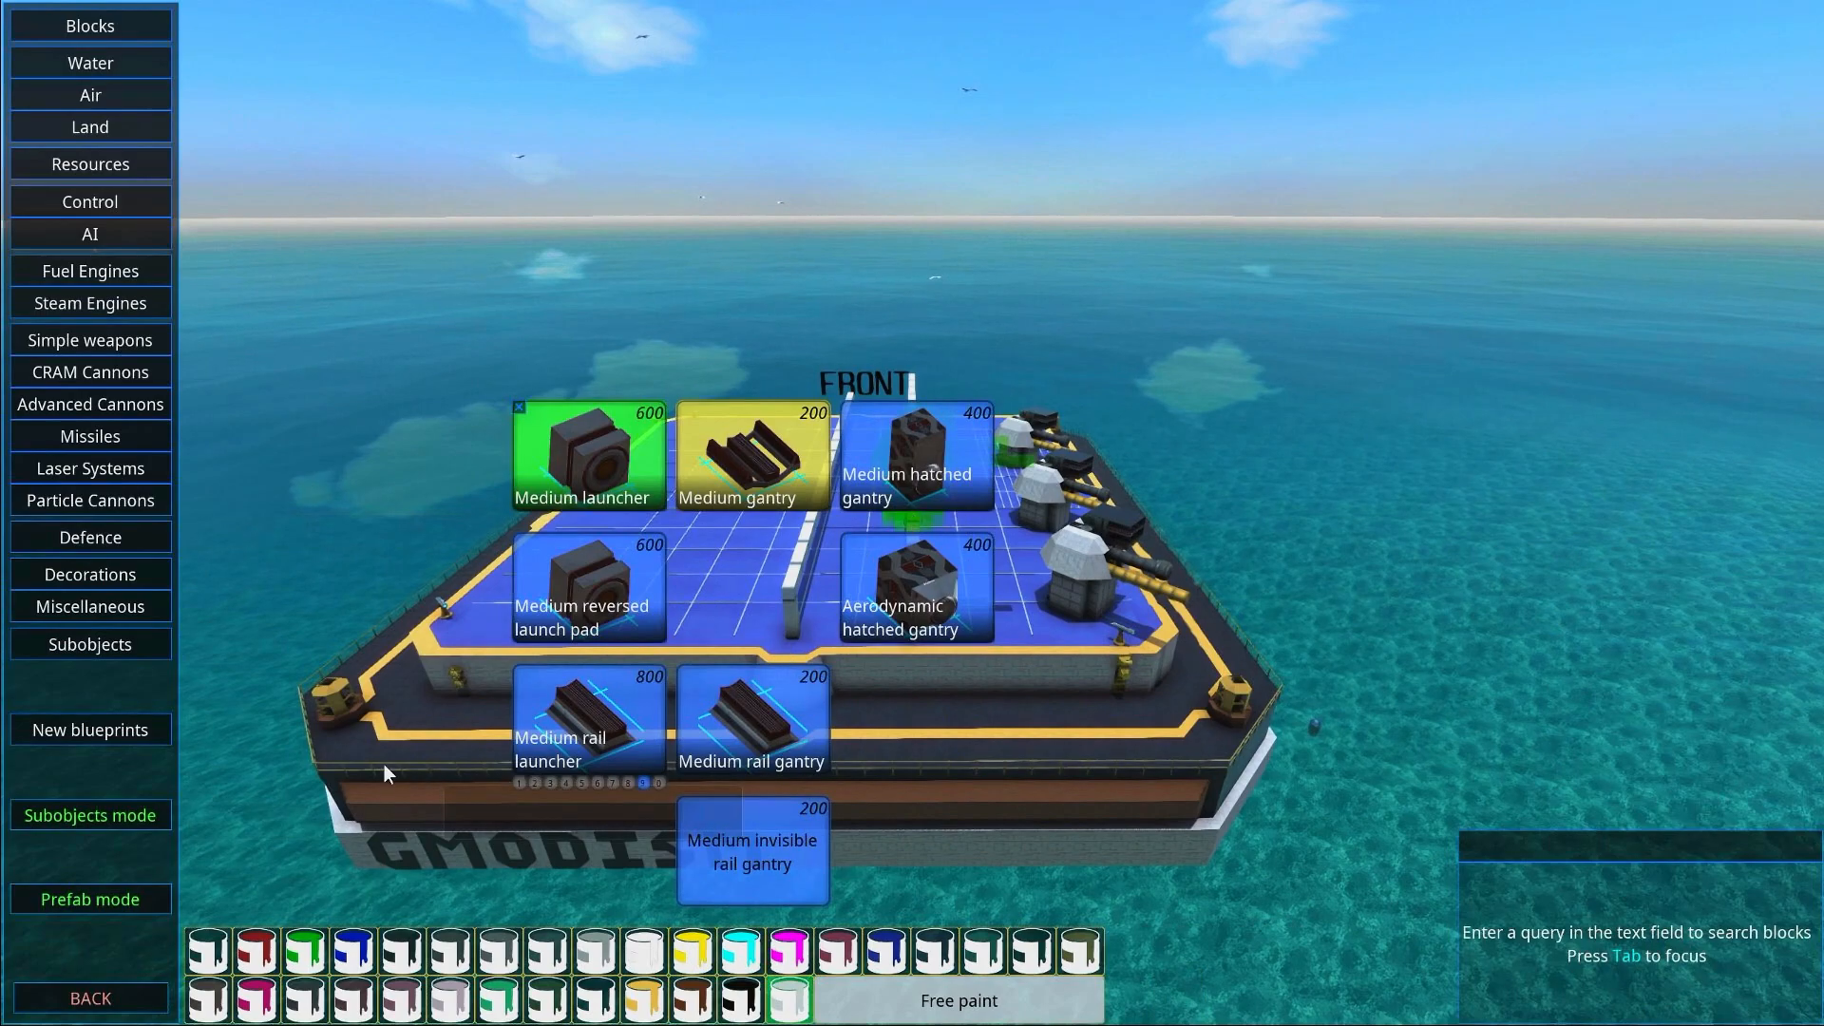
mouse_move(232, 768)
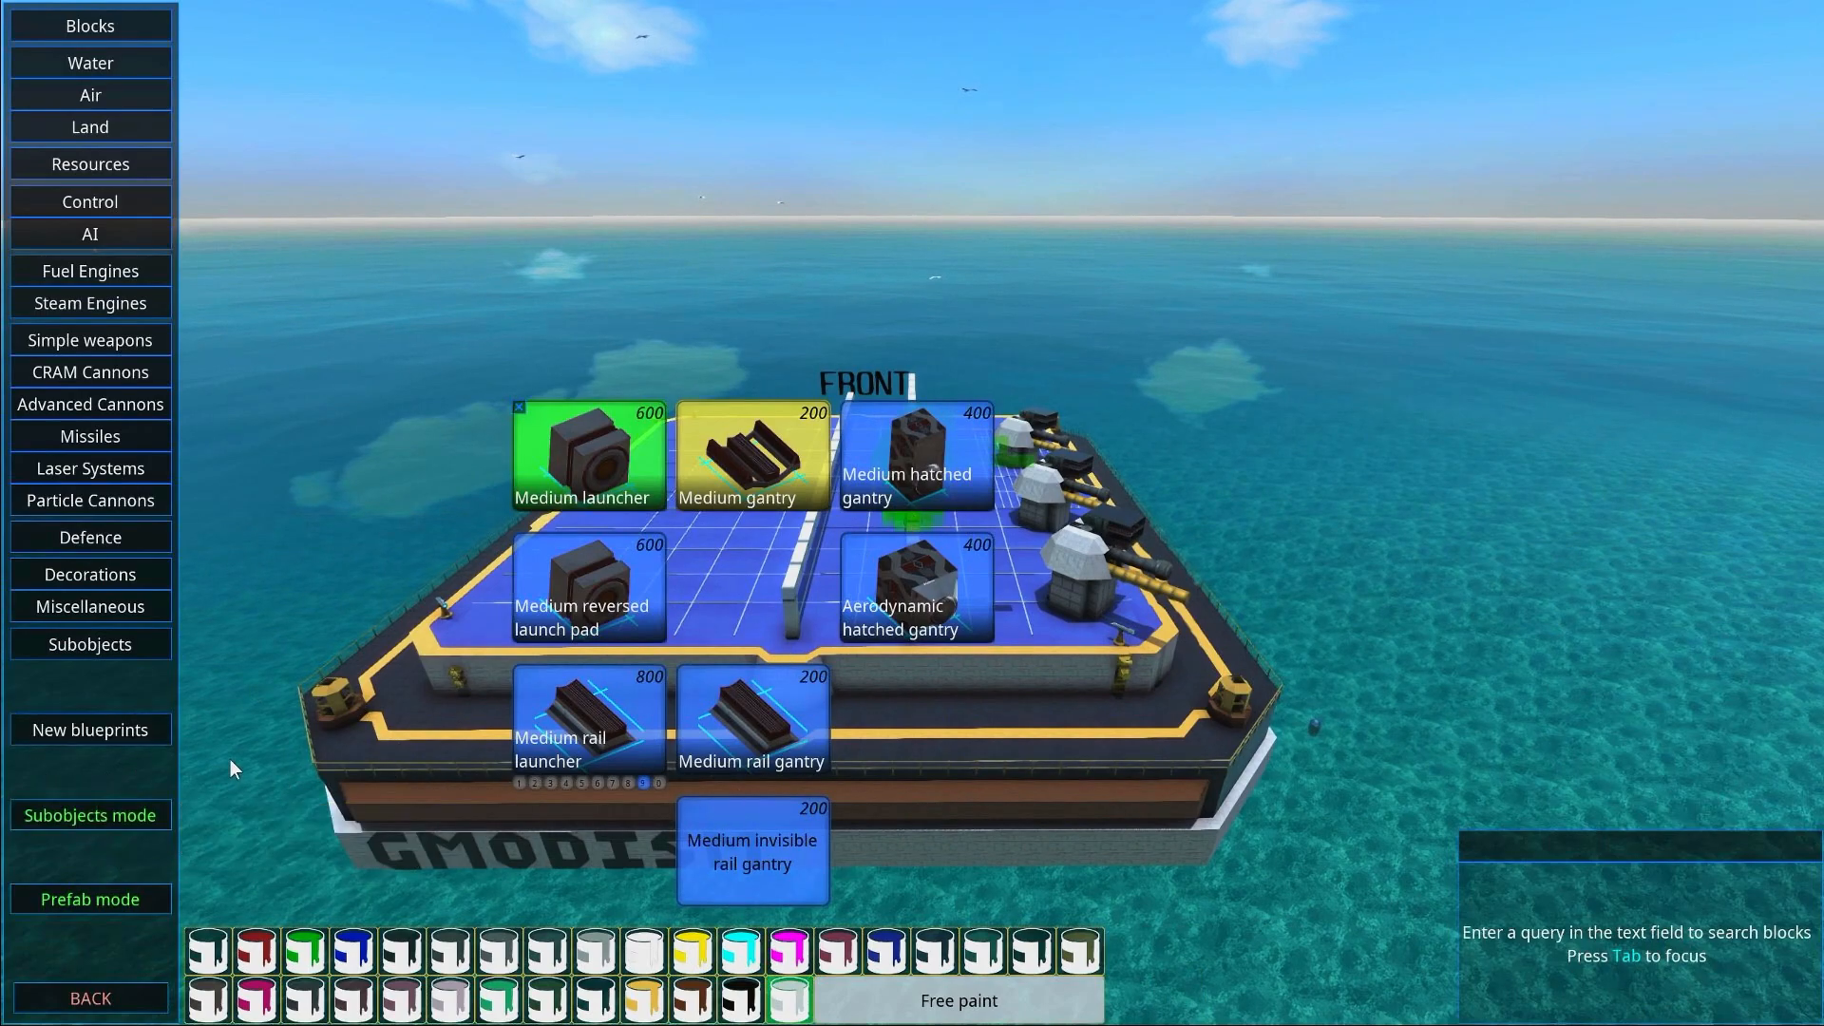
mouse_move(702, 872)
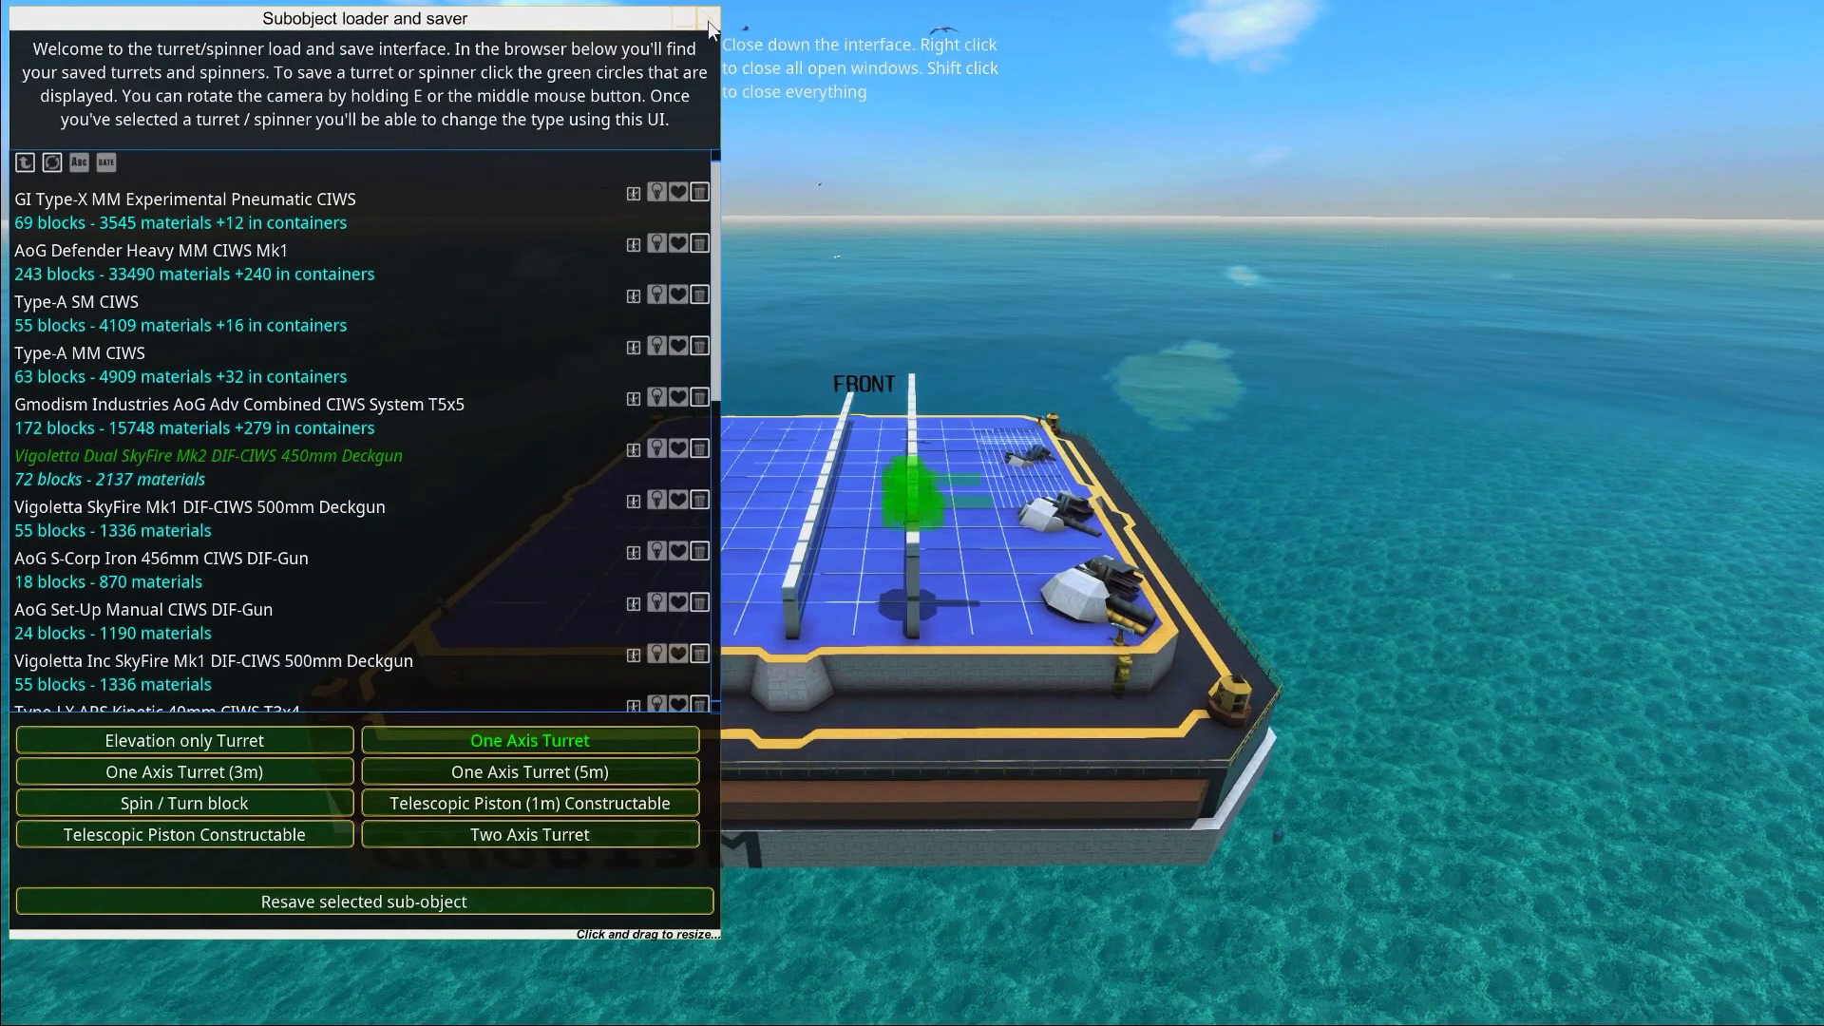
Check the 450 mm deck gun's intake shell assignment, then close its firing windows
click(710, 17)
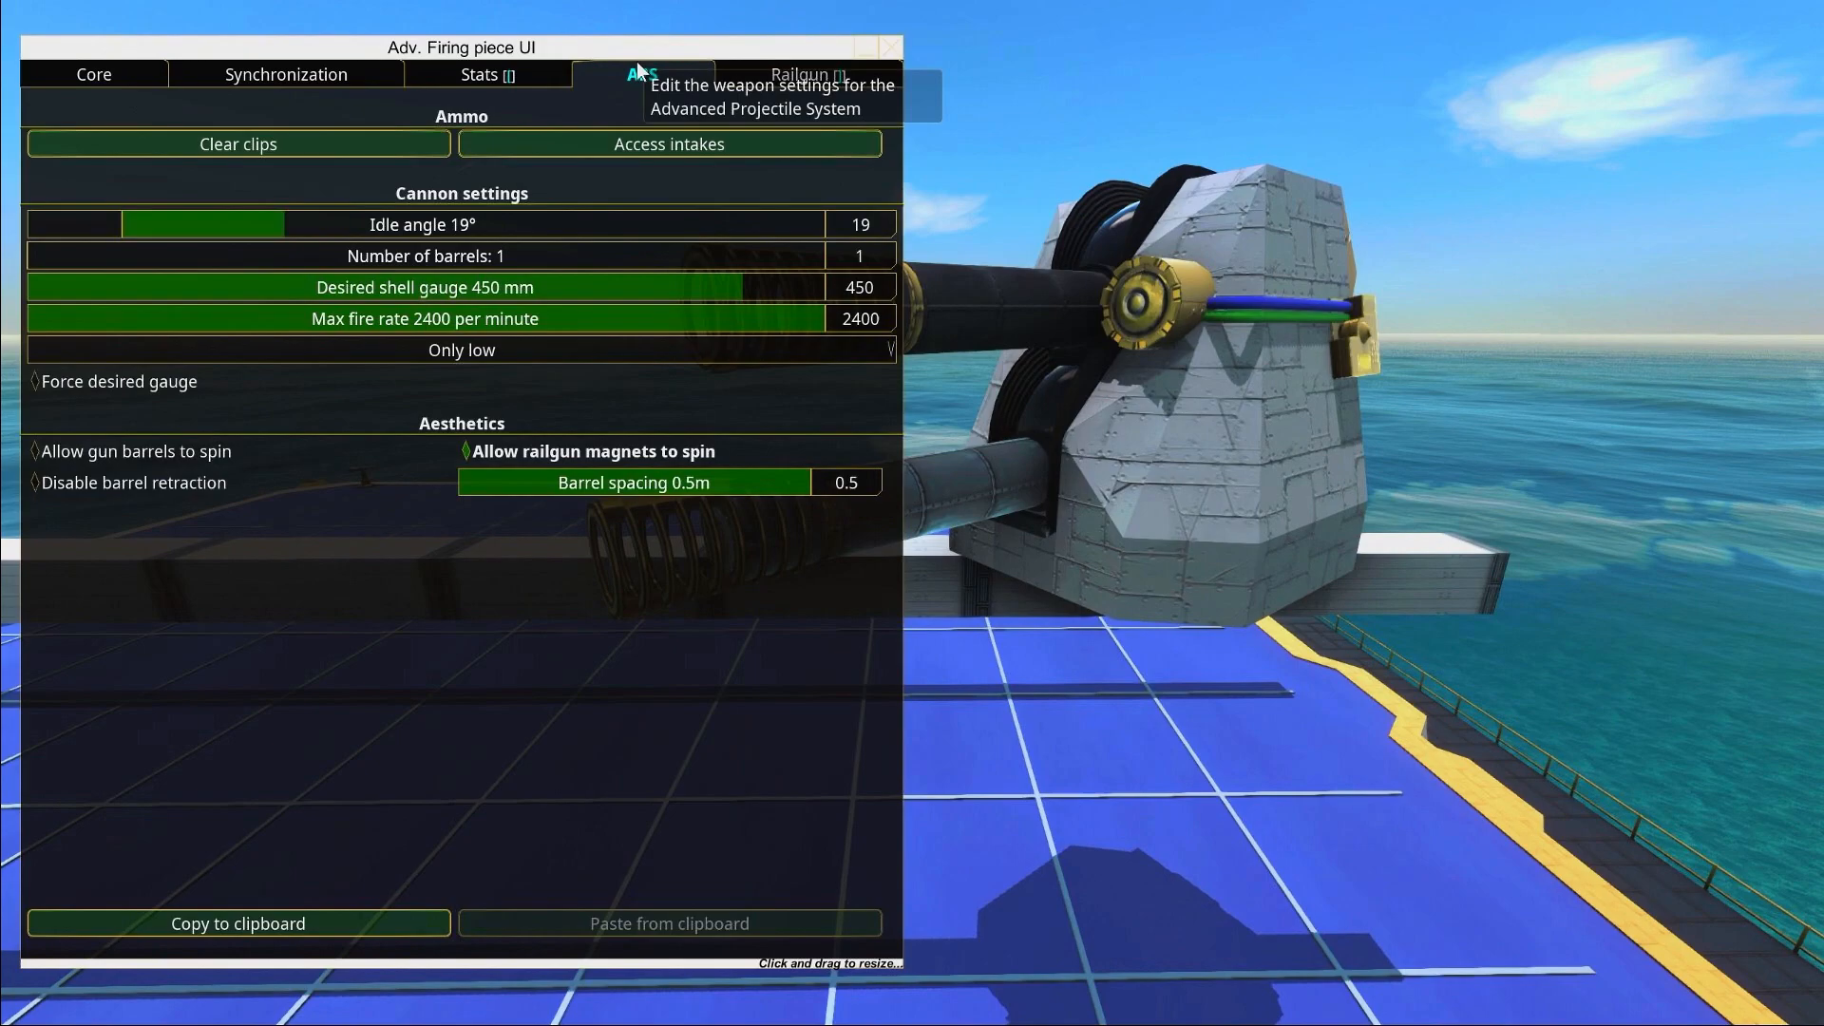
click(668, 143)
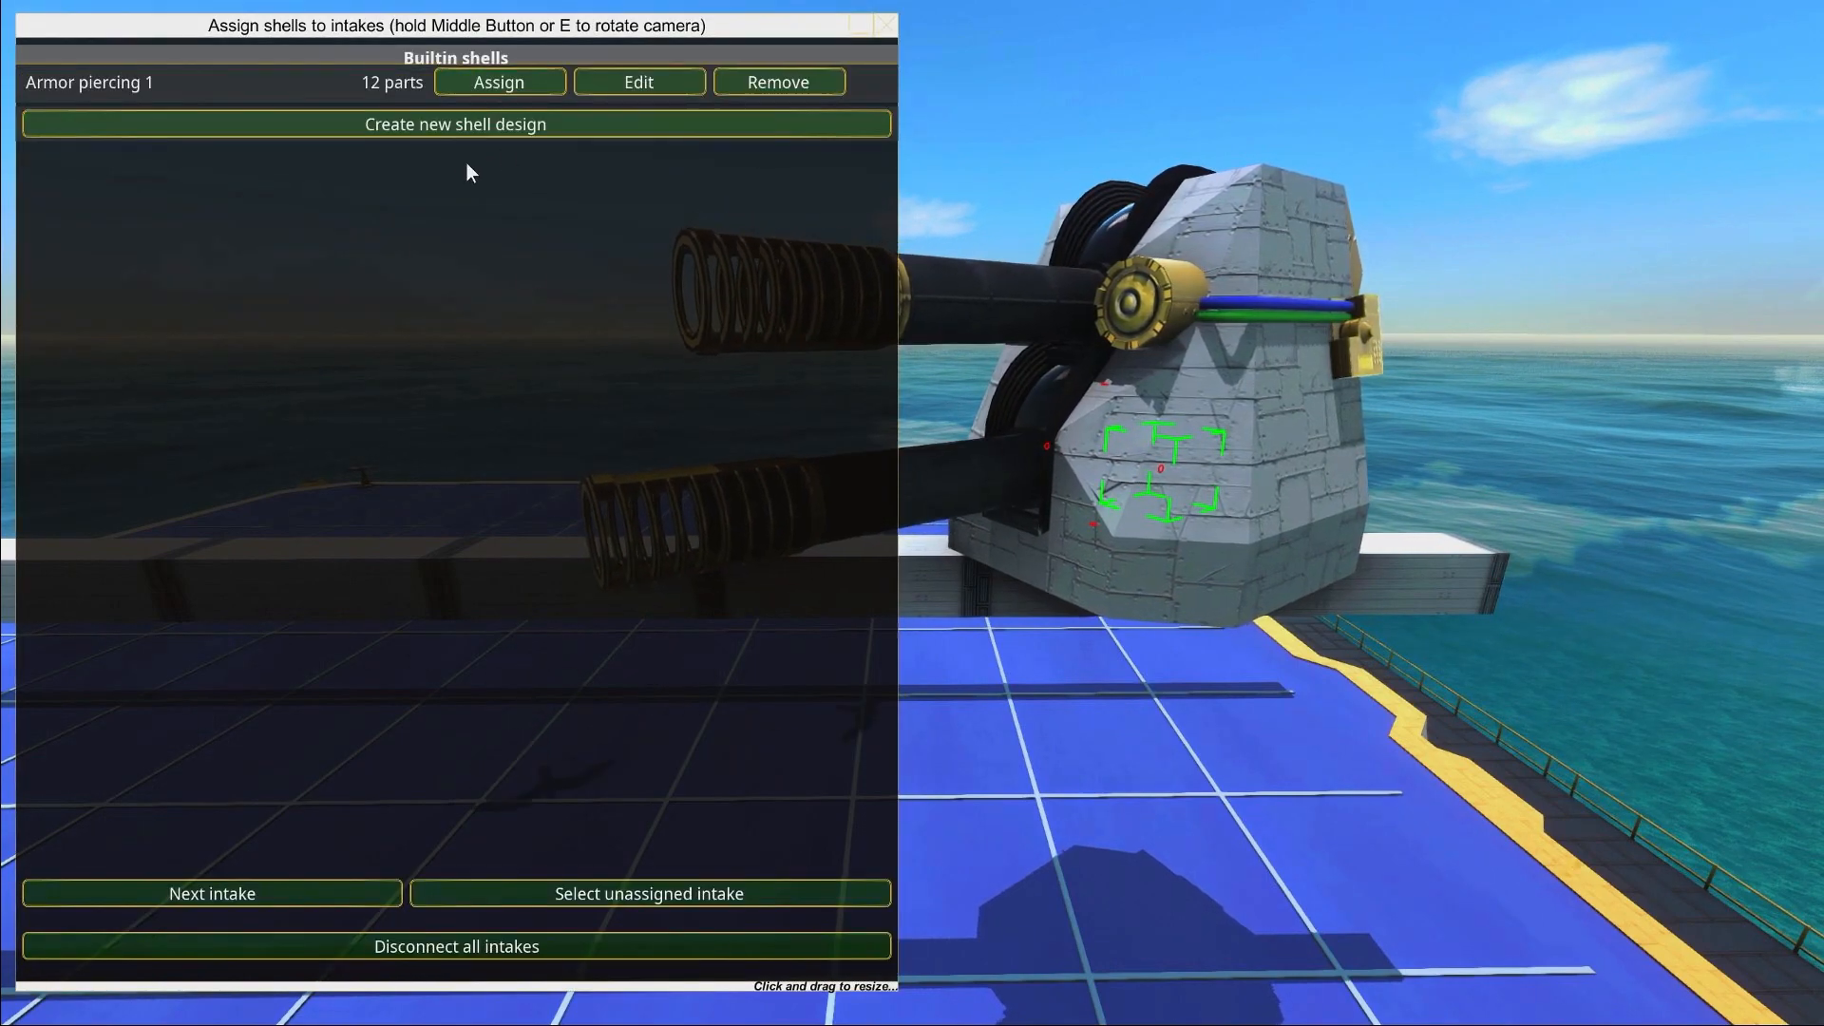
click(639, 82)
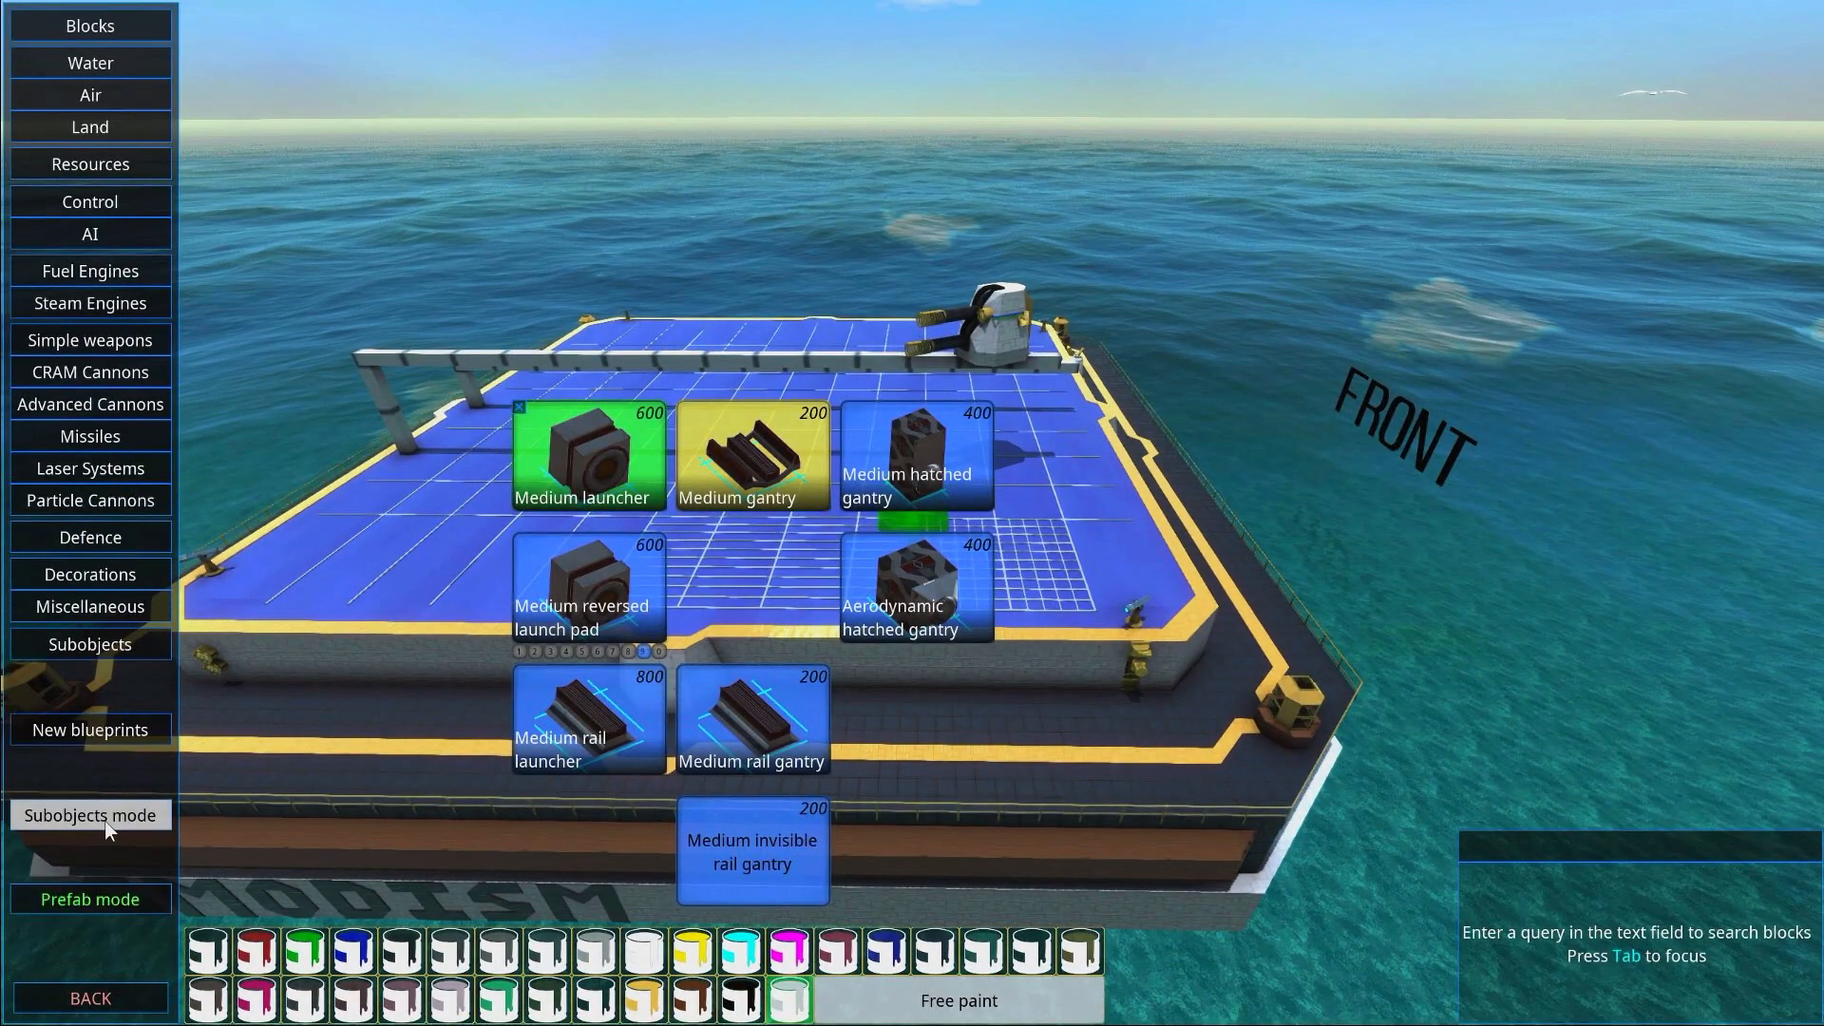
Cancel the Load prefab list and bring up the deckgun's shell-to-intake assignments
click(90, 899)
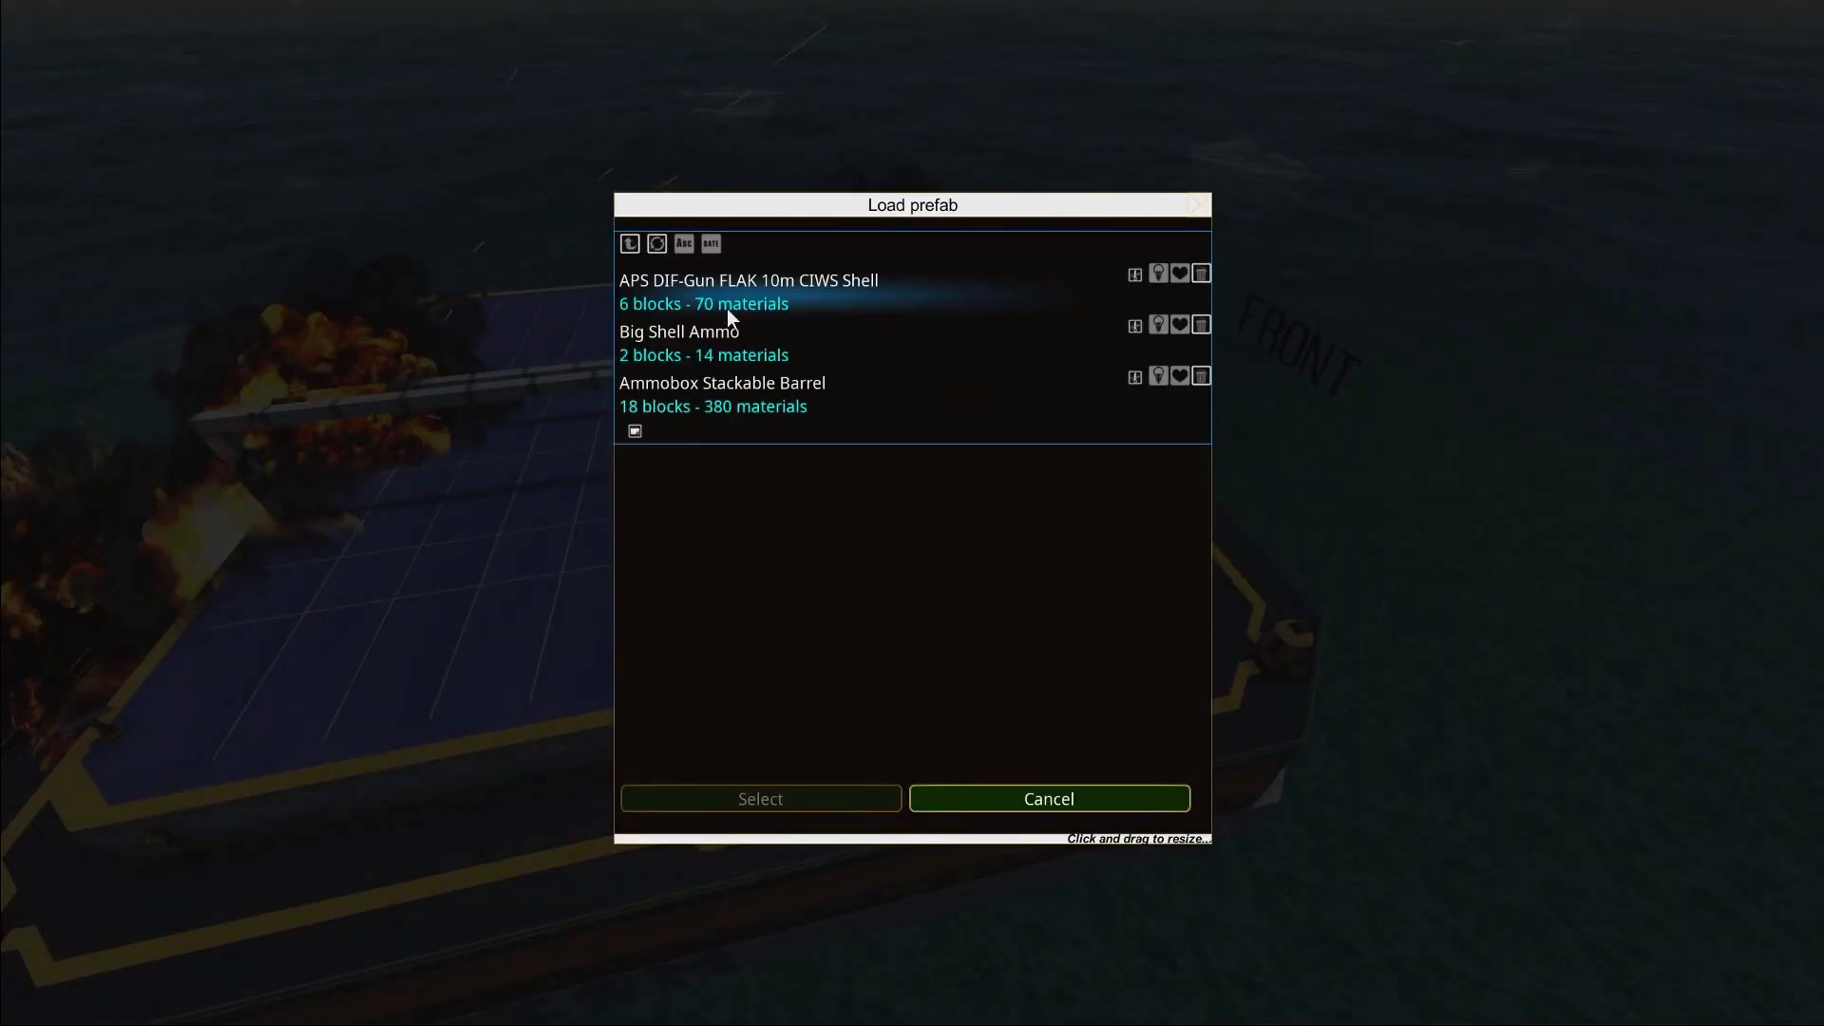
click(722, 382)
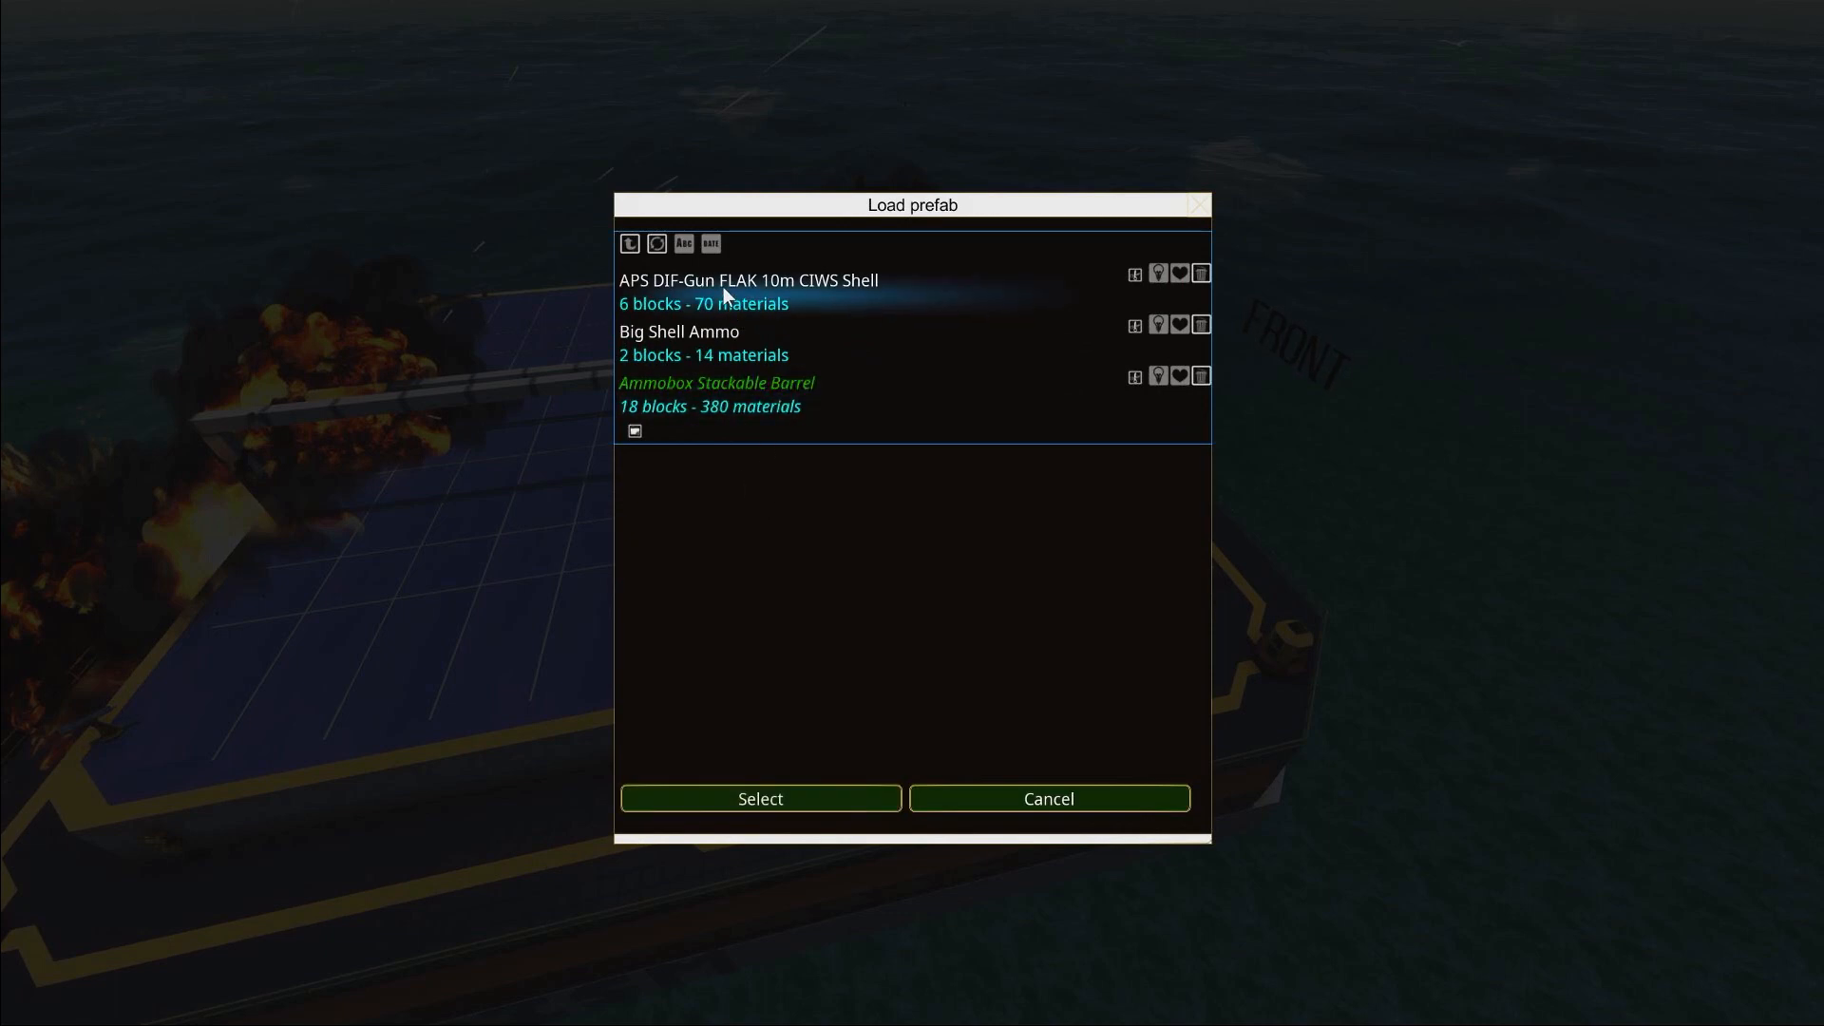
click(758, 798)
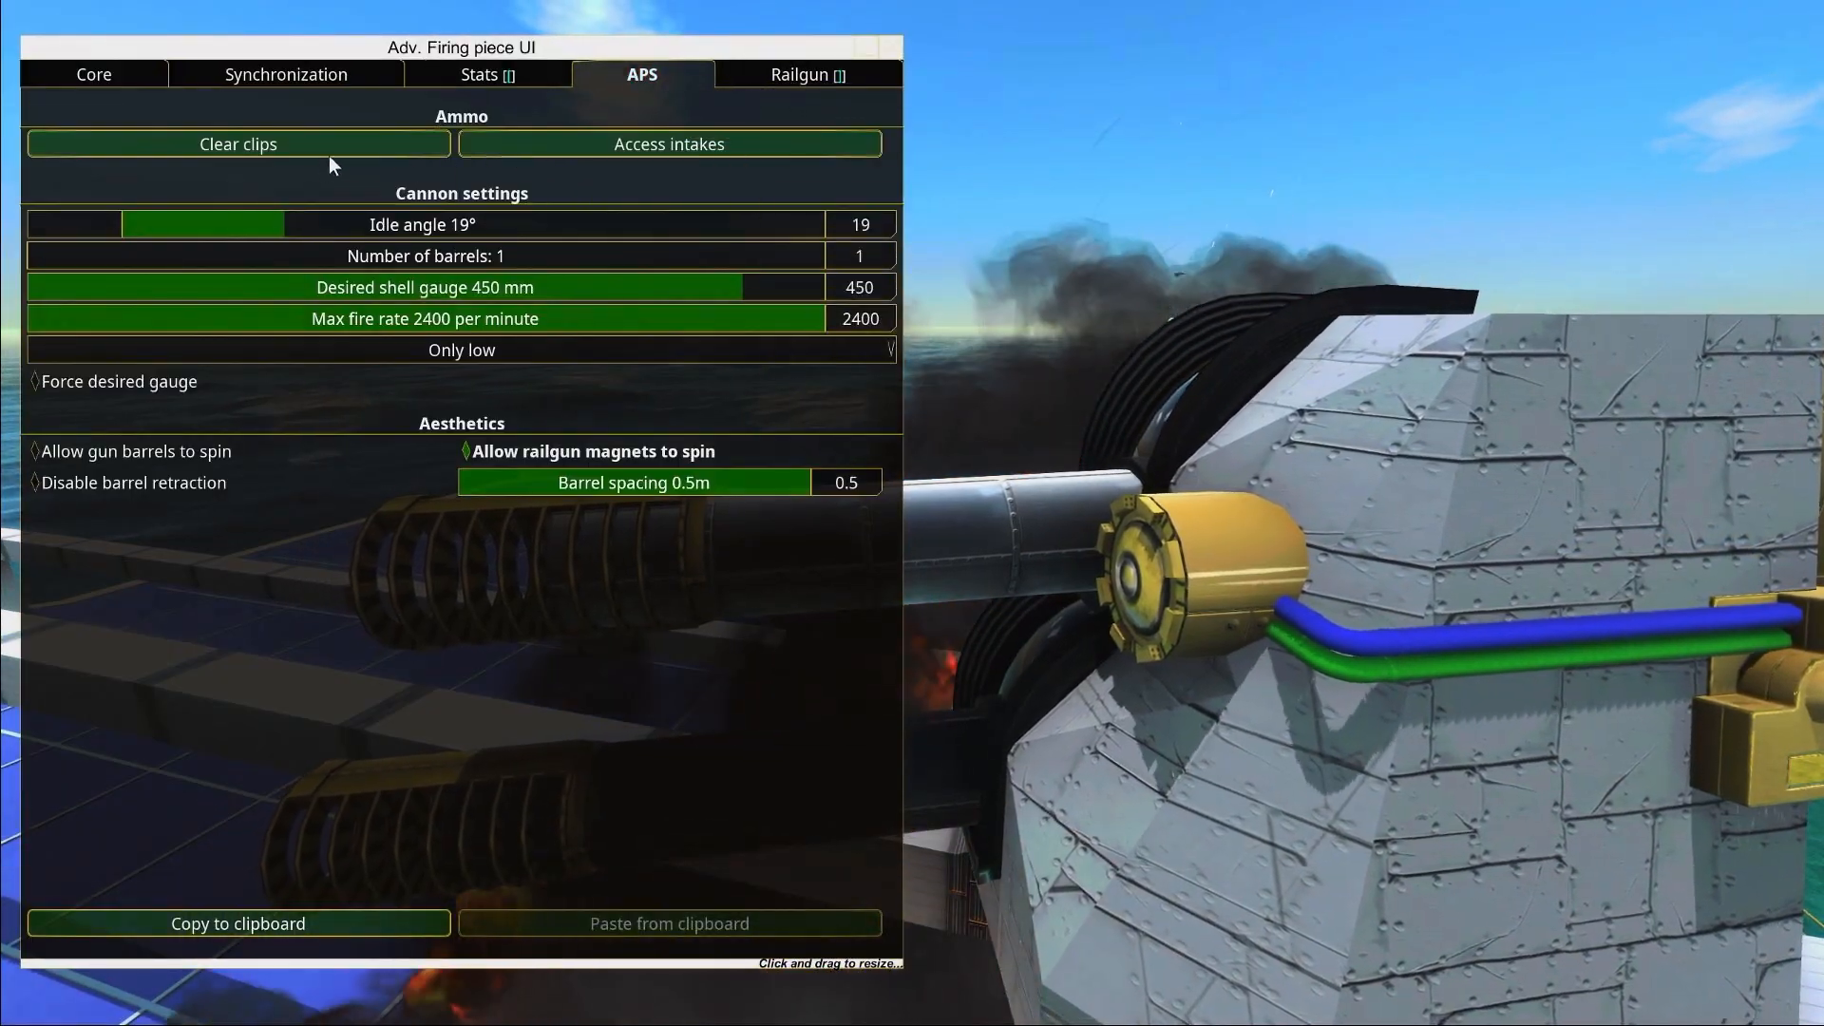
click(669, 142)
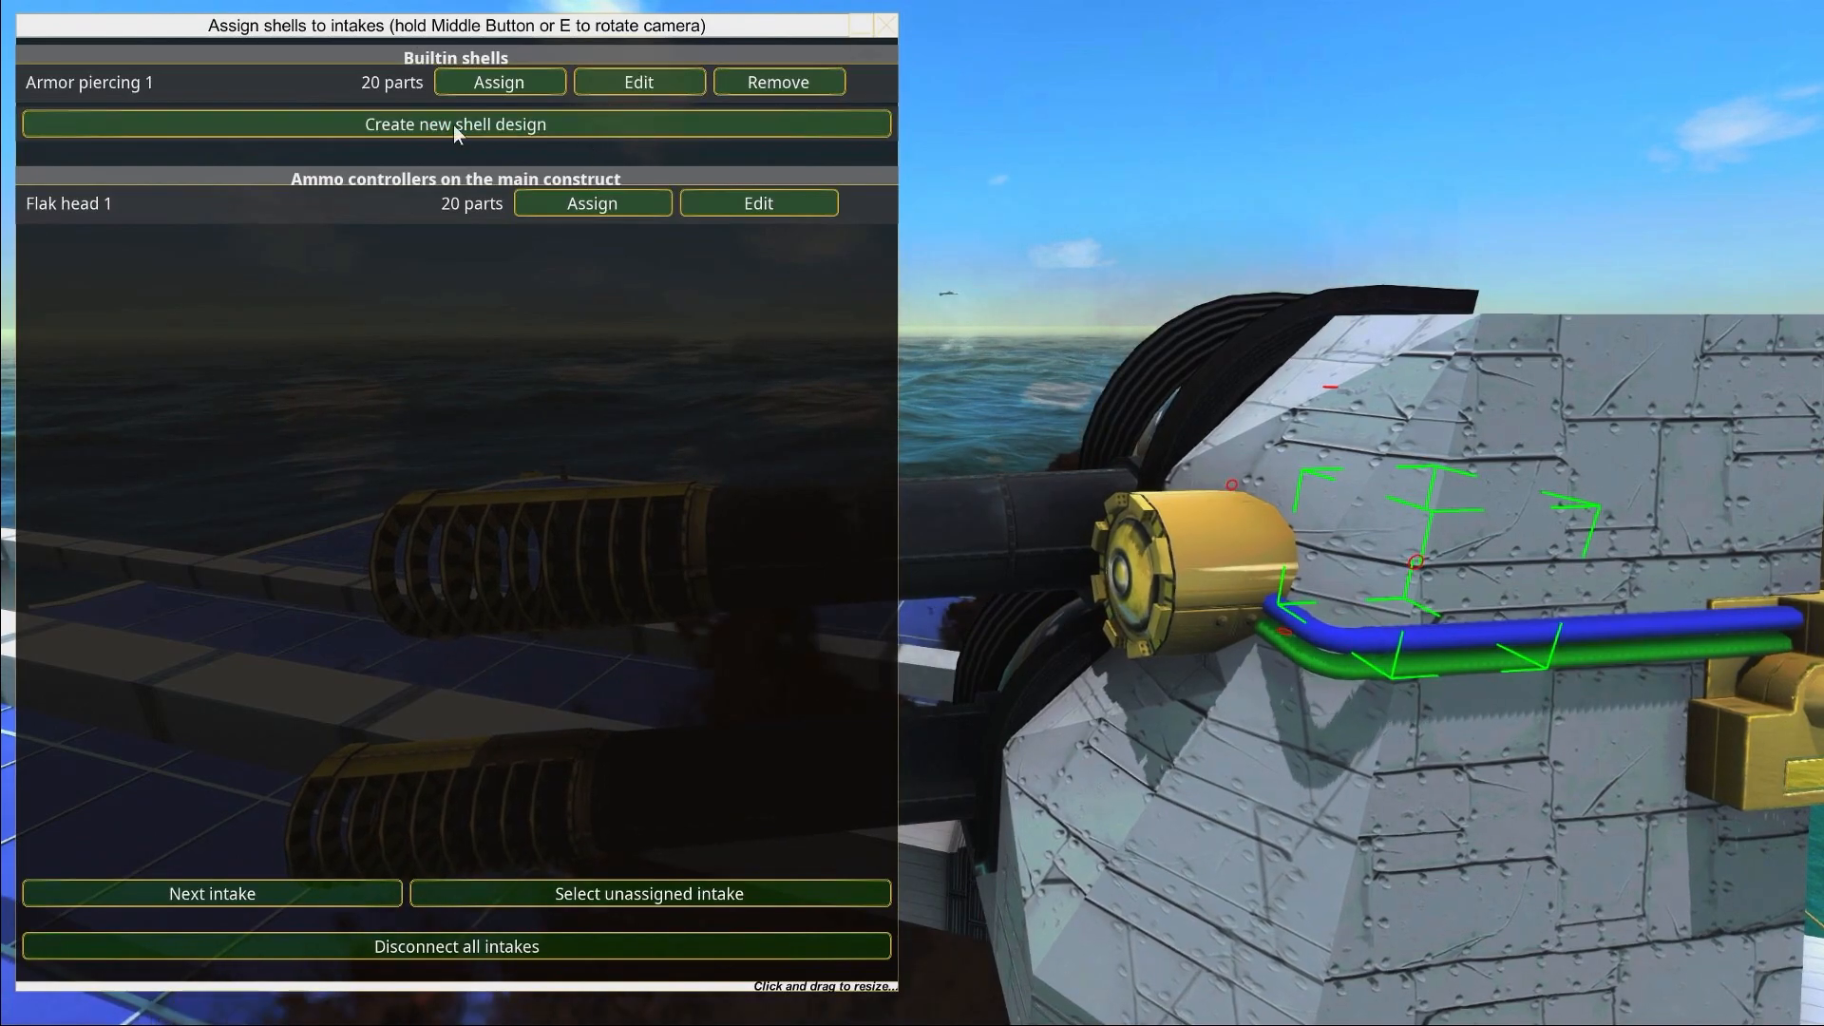
Assign Flak head 1 to the deckgun's intakes and move on to the next turret's intakes
click(592, 203)
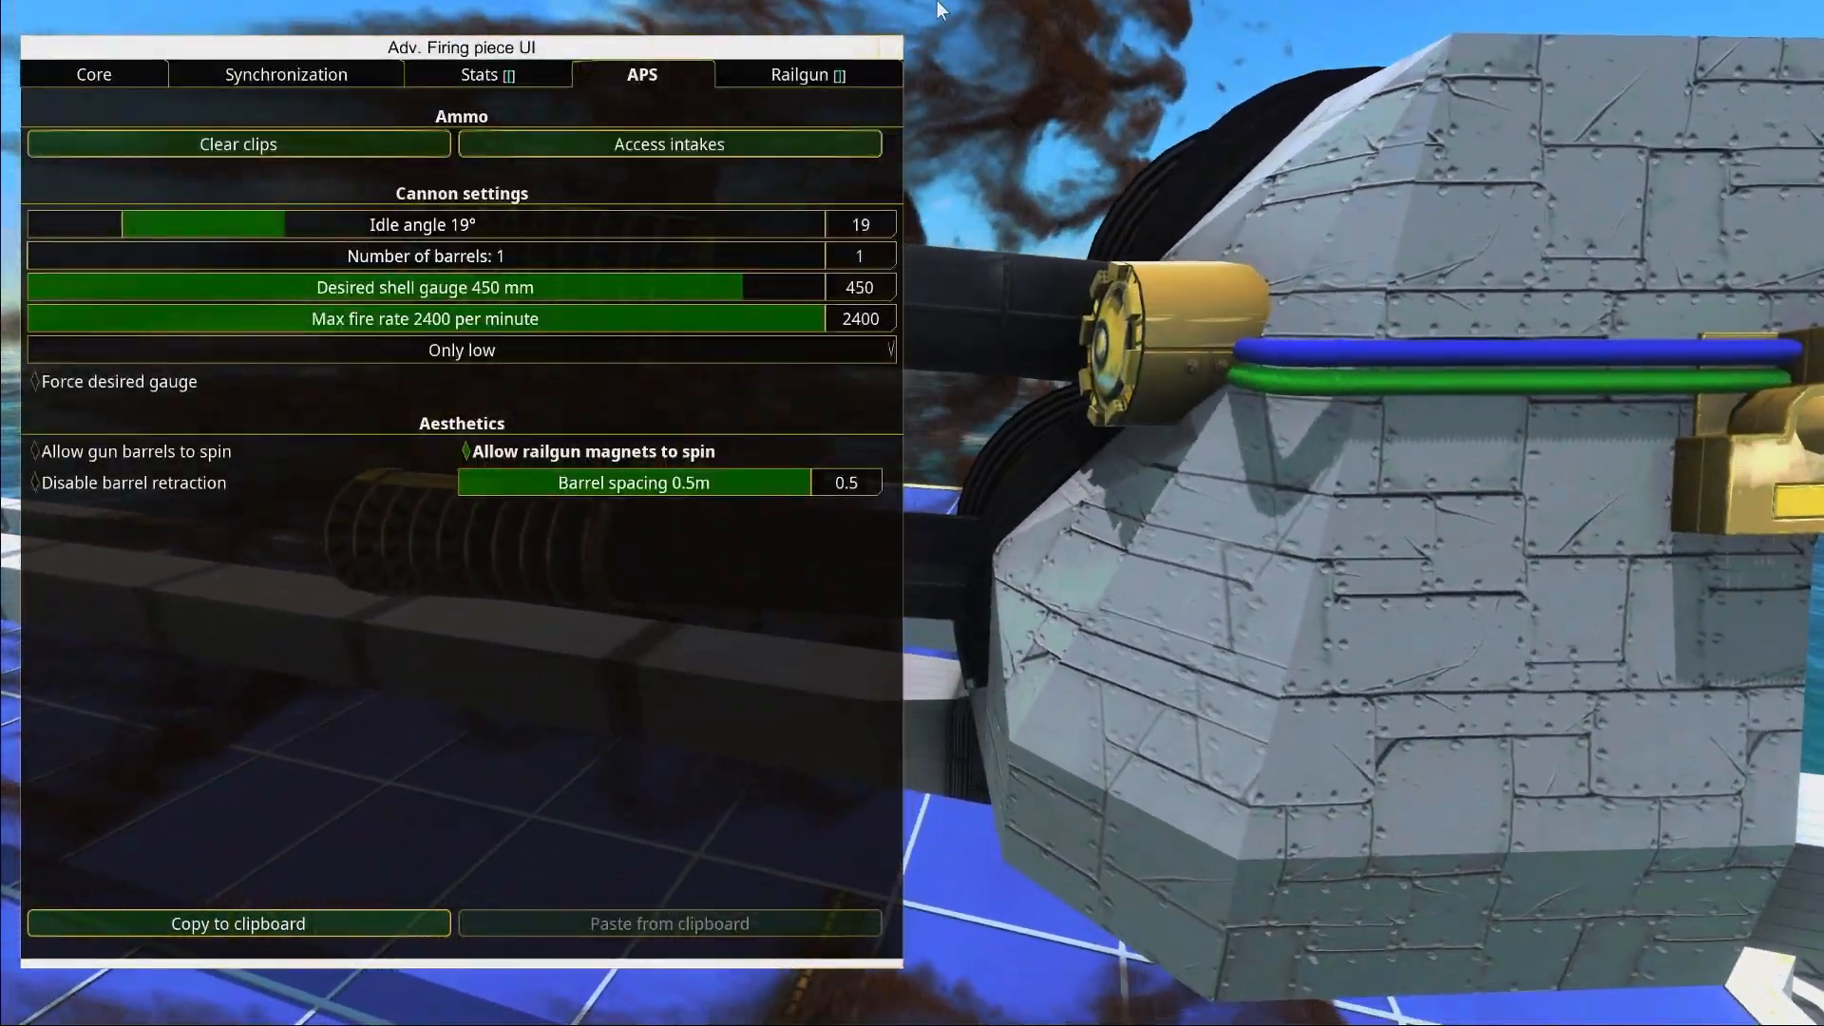
click(93, 74)
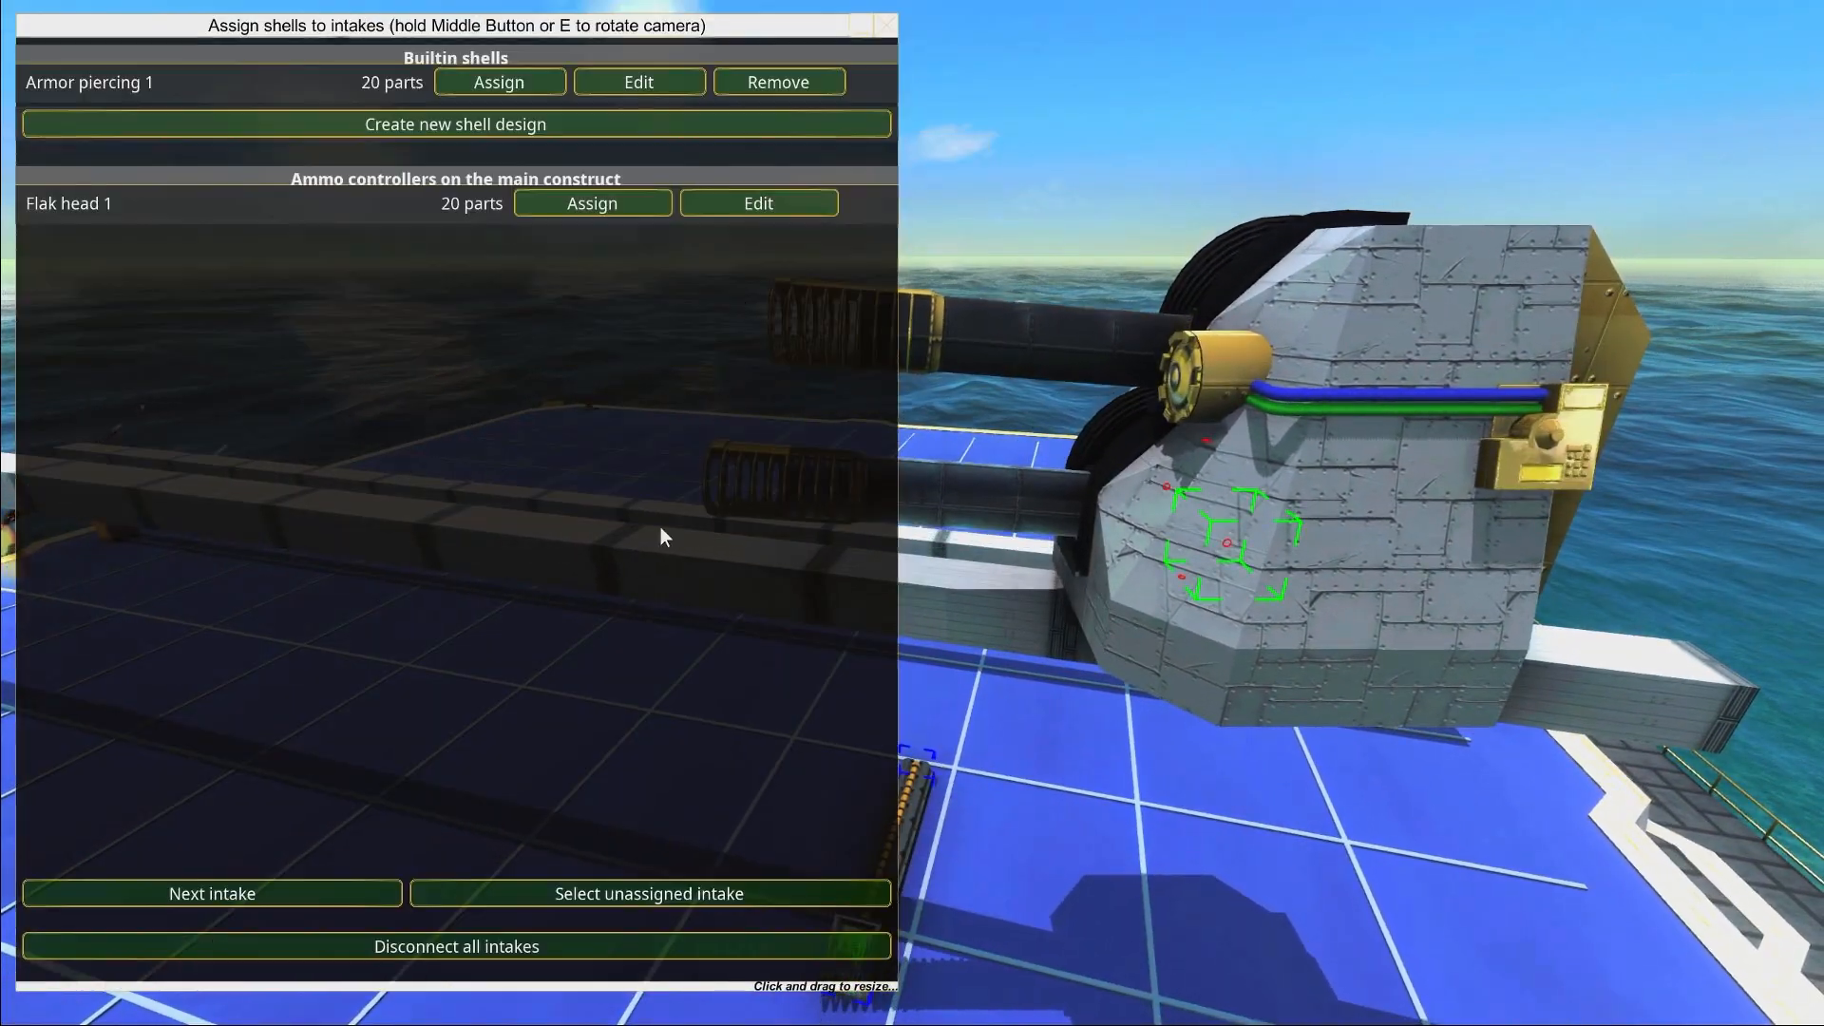
click(593, 203)
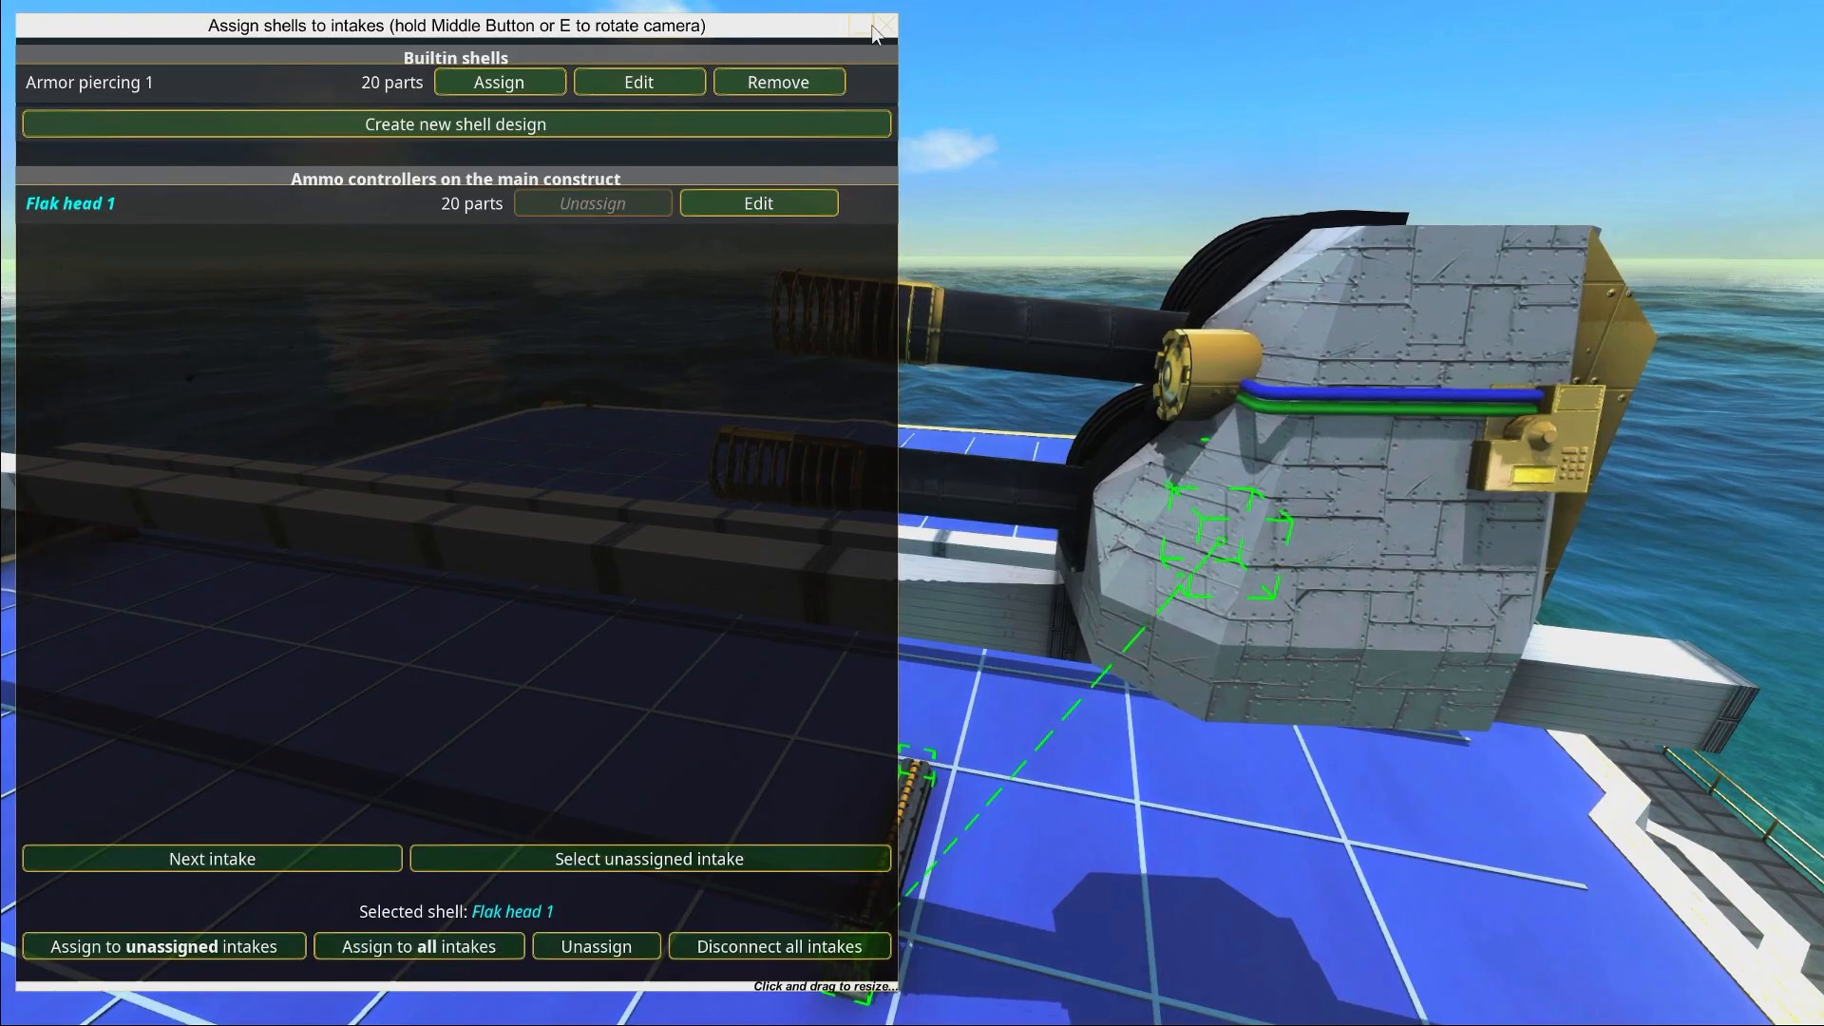
click(884, 24)
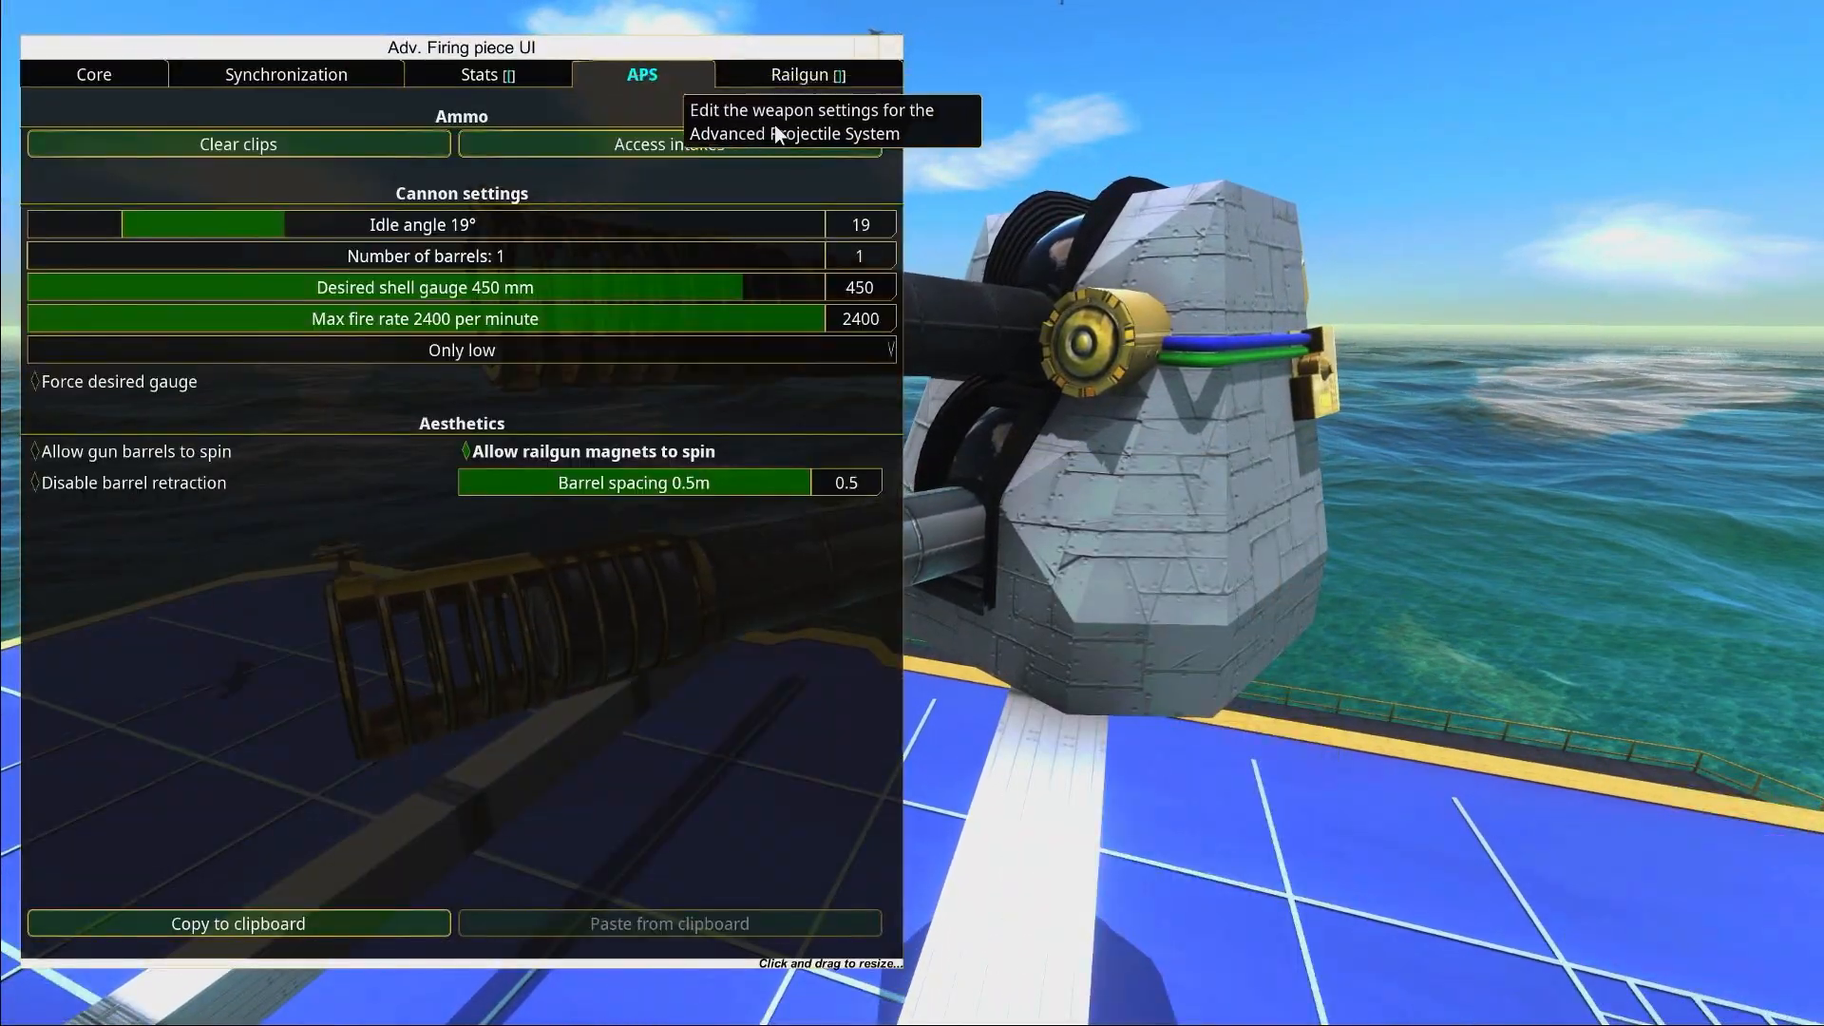
click(667, 145)
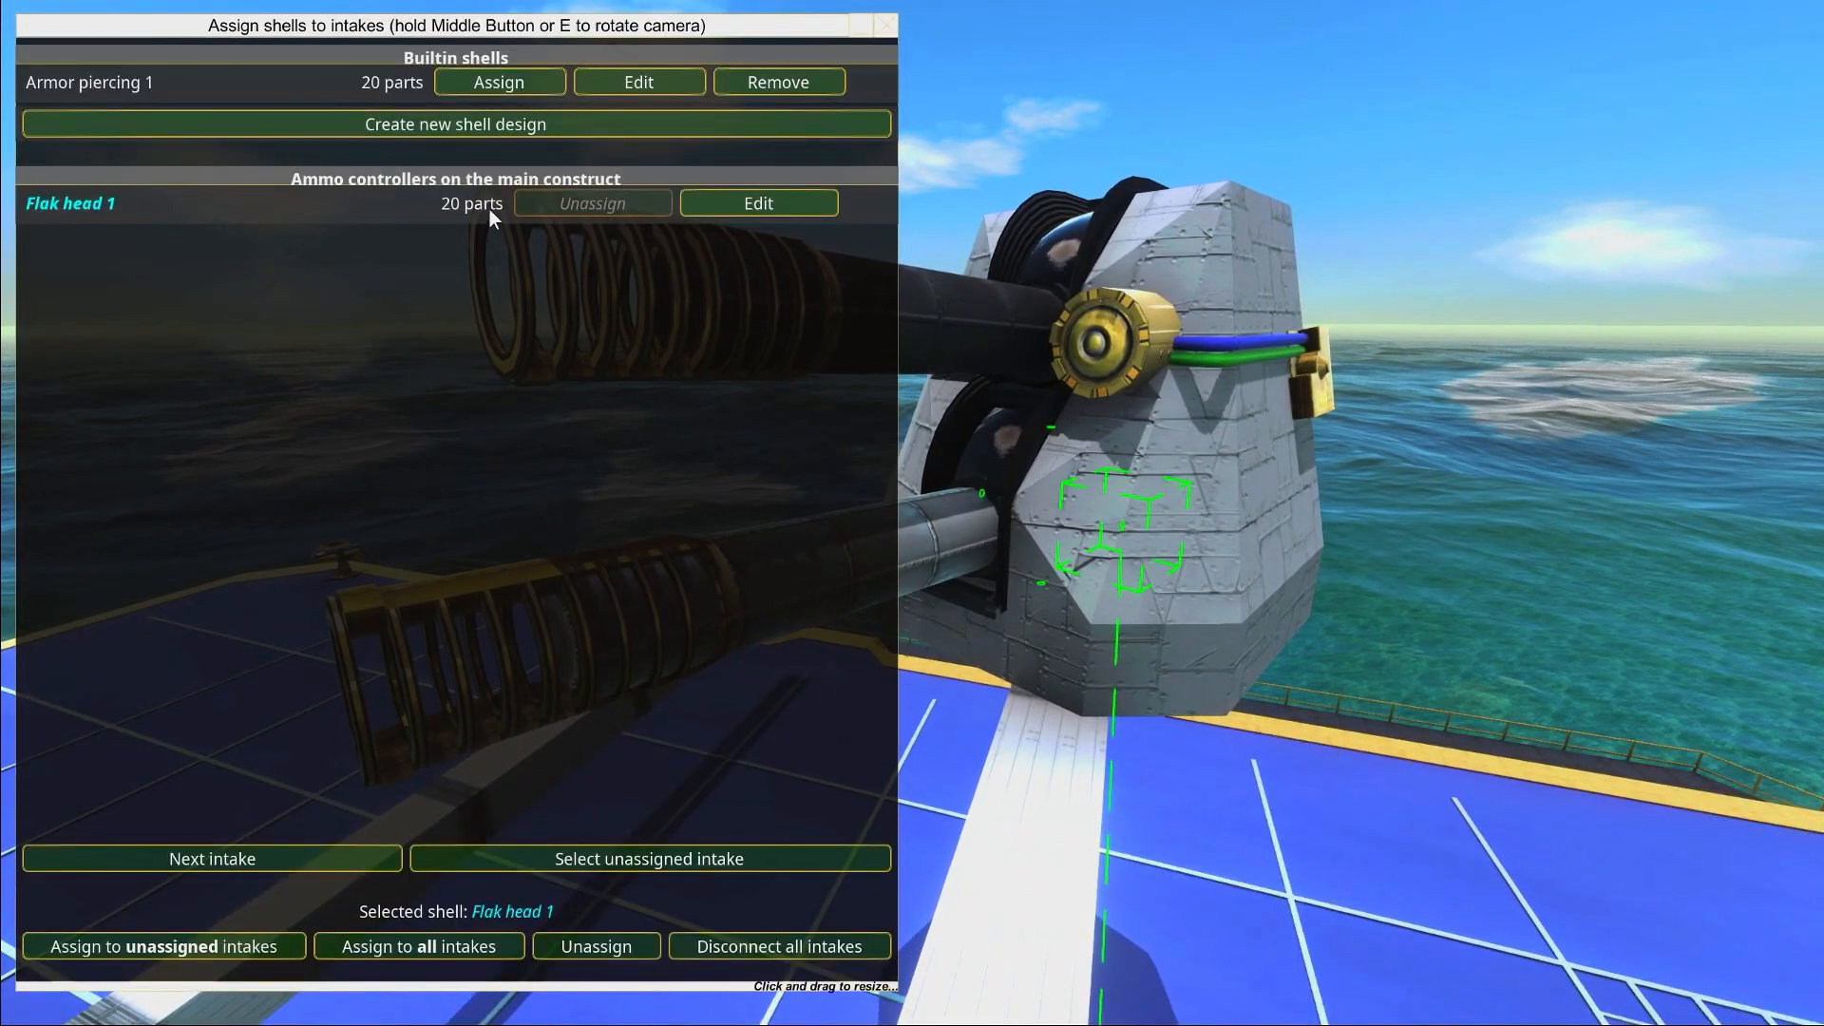
Assign Flak head 1 to all of this turret's ammo intakes
click(759, 204)
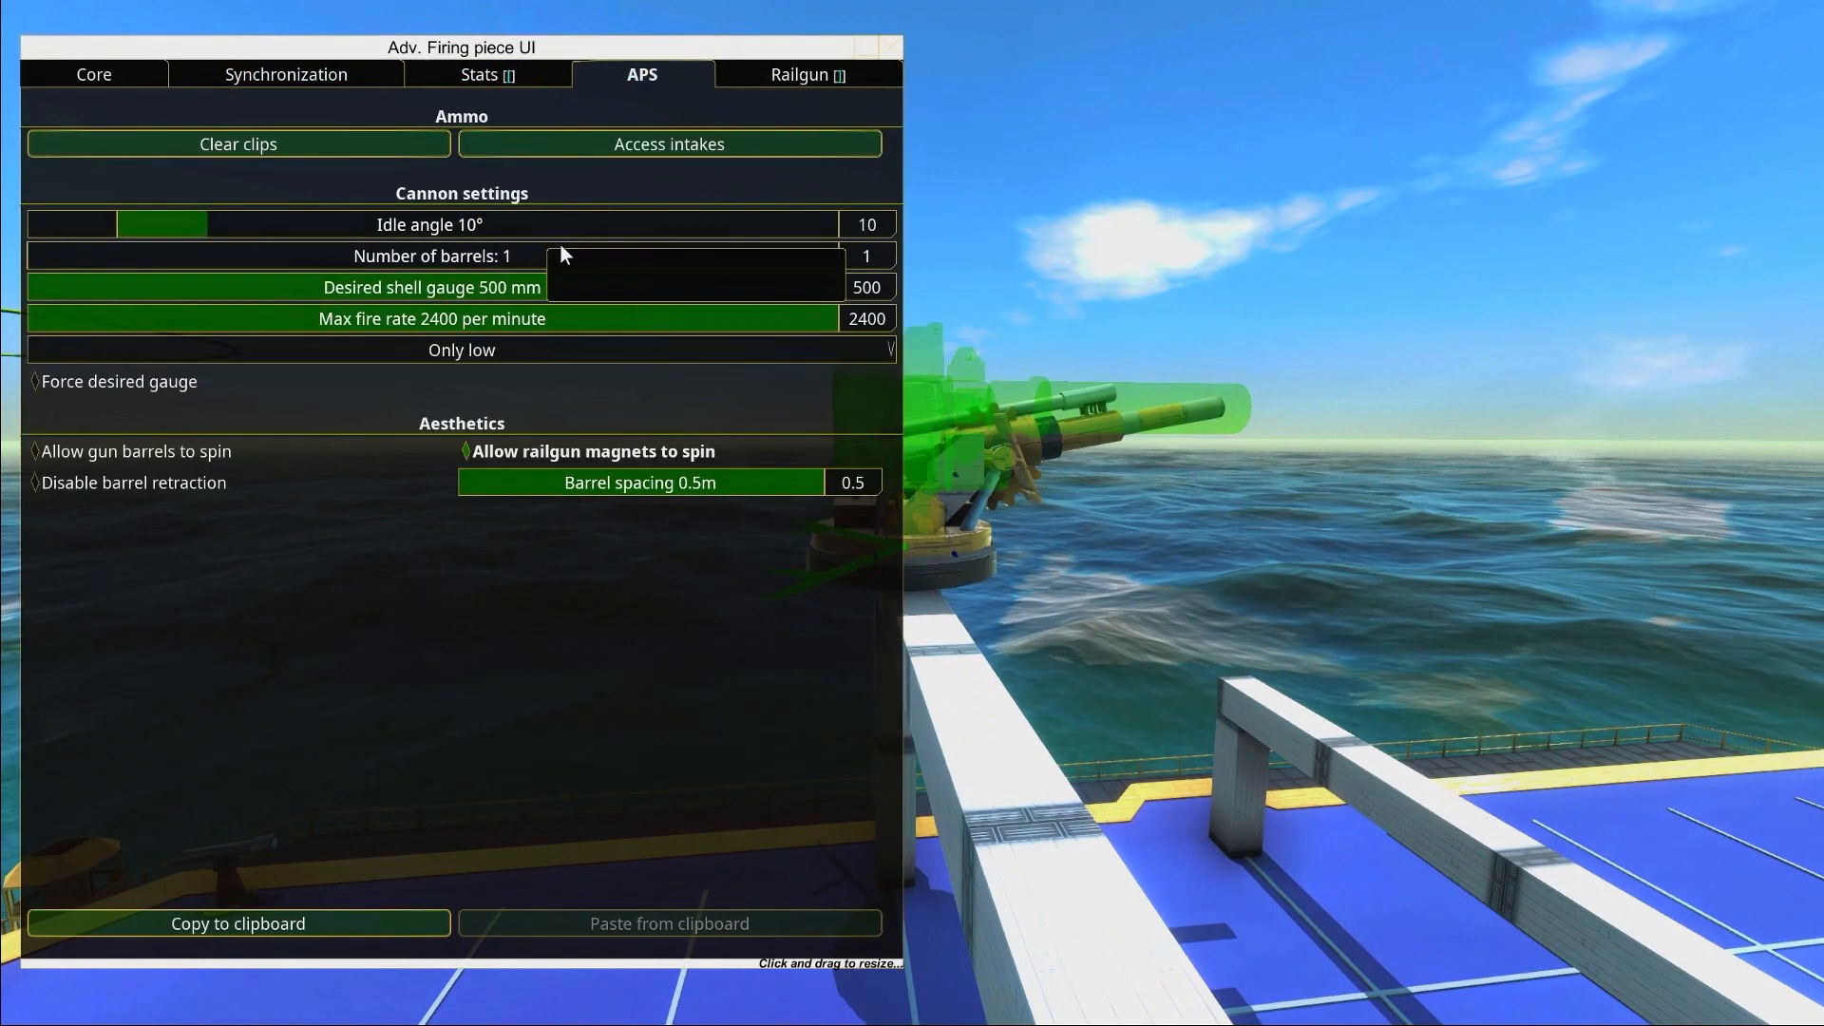
Choose Armor piercing 1 as the shell for this turret's intakes
click(669, 143)
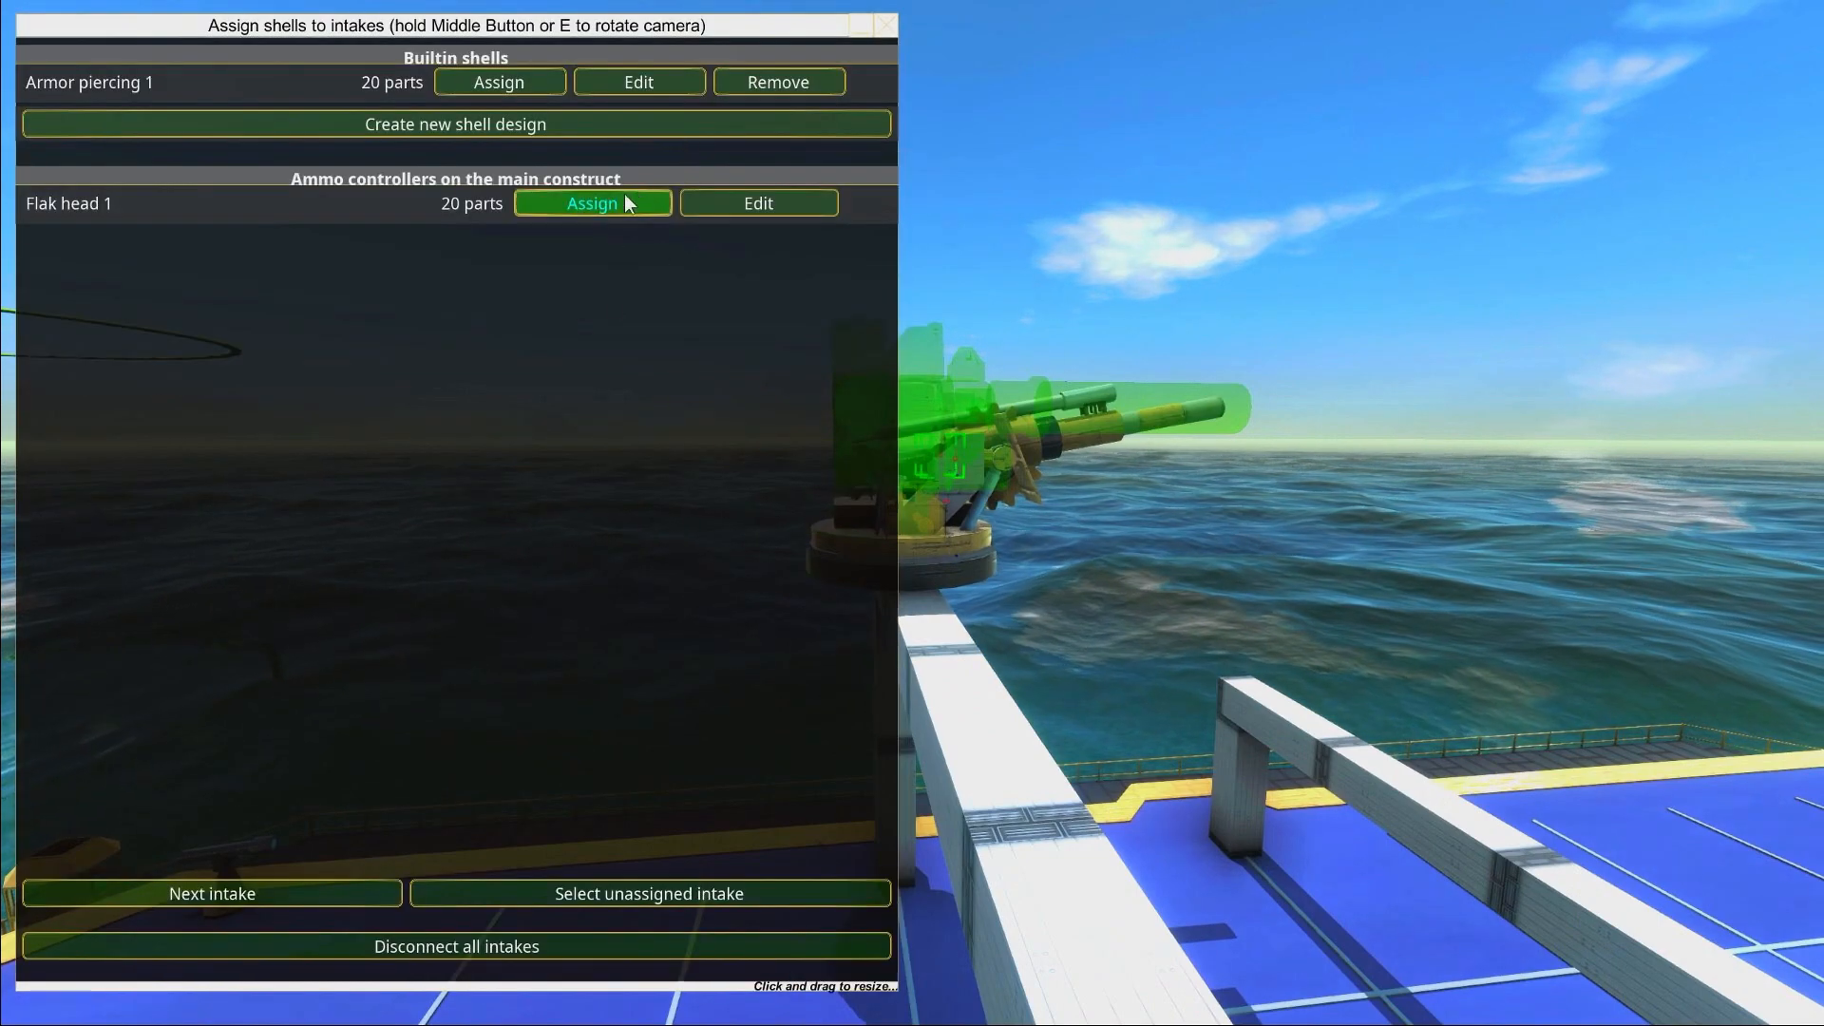
click(593, 203)
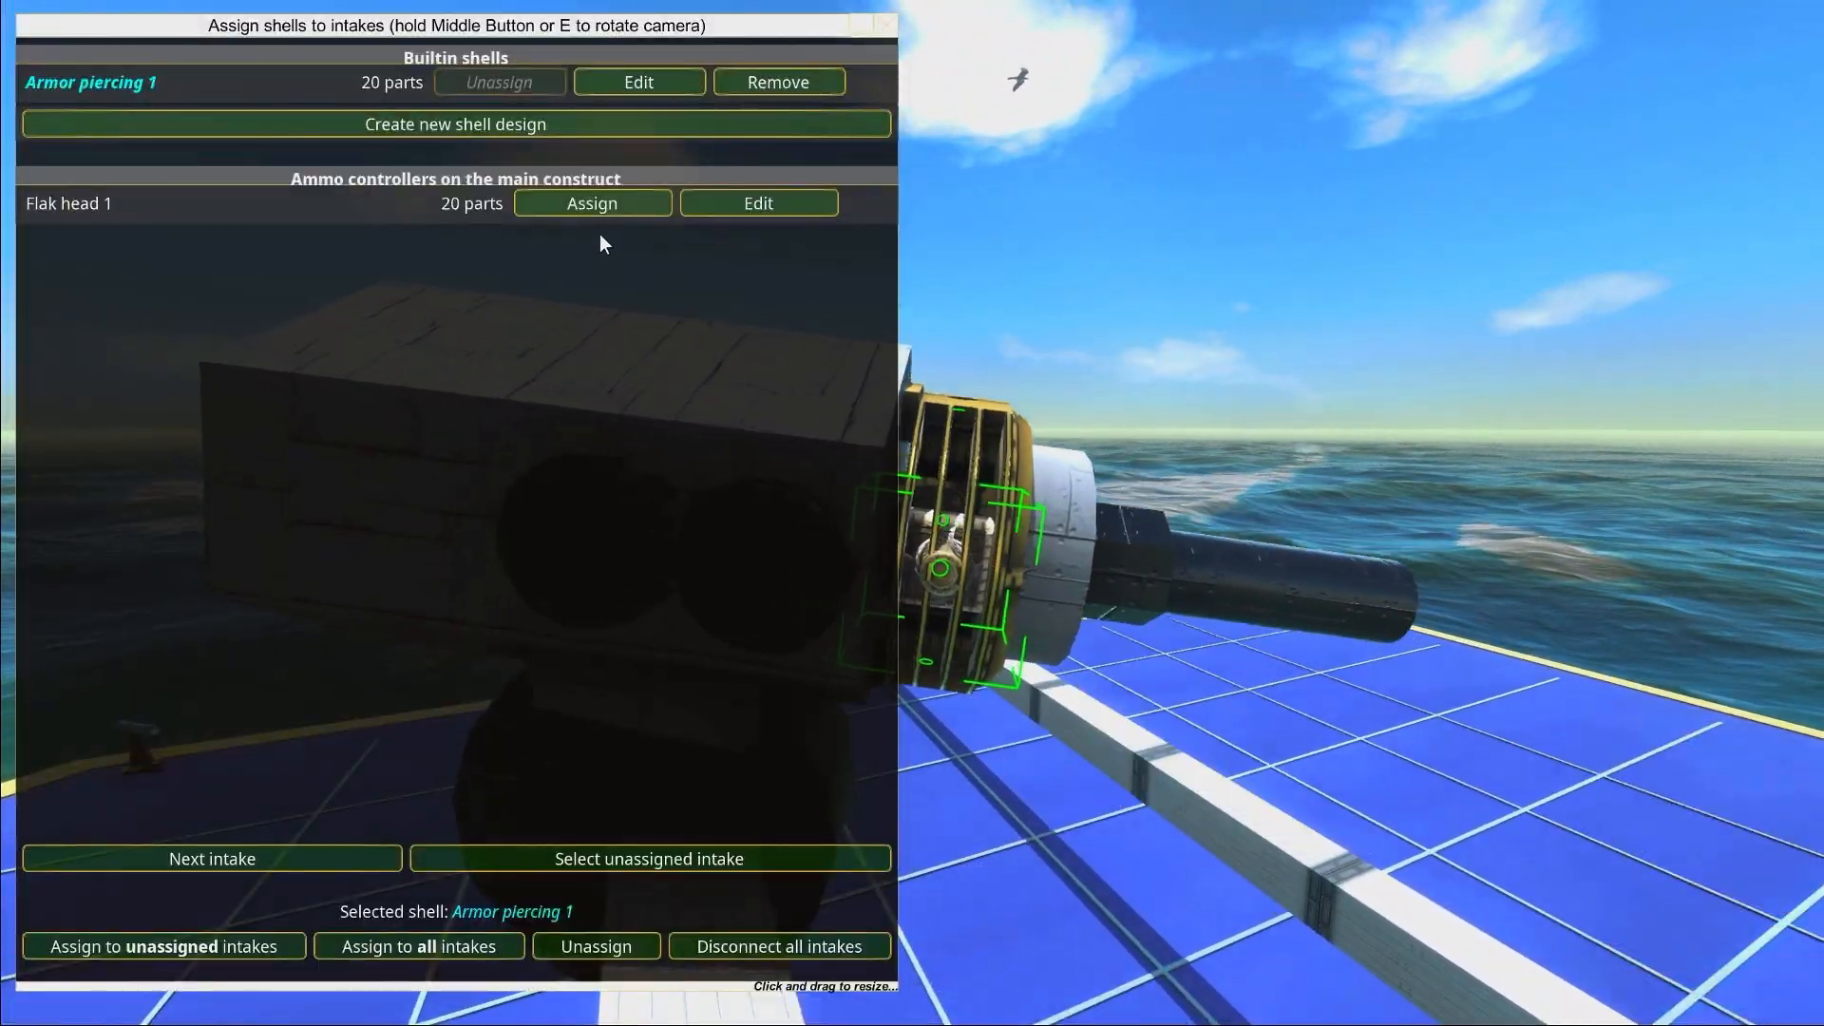
Switch the selection to Flak head 1 and assign it to the turret's intakes
click(591, 204)
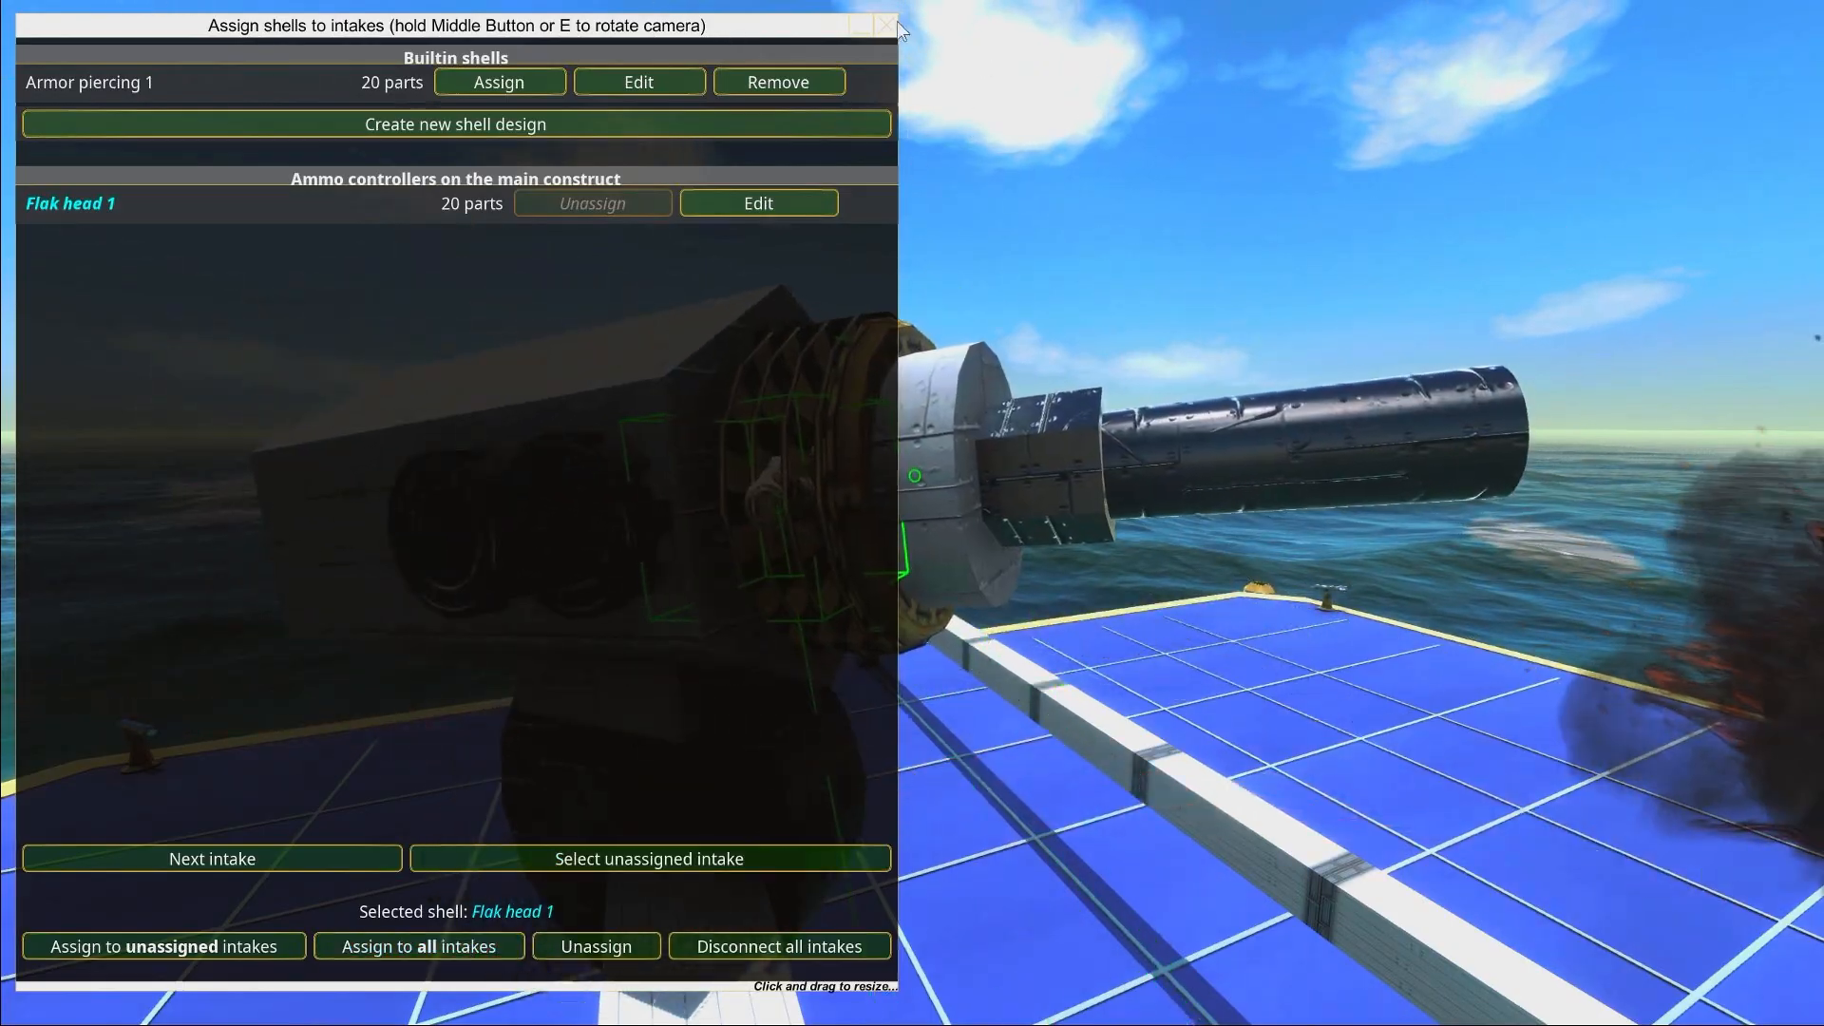
click(888, 25)
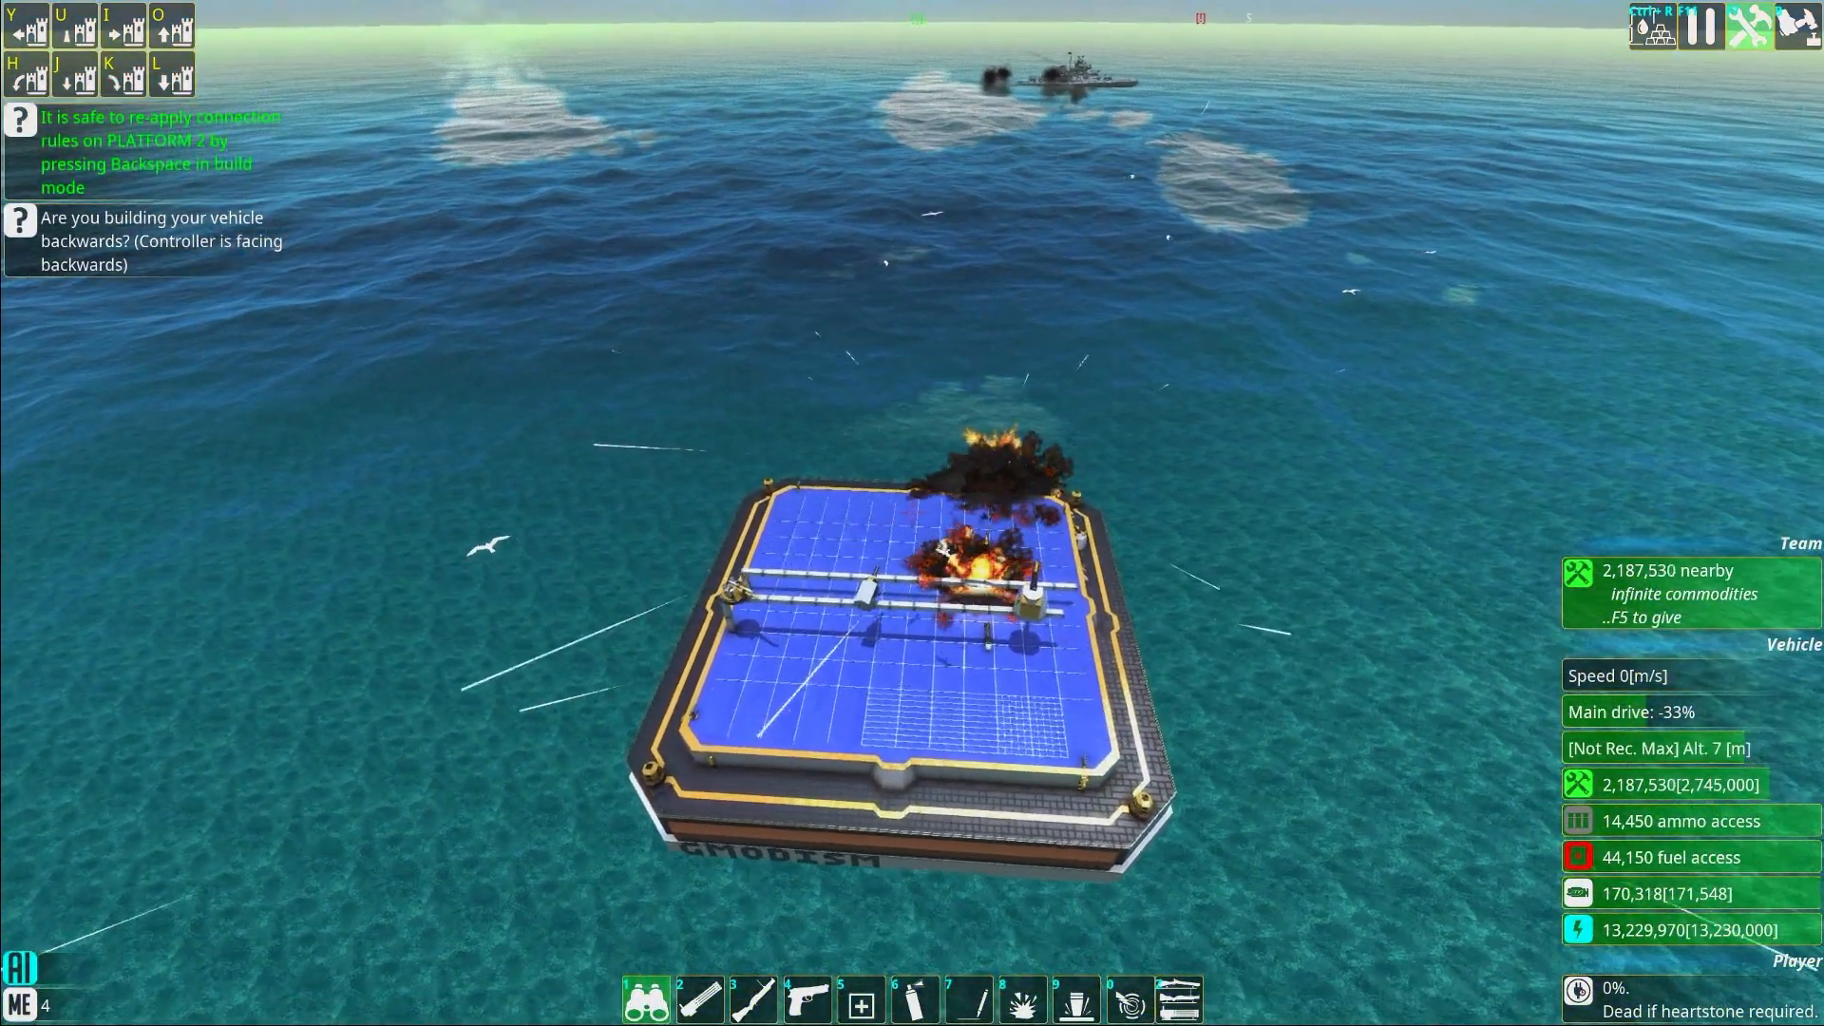
Fire-test the turrets from the deck amid the explosions
right_click(920, 516)
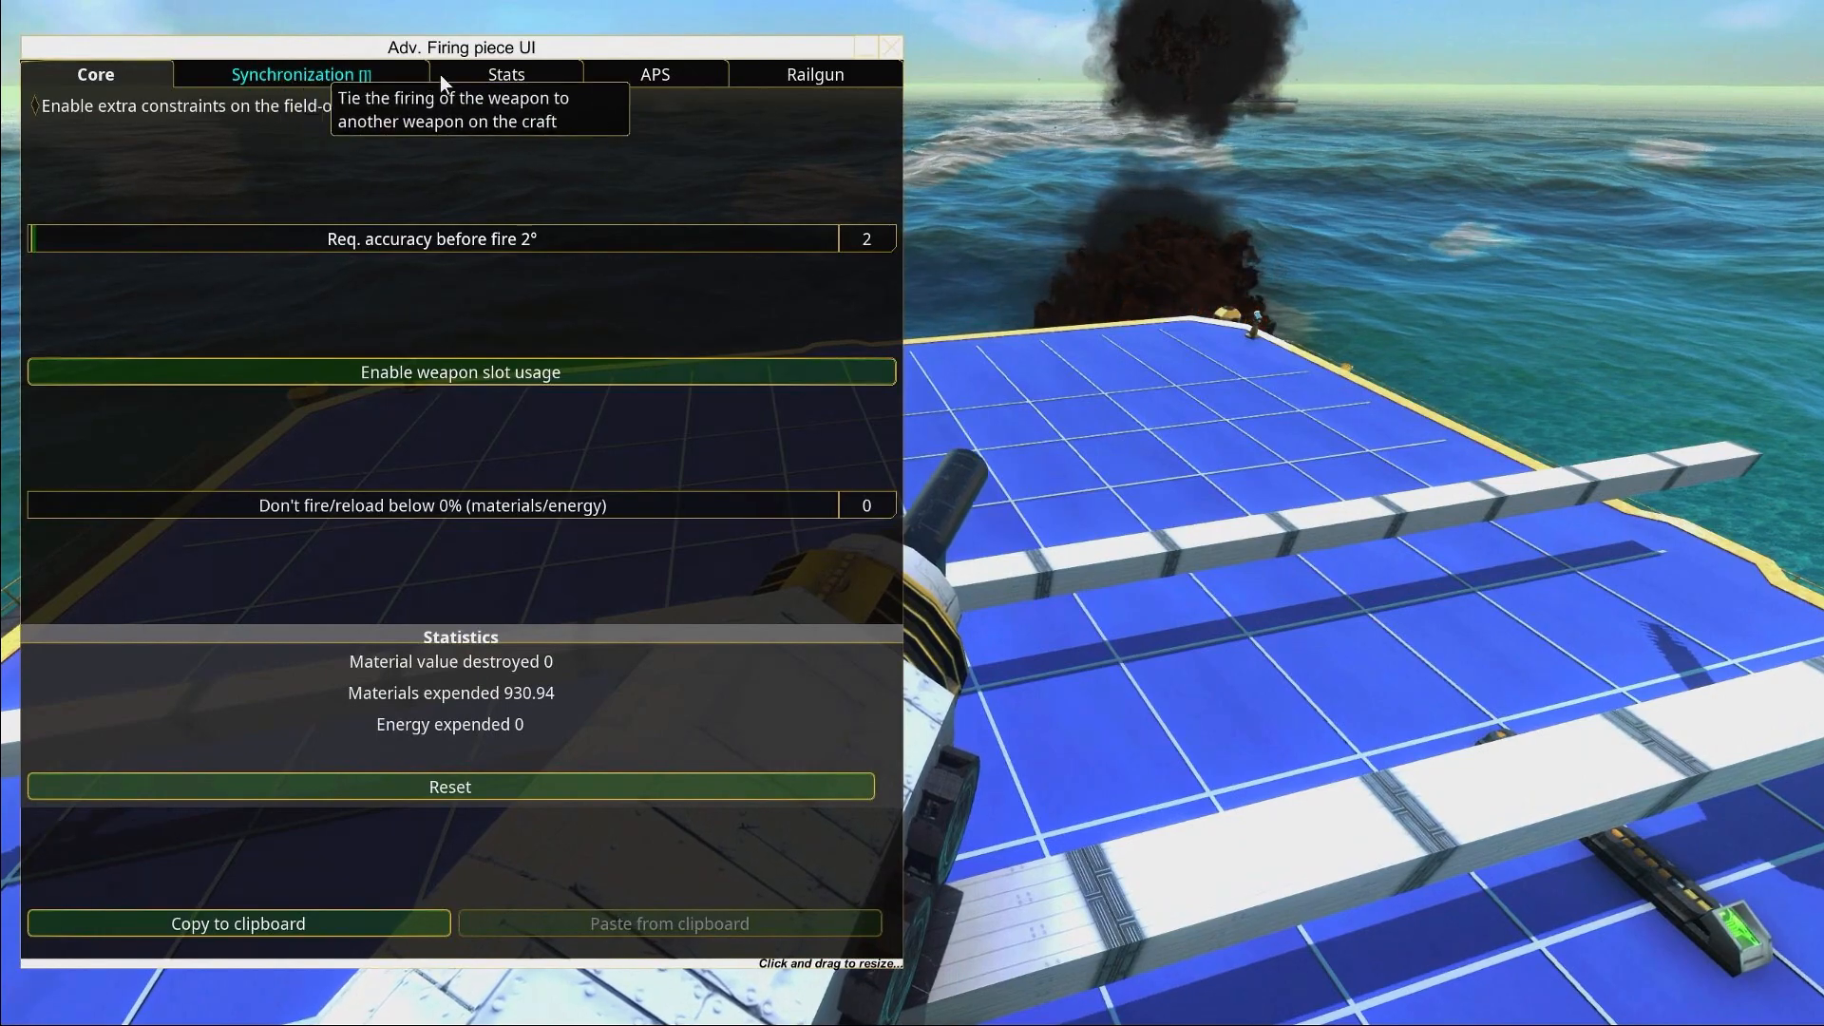
Close the weapon statistics and browse down the subobject loader list
click(889, 46)
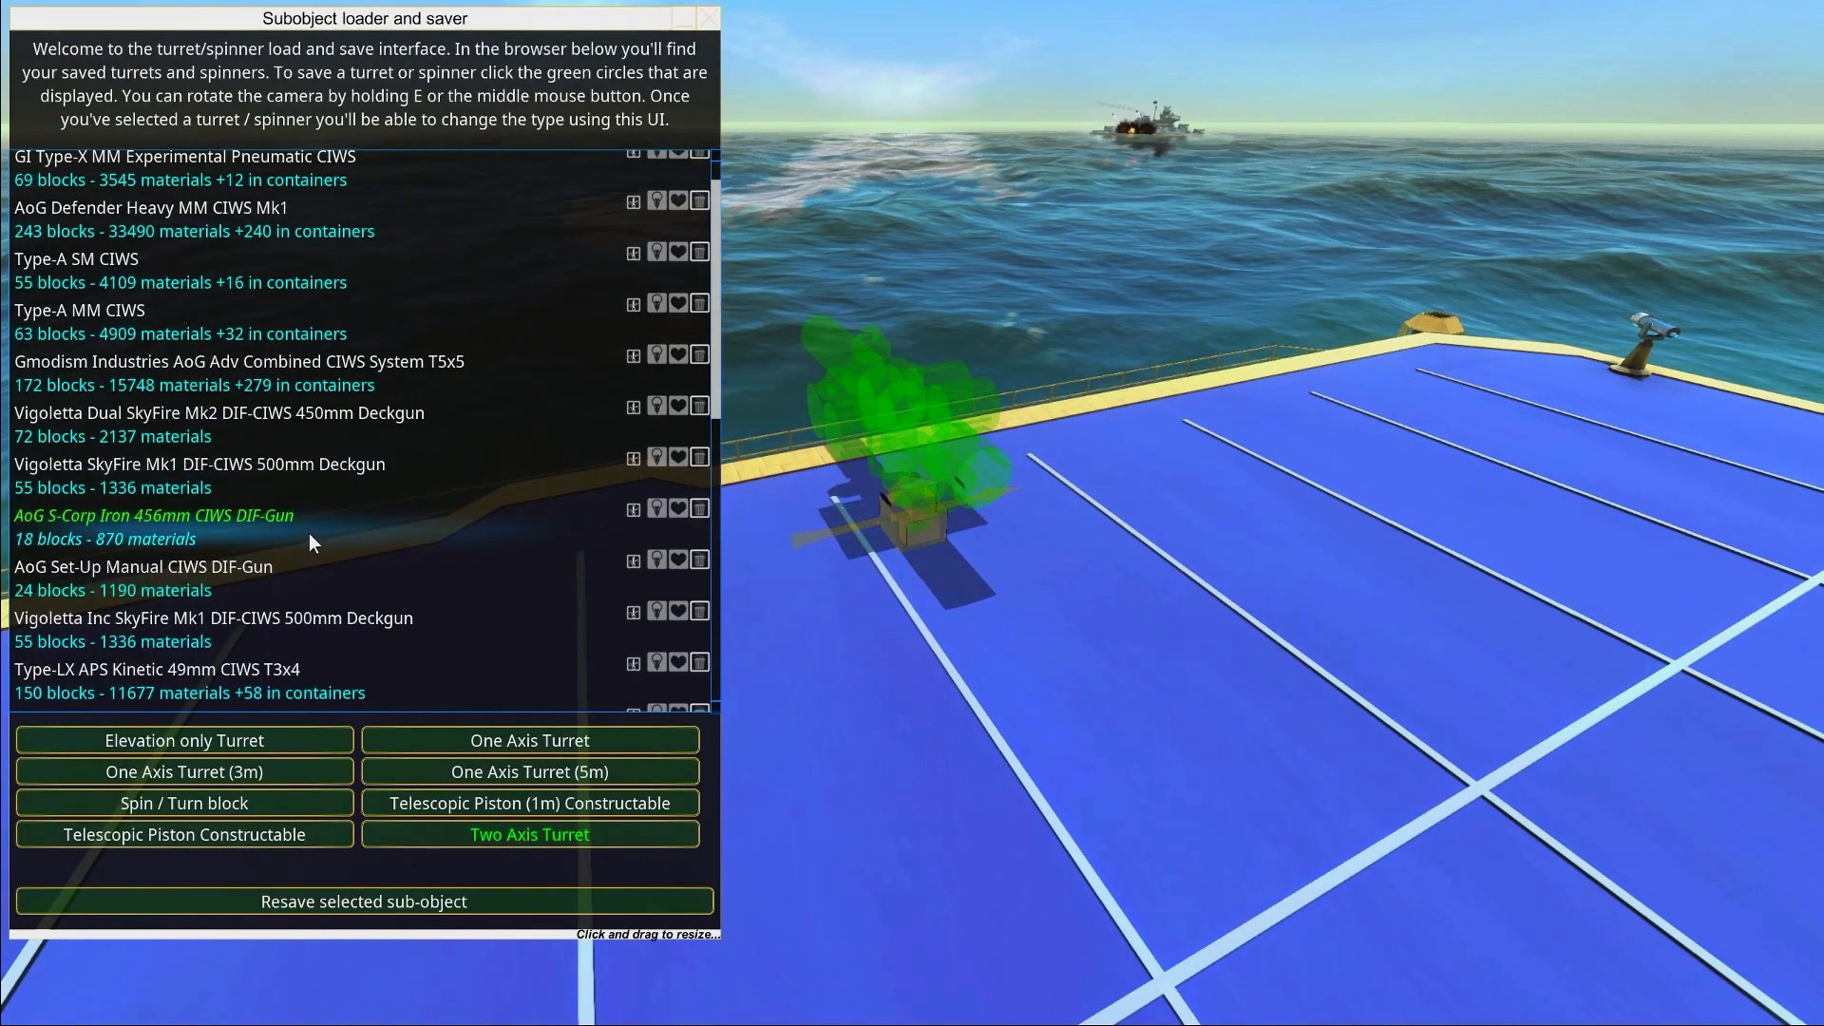
scroll(down, 3)
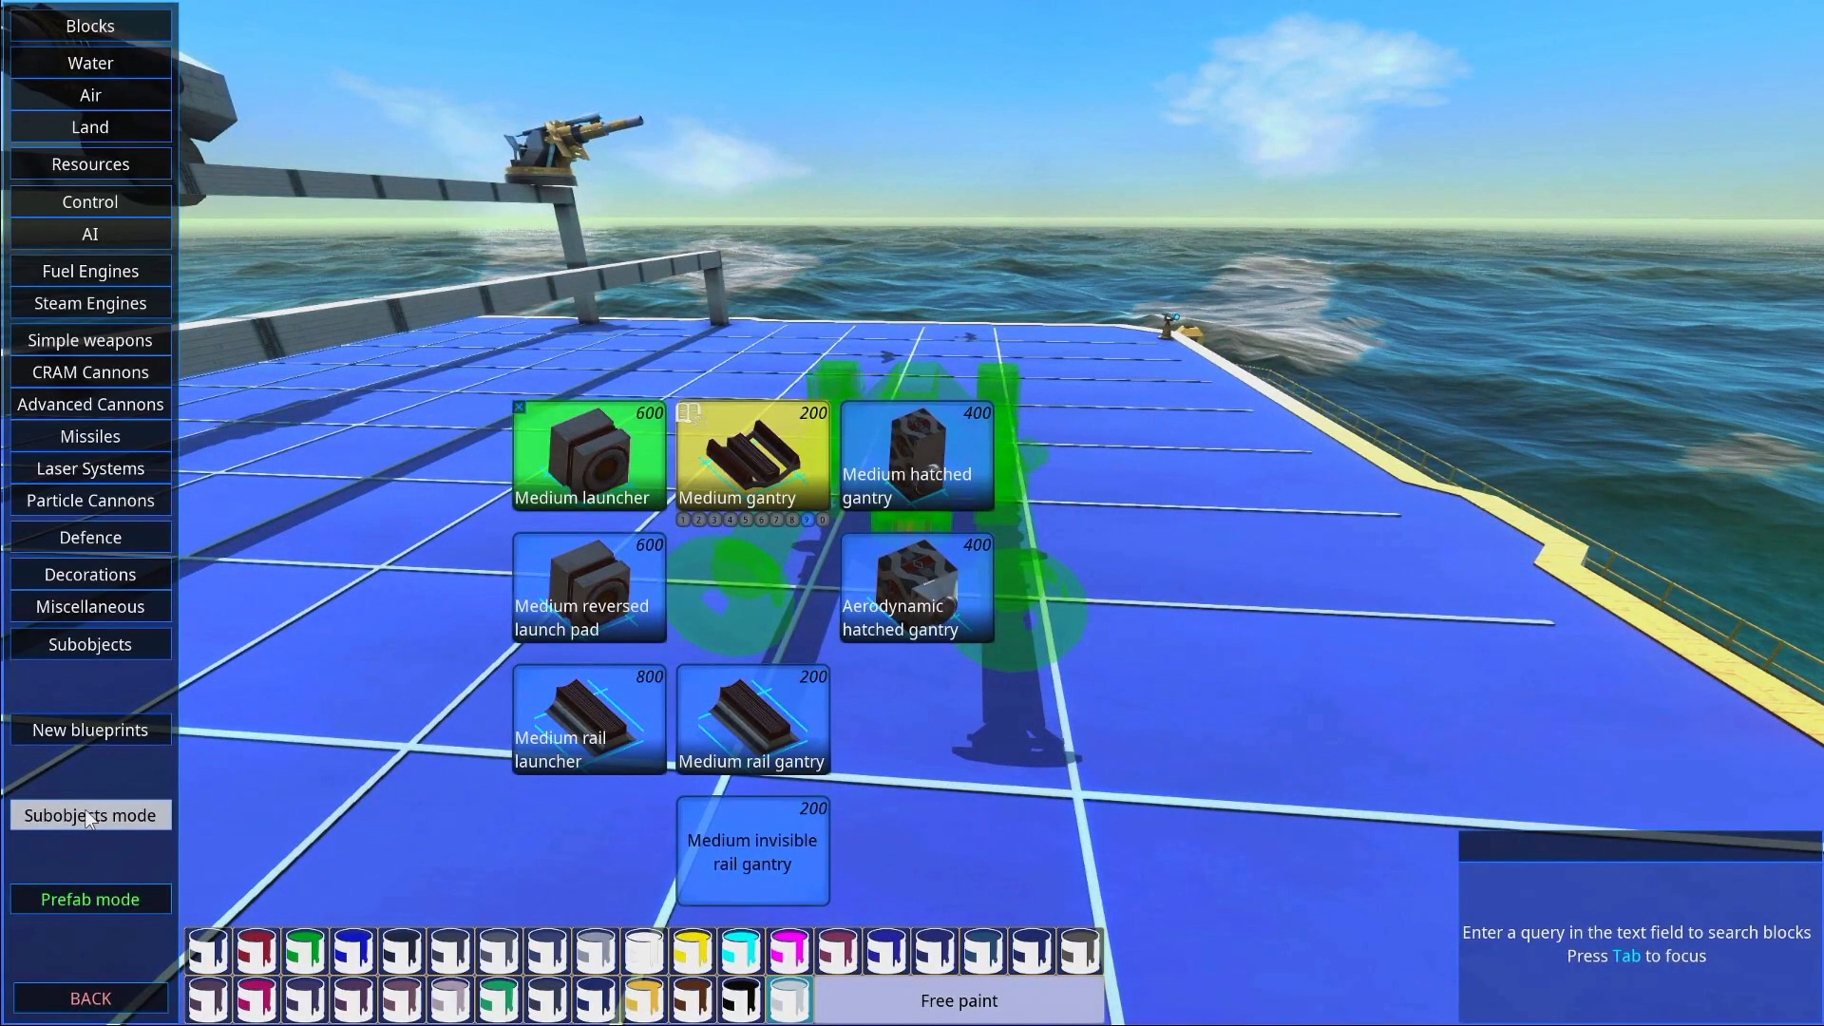
click(90, 815)
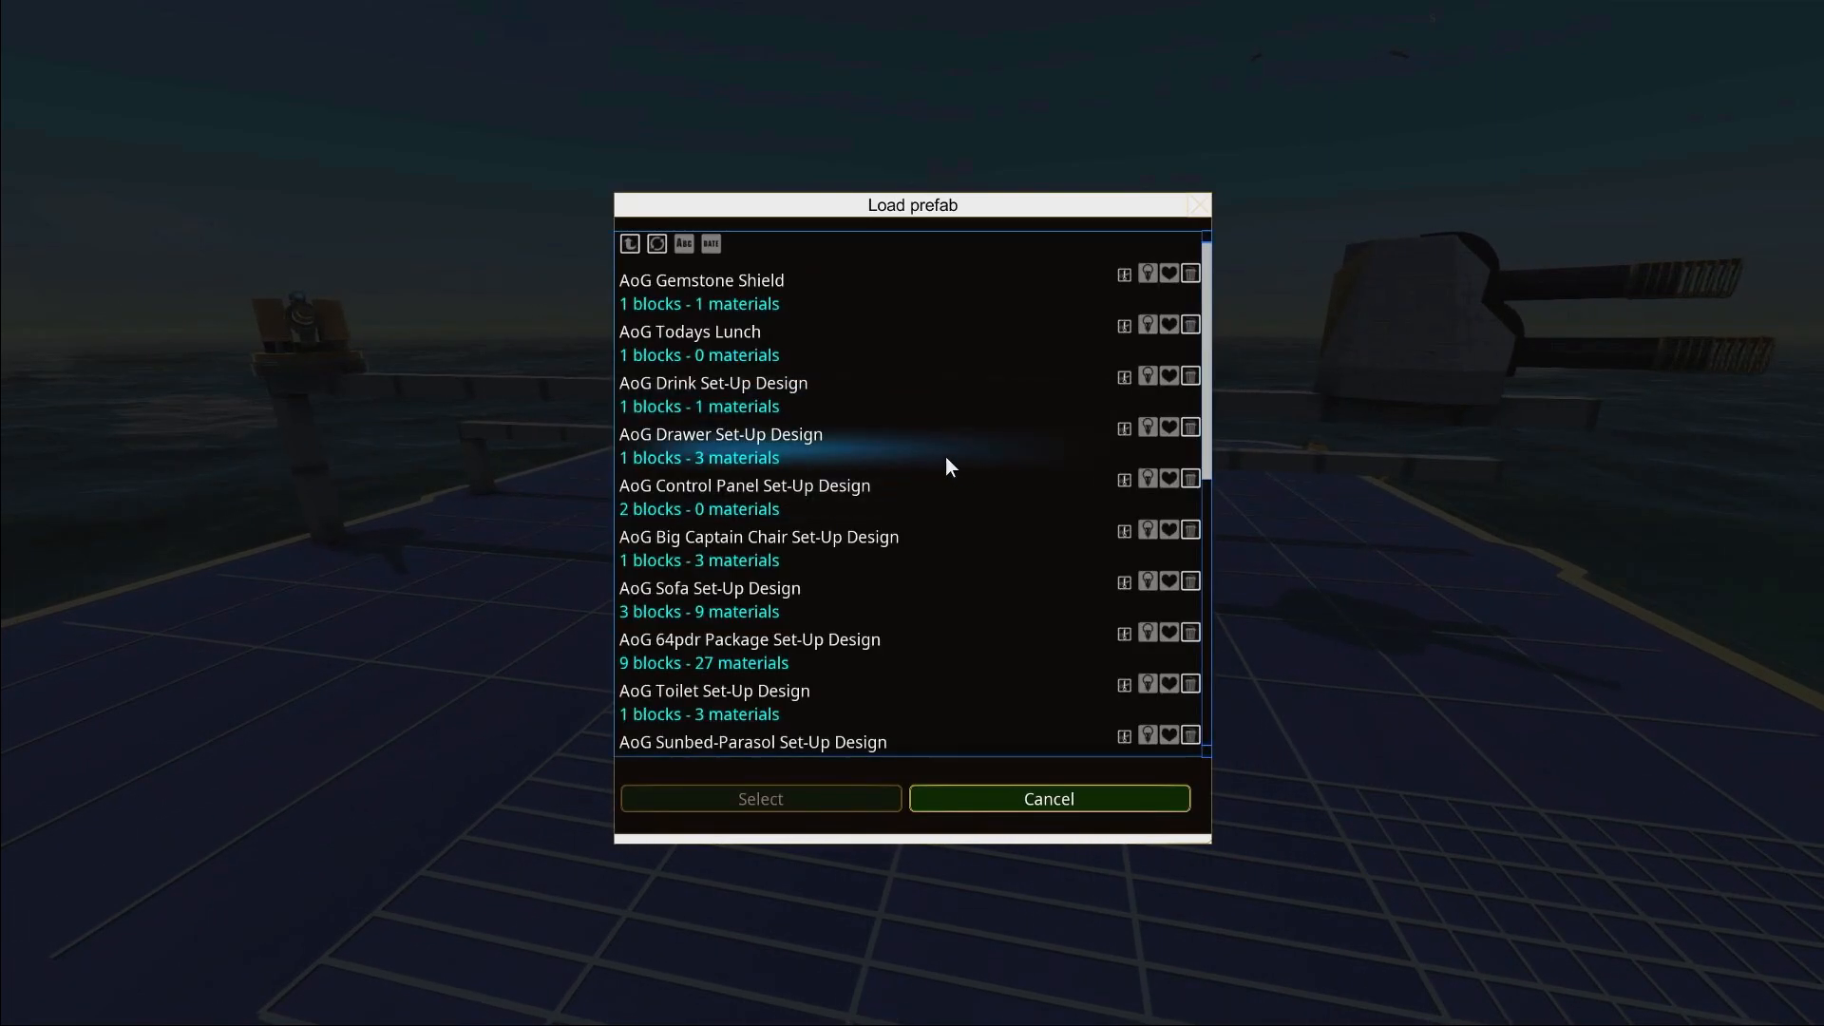
mouse_move(789, 619)
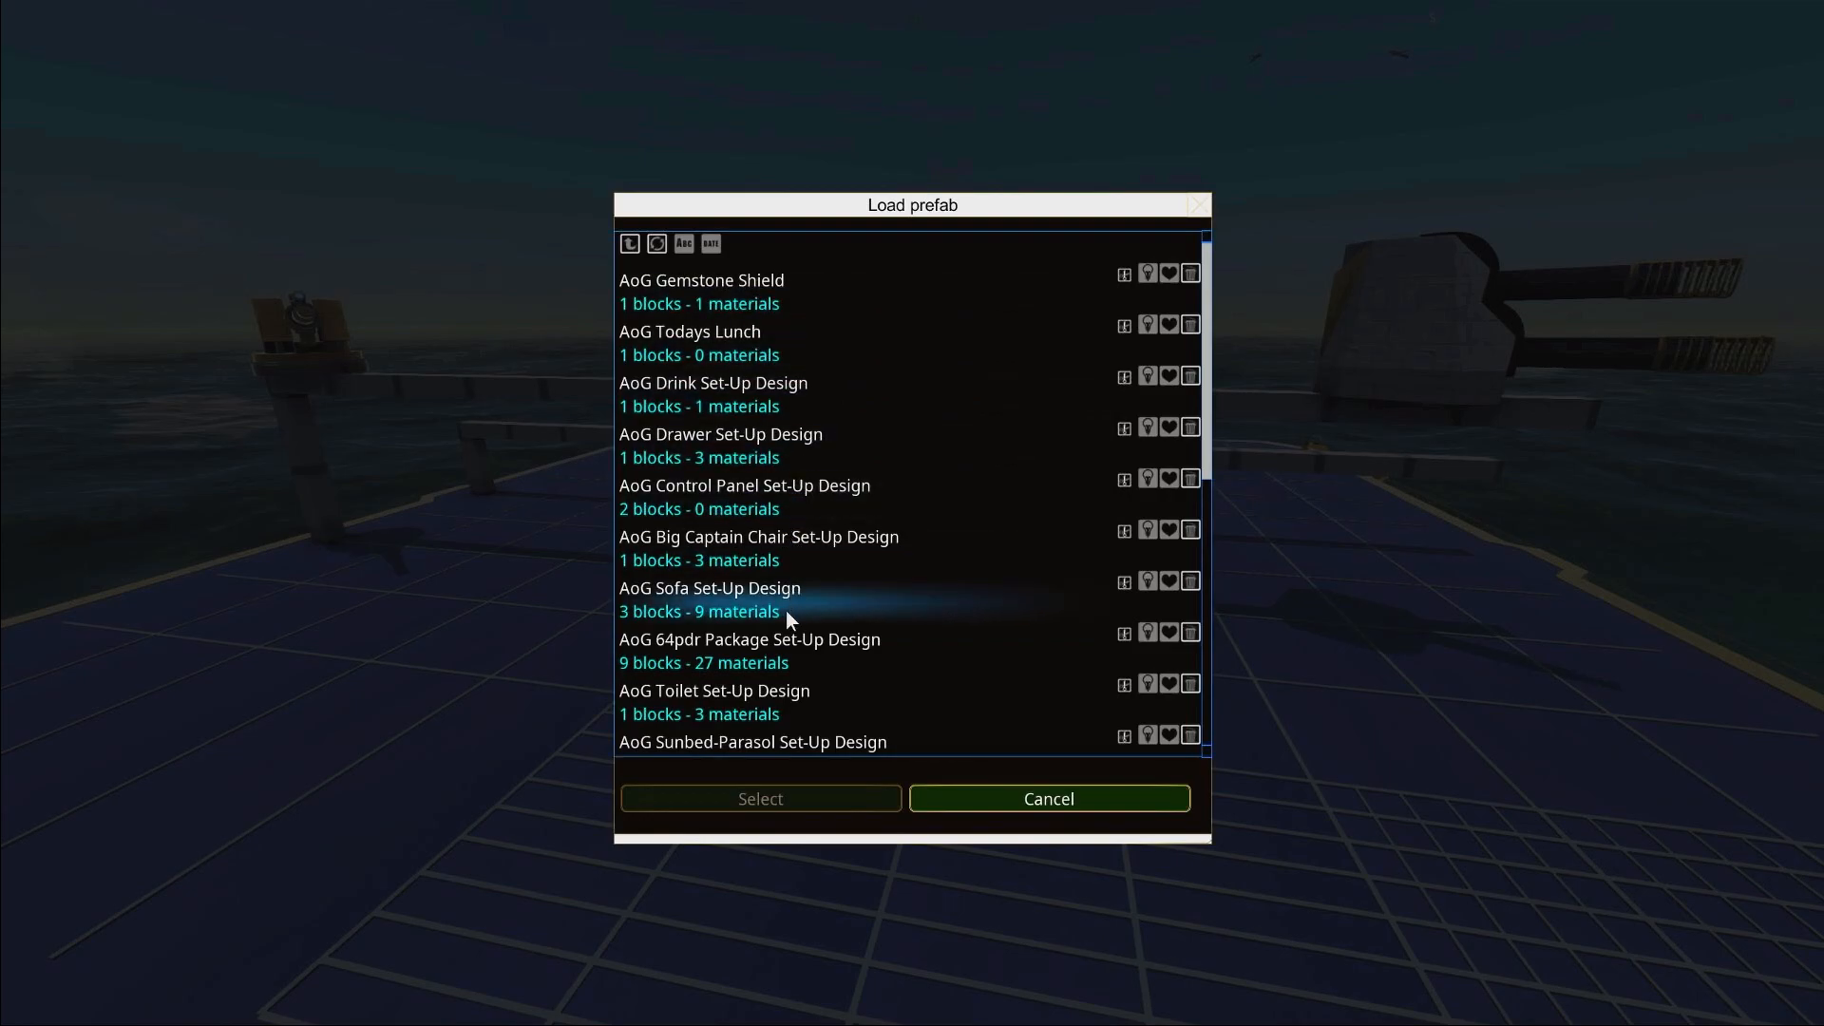
Pick the Shield decoration prefab from the list and start placing it
scroll(down, 3)
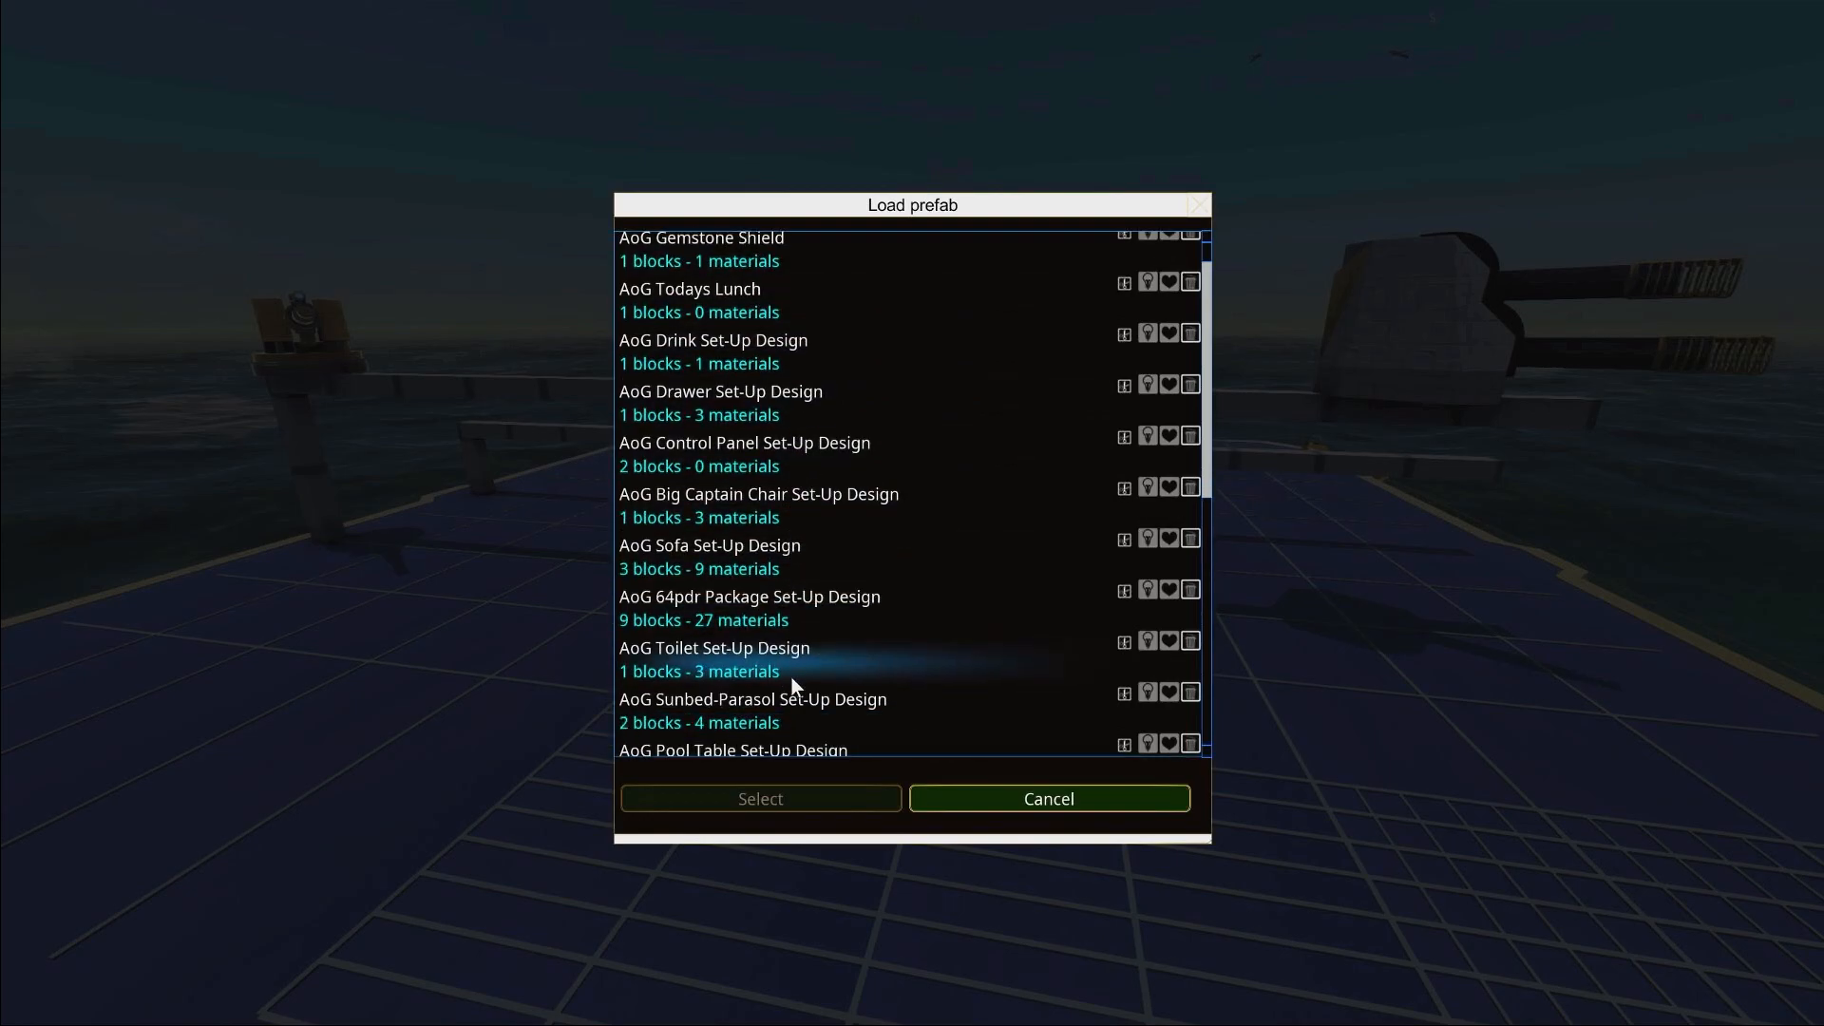
scroll(down, 3)
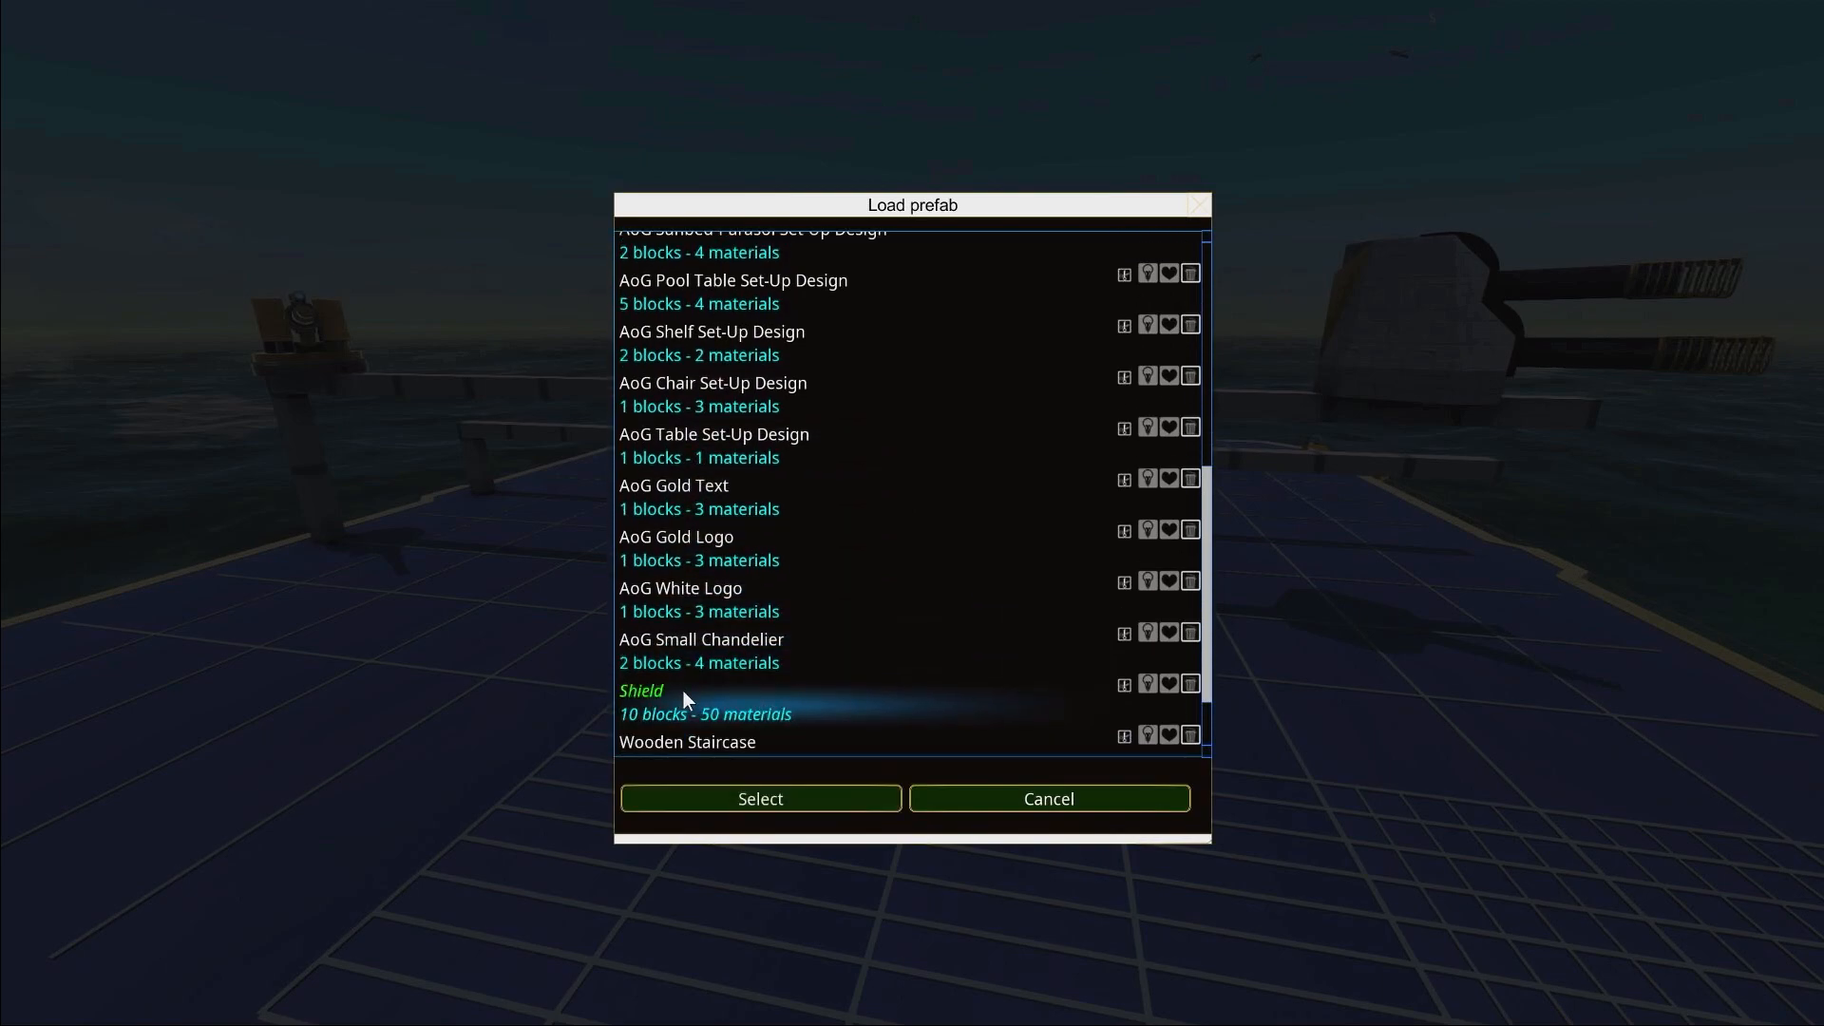
click(760, 798)
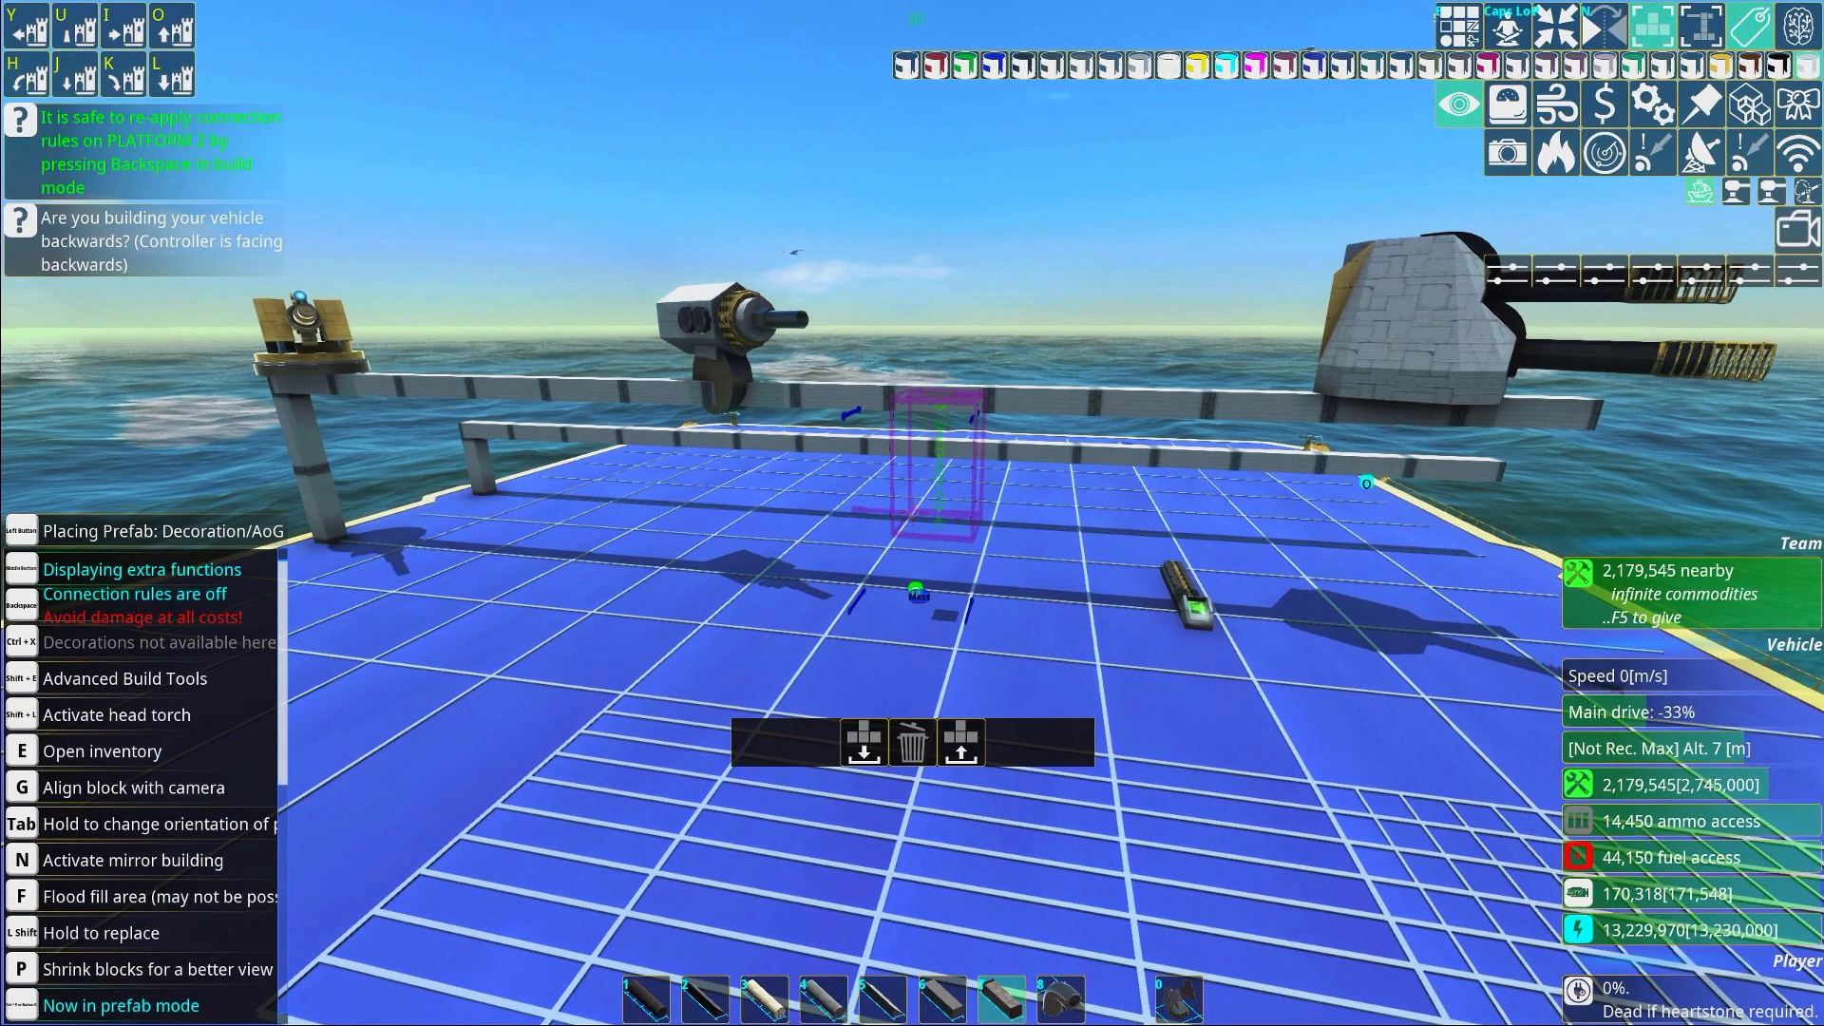